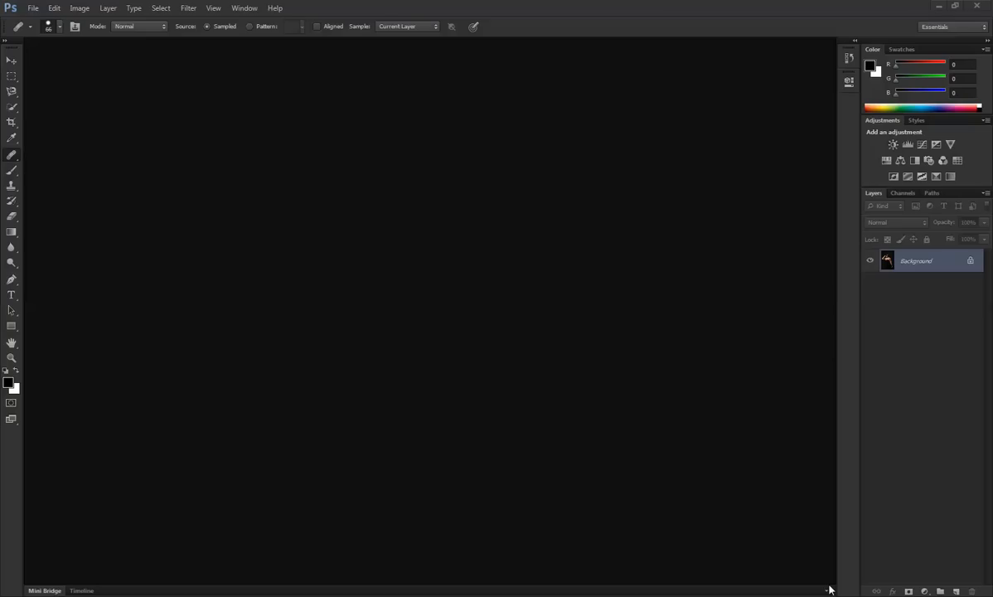
pyautogui.moveTo(219, 168)
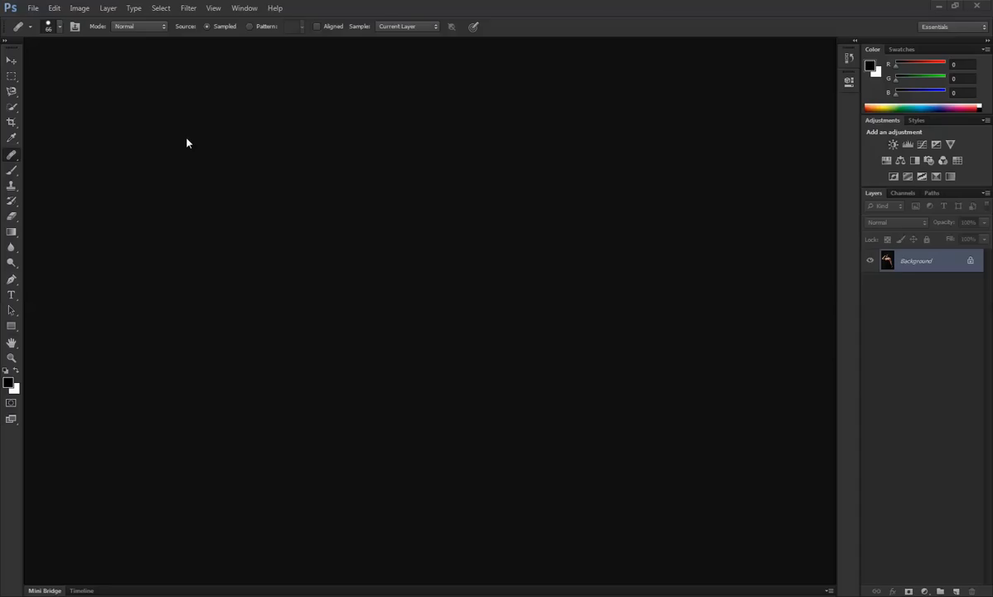
pyautogui.moveTo(288, 143)
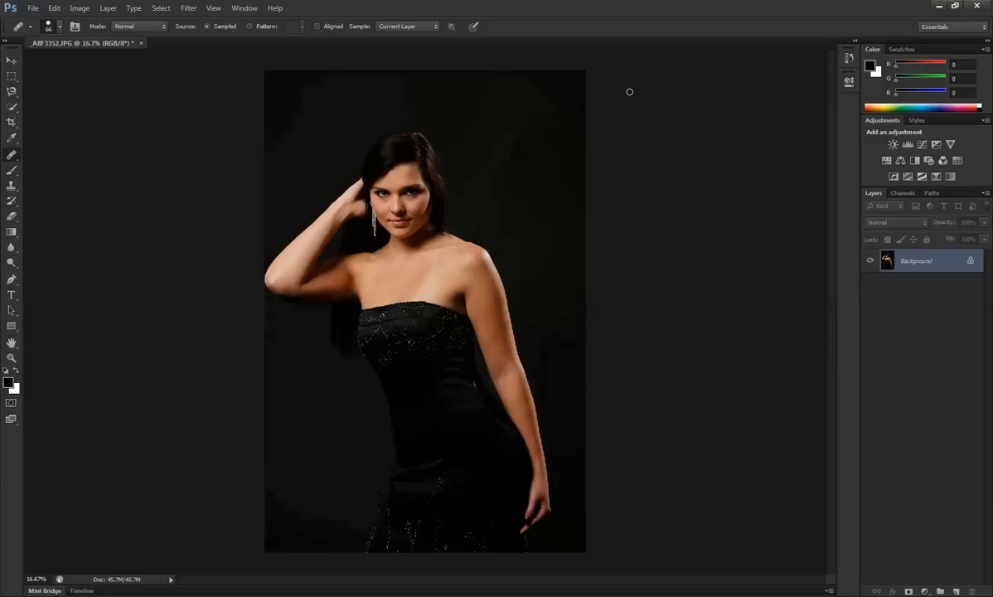
pyautogui.moveTo(554, 231)
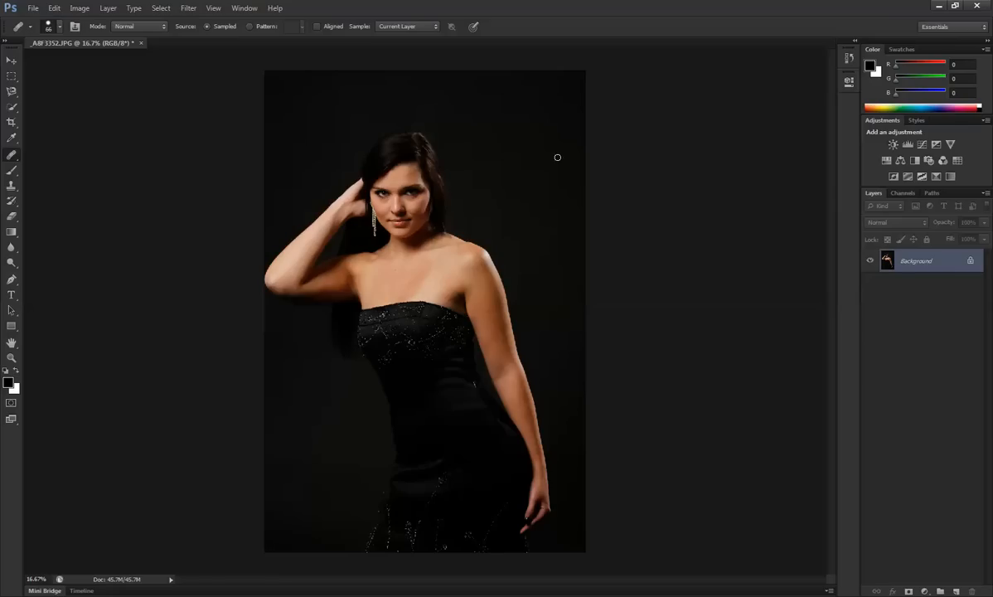
pyautogui.moveTo(207, 123)
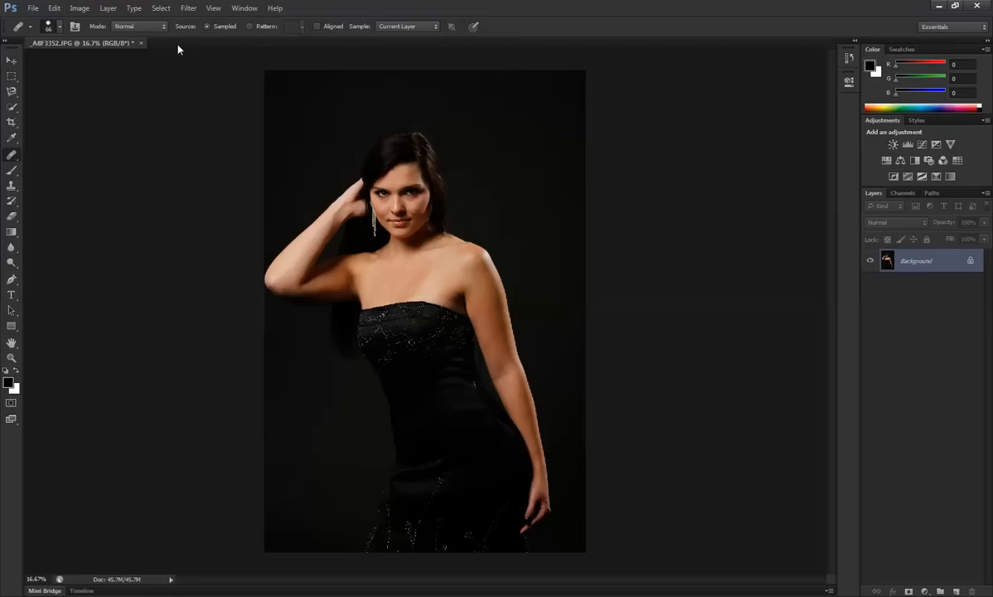
pyautogui.moveTo(173, 48)
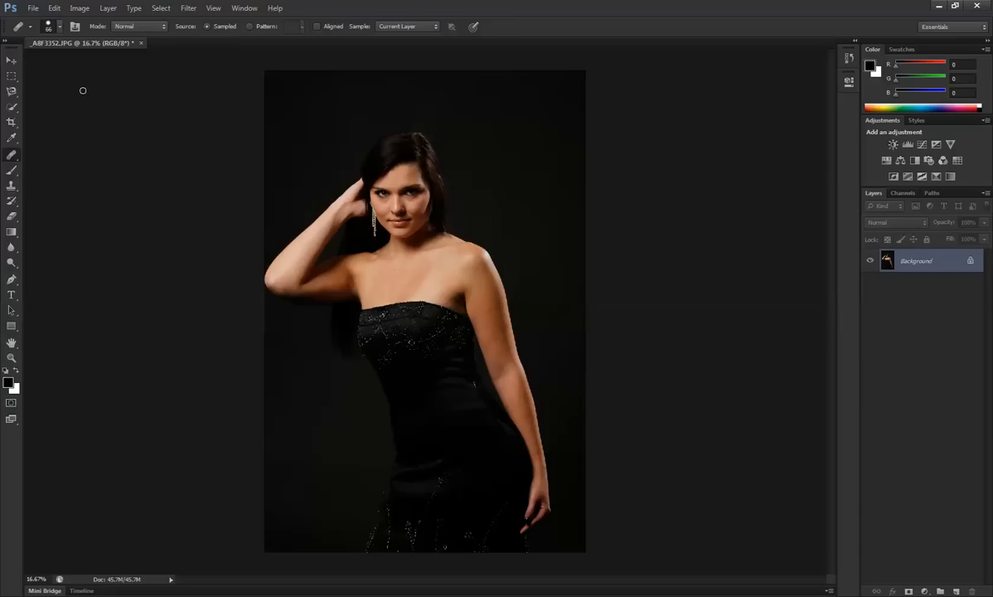
# Step: Brighten the portrait with Levels using Auto correction plus raised highlight and midtone sliders
pyautogui.click(79, 8)
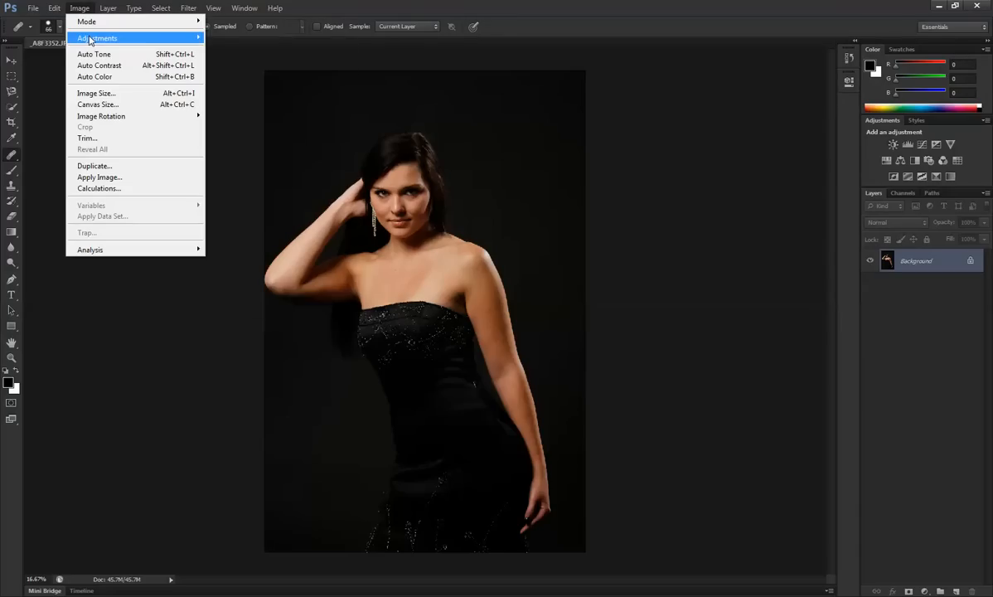
pyautogui.moveTo(108, 39)
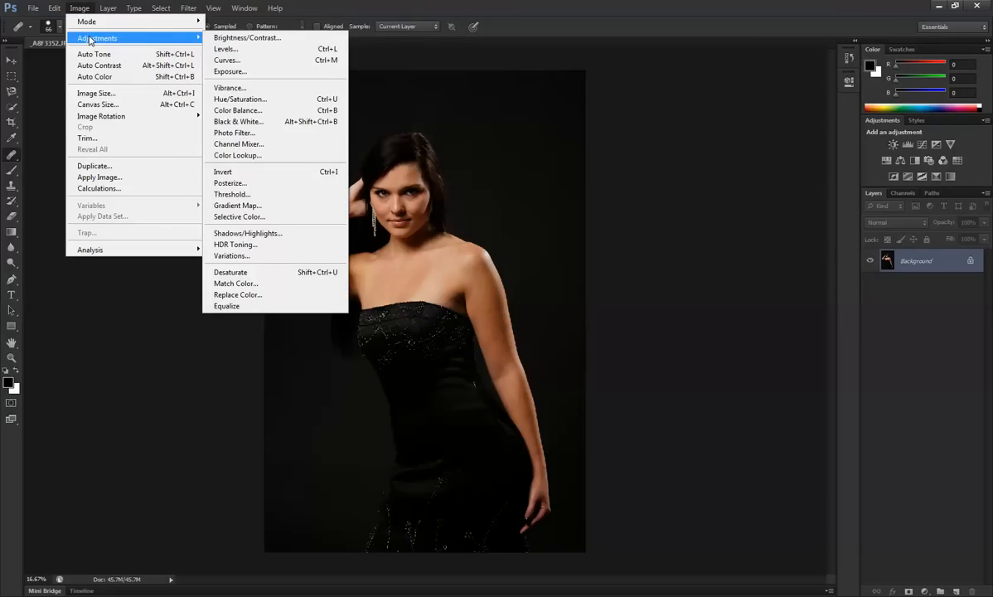
pyautogui.moveTo(259, 38)
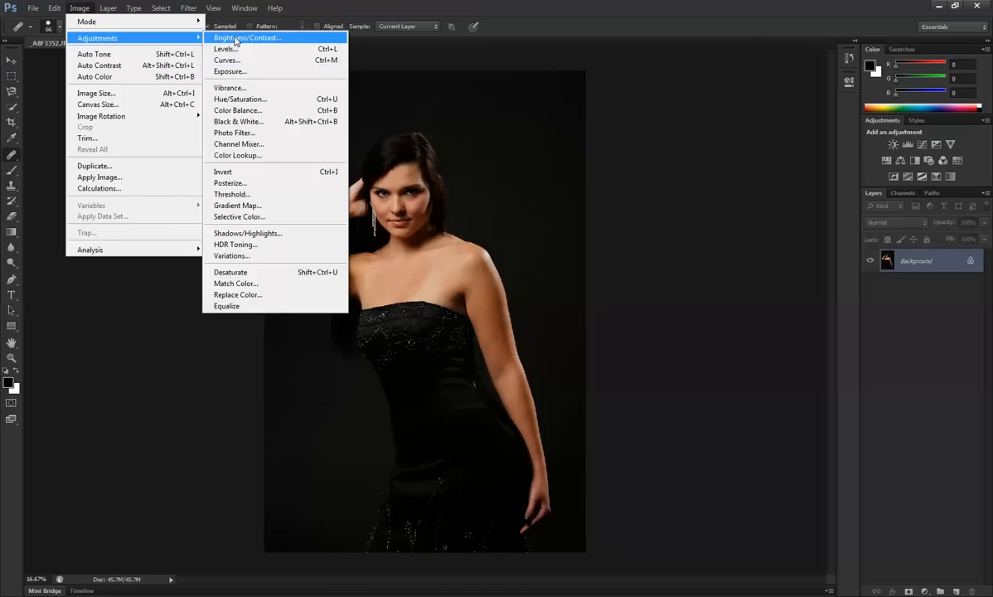
pyautogui.click(239, 54)
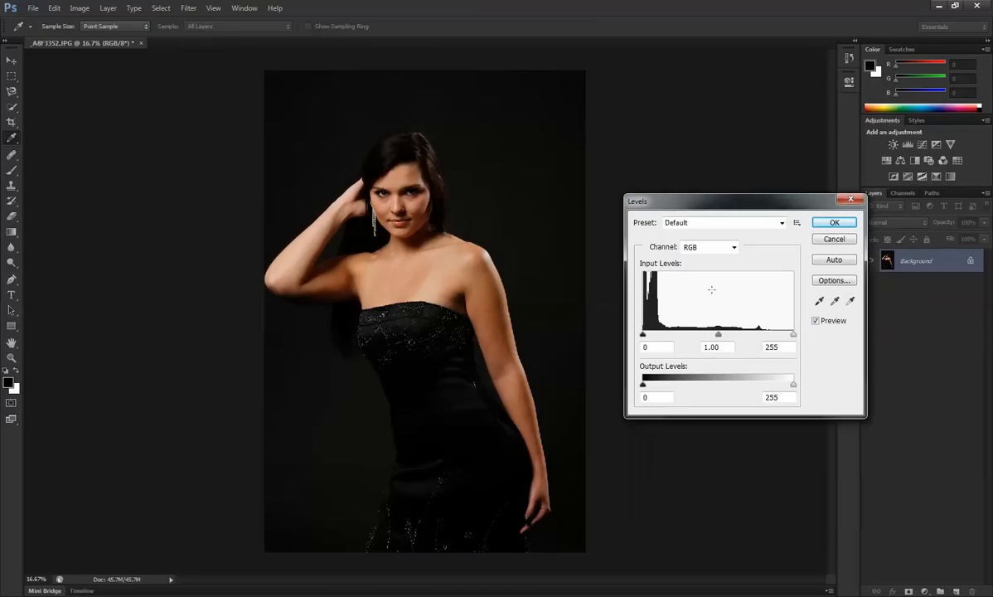
pyautogui.moveTo(746, 337)
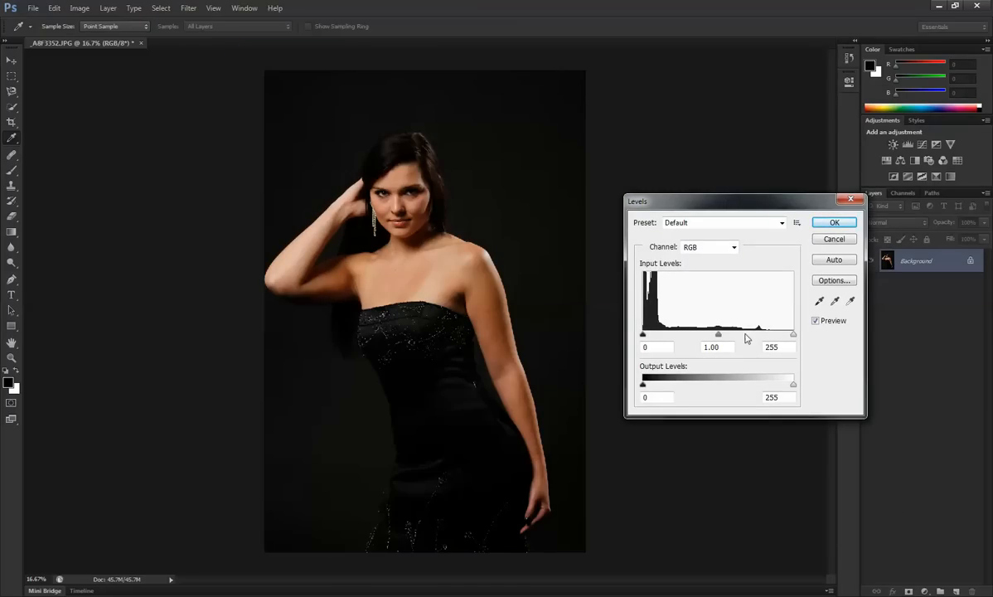
pyautogui.moveTo(691, 334)
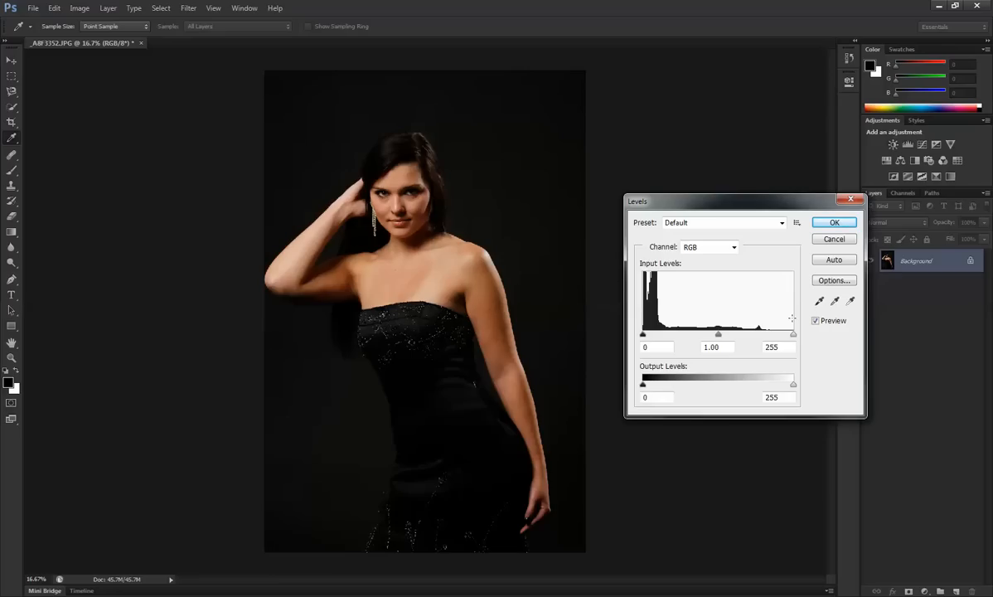
pyautogui.moveTo(853, 280)
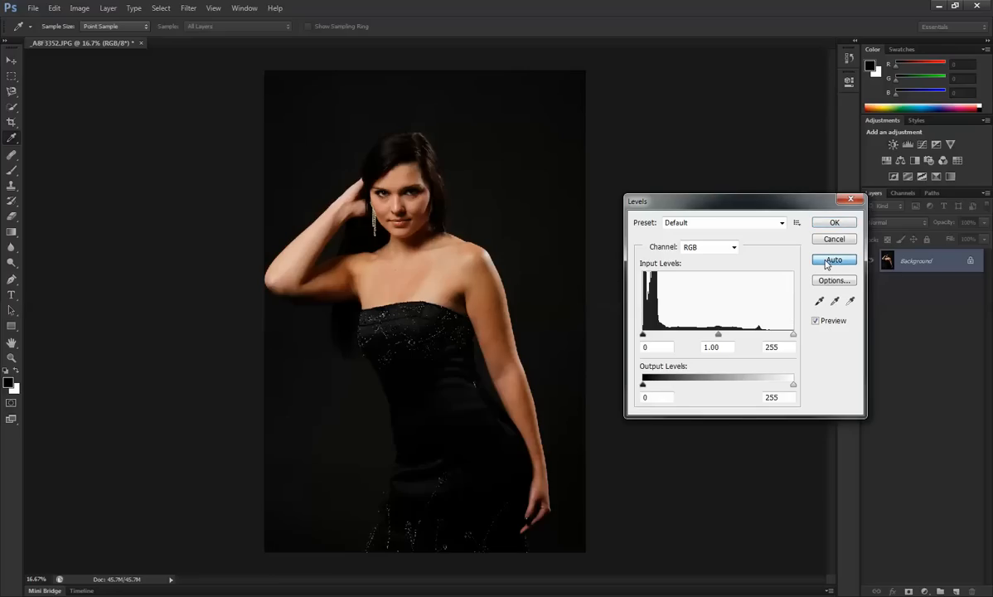
pyautogui.click(833, 259)
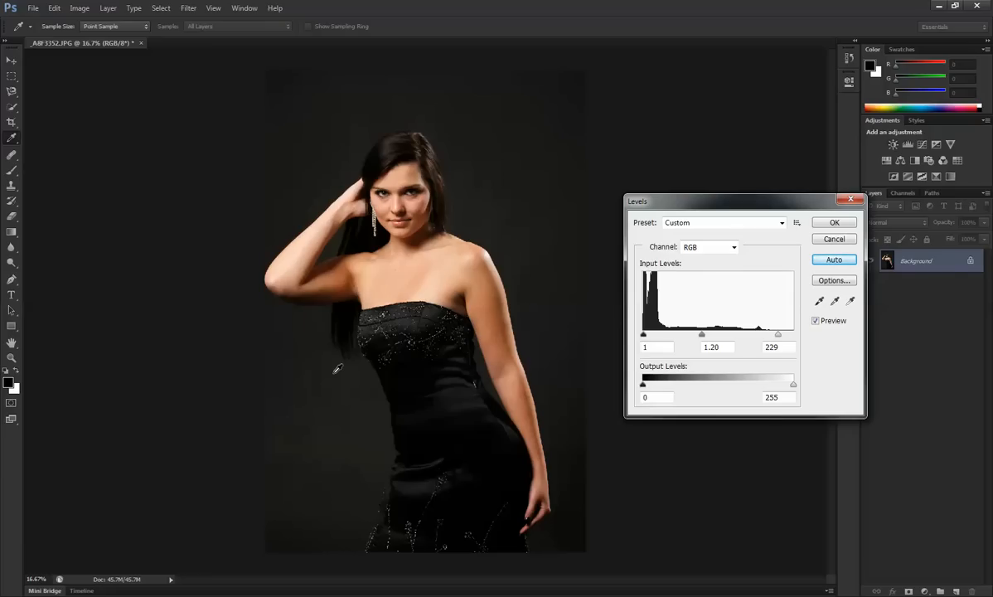
pyautogui.moveTo(777, 335)
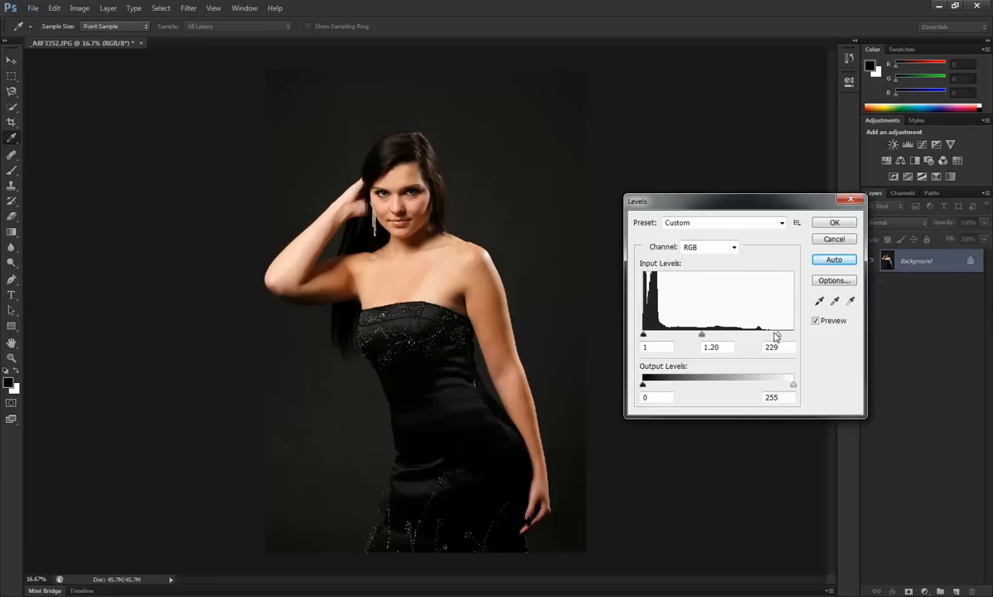
pyautogui.moveTo(774, 333); pyautogui.dragTo(772, 334)
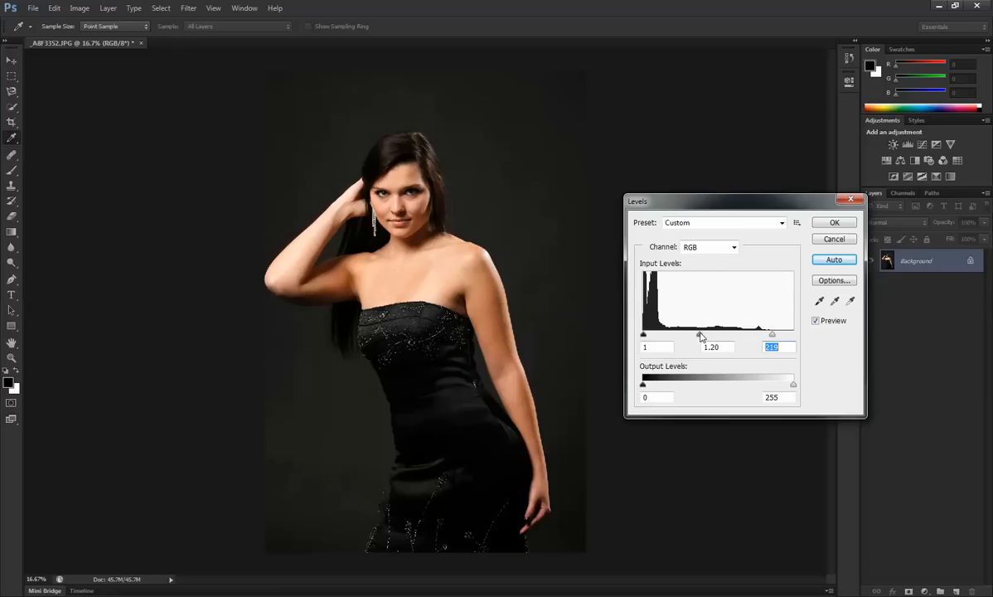
pyautogui.moveTo(700, 335); pyautogui.dragTo(689, 335)
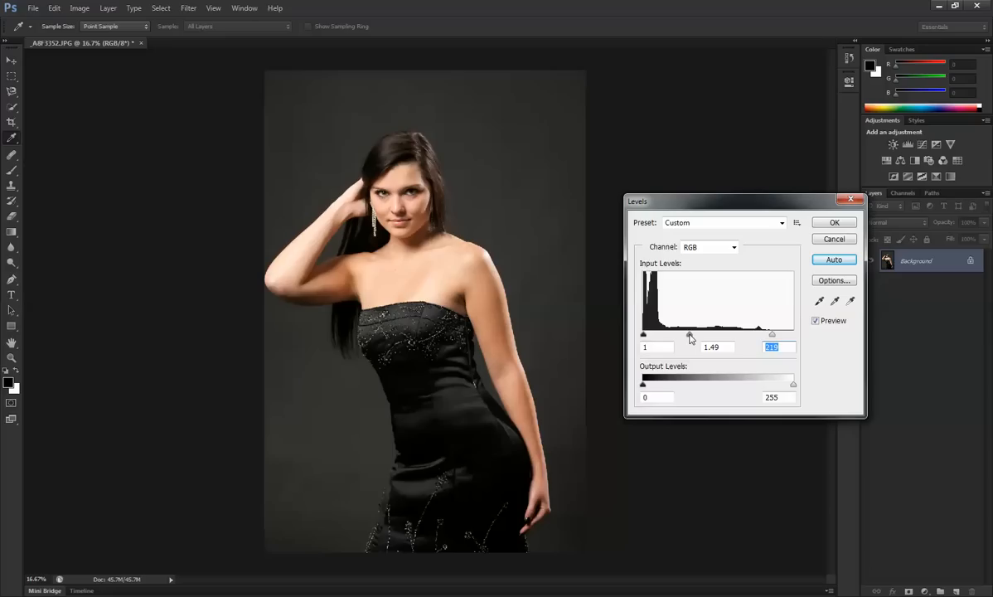
pyautogui.moveTo(690, 335); pyautogui.dragTo(688, 335)
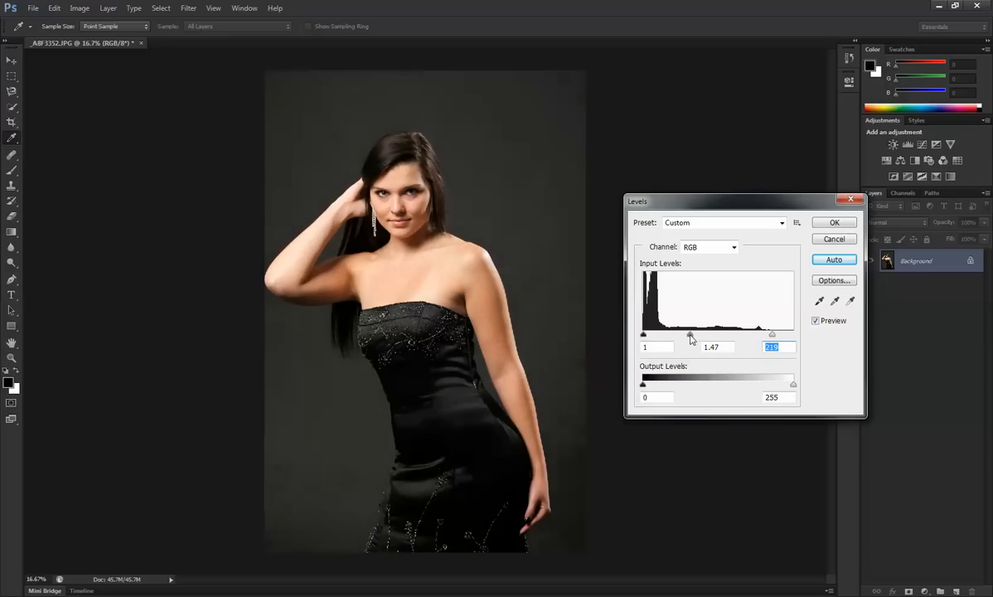
pyautogui.moveTo(690, 335); pyautogui.dragTo(655, 335)
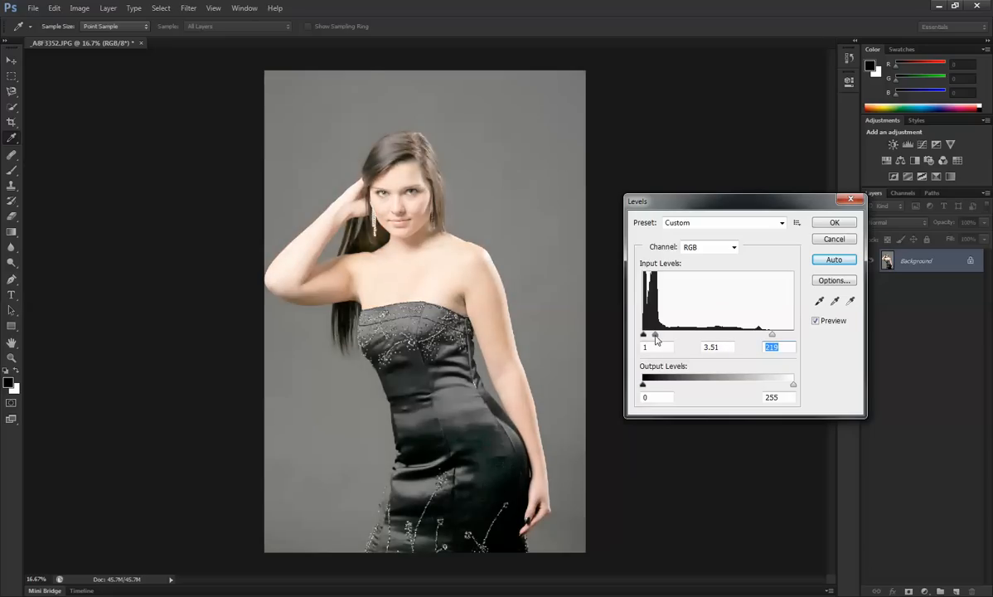
pyautogui.moveTo(654, 334); pyautogui.dragTo(725, 334)
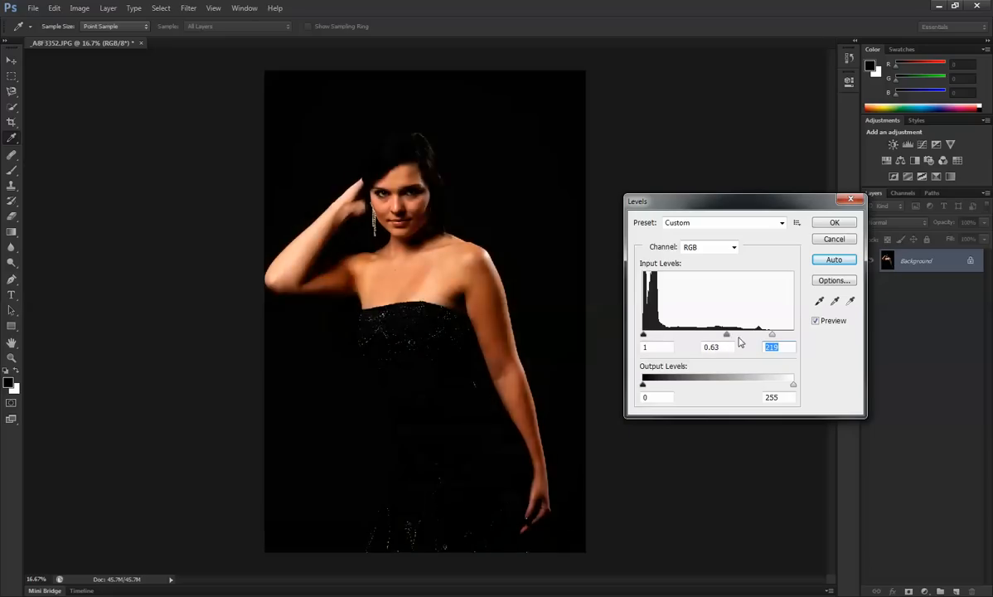
pyautogui.moveTo(727, 335); pyautogui.dragTo(711, 335)
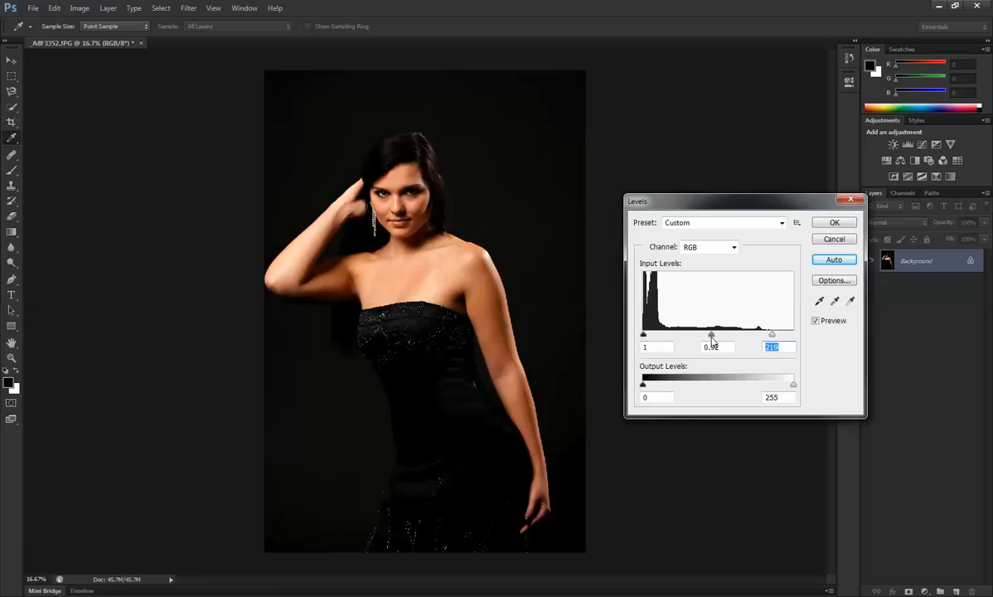
pyautogui.moveTo(711, 335); pyautogui.dragTo(694, 335)
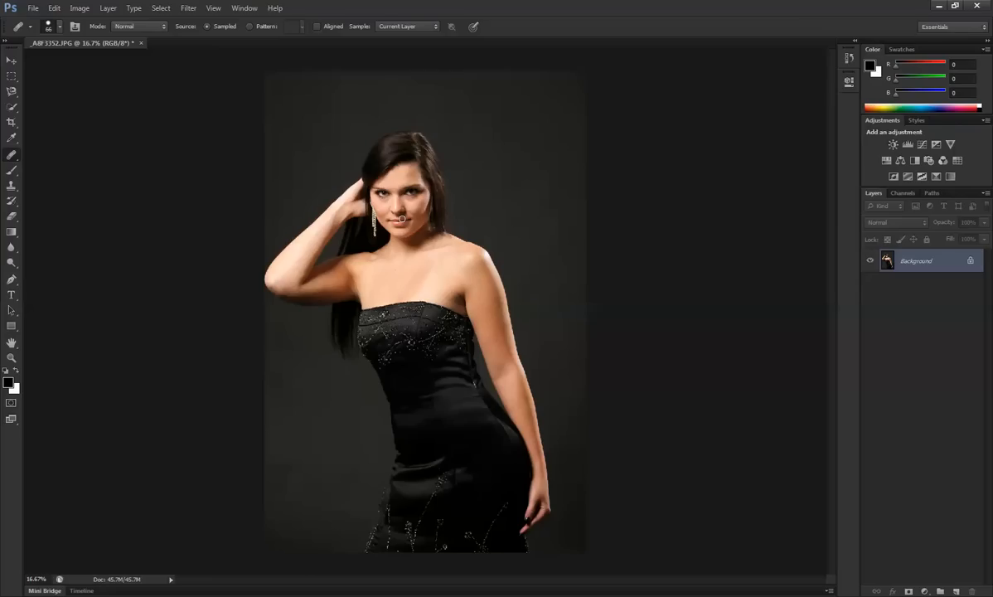
# Step: Apply a very light Shadows/Highlights correction that barely lifts the darkest areas
pyautogui.press('ctrl+plus')
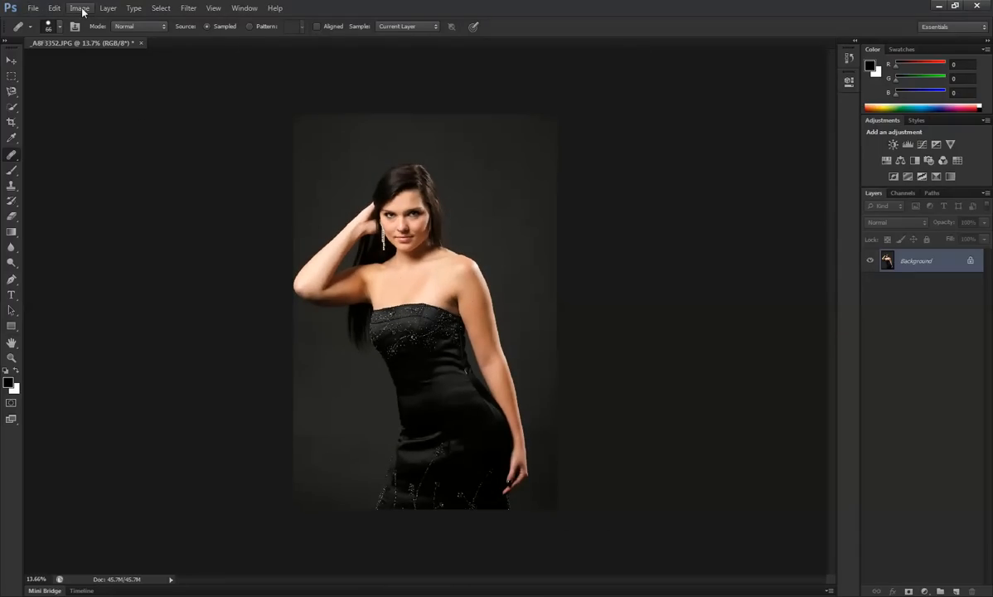
pyautogui.click(78, 9)
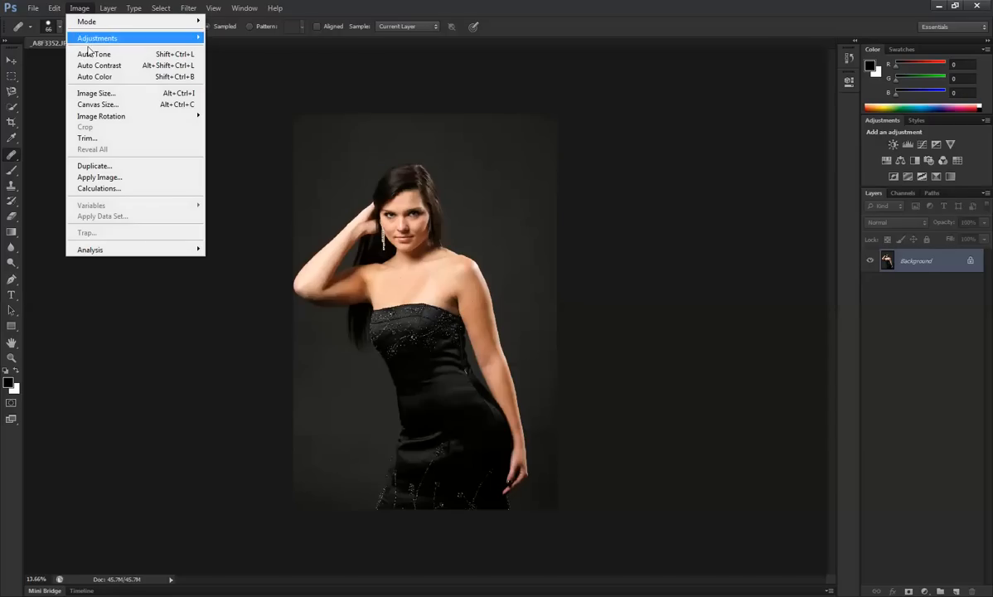
pyautogui.moveTo(241, 243)
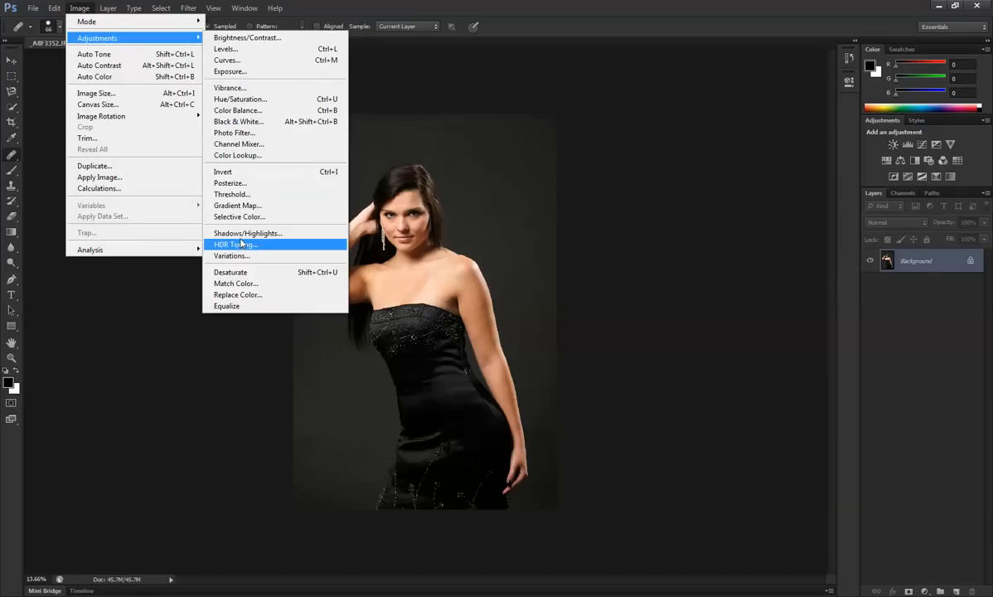
pyautogui.moveTo(162, 39)
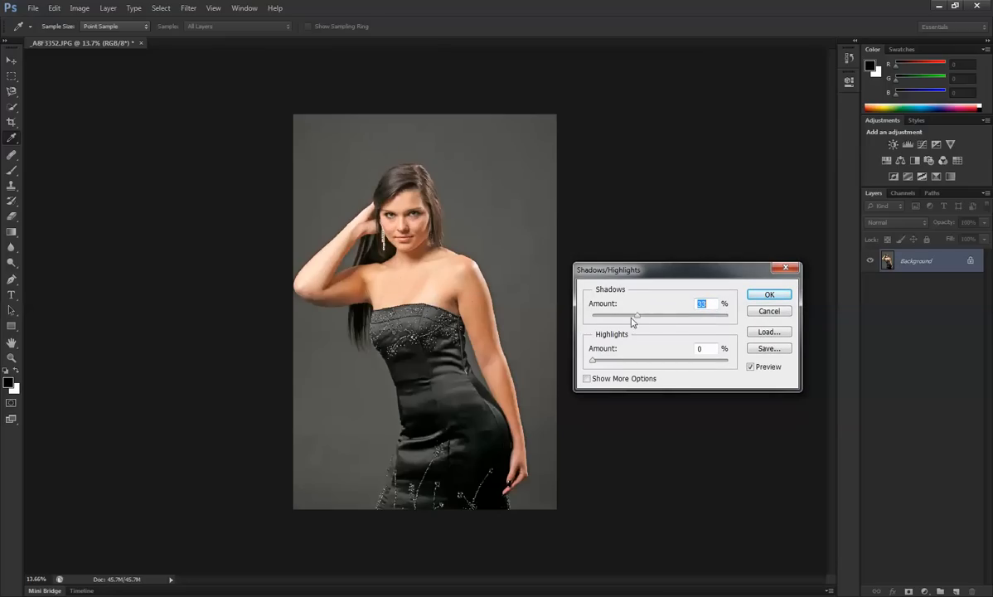
pyautogui.moveTo(636, 315); pyautogui.dragTo(615, 315)
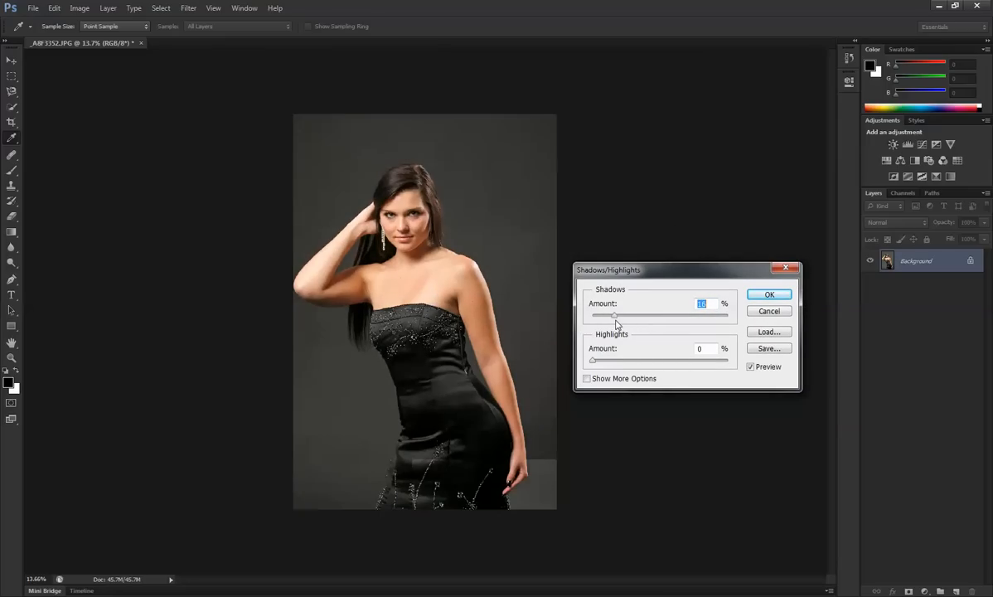
pyautogui.moveTo(613, 315); pyautogui.dragTo(590, 315)
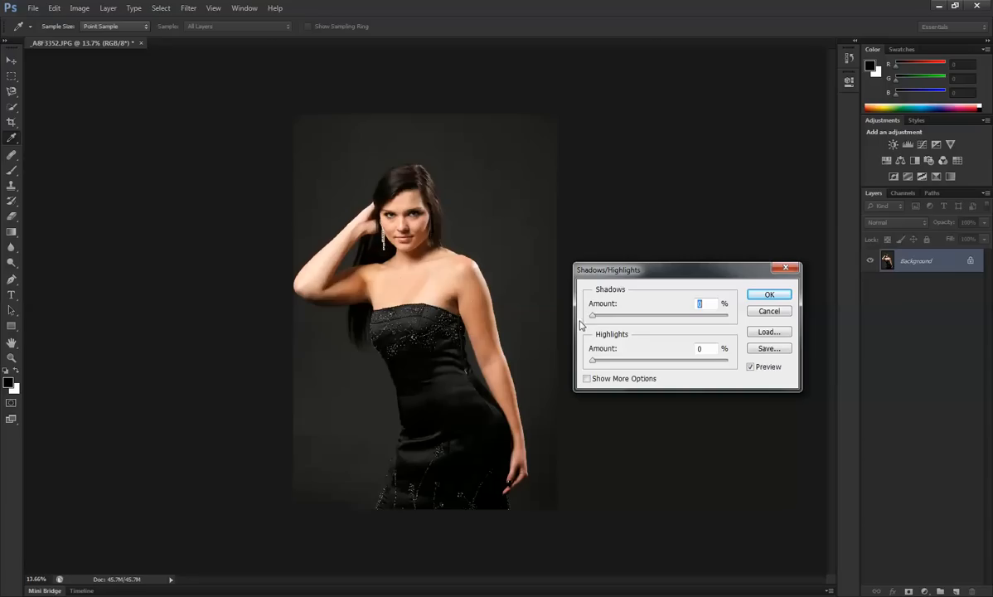
pyautogui.moveTo(592, 314); pyautogui.dragTo(596, 314)
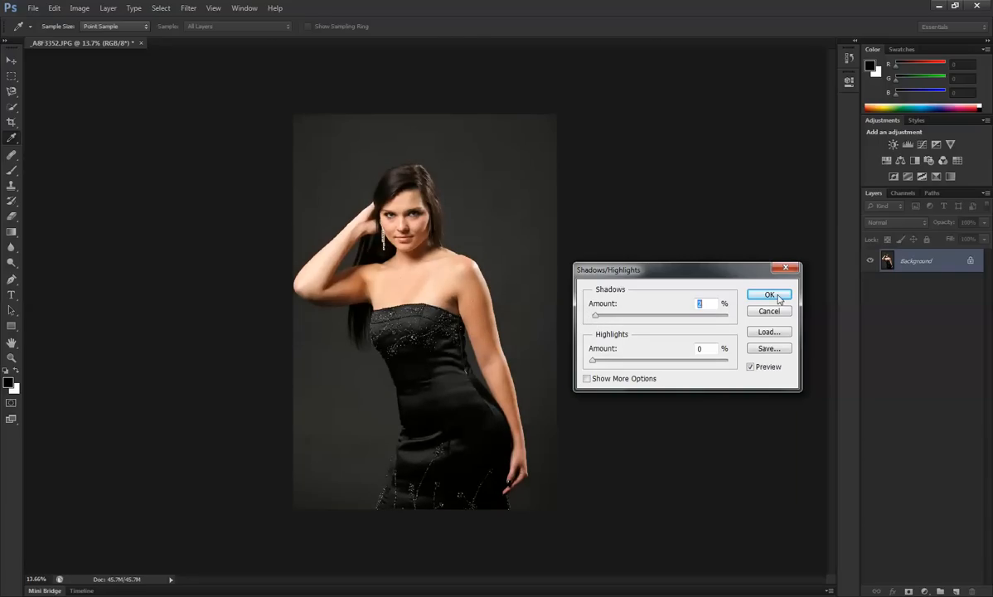
pyautogui.click(769, 295)
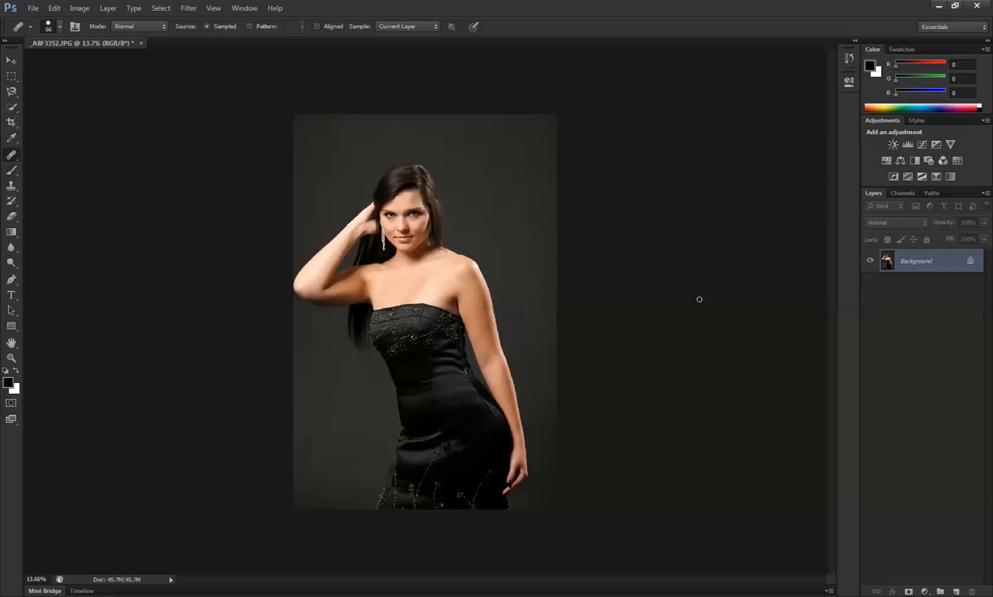
pyautogui.moveTo(582, 306)
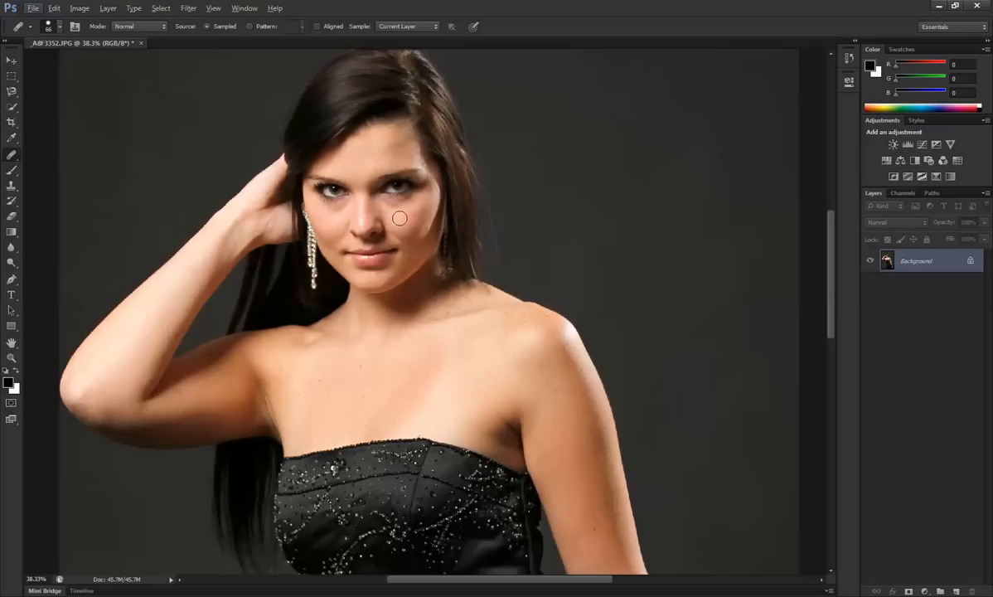
# Step: Scroll the zoomed view down toward the dress waist beside the arm
pyautogui.scroll(-3)
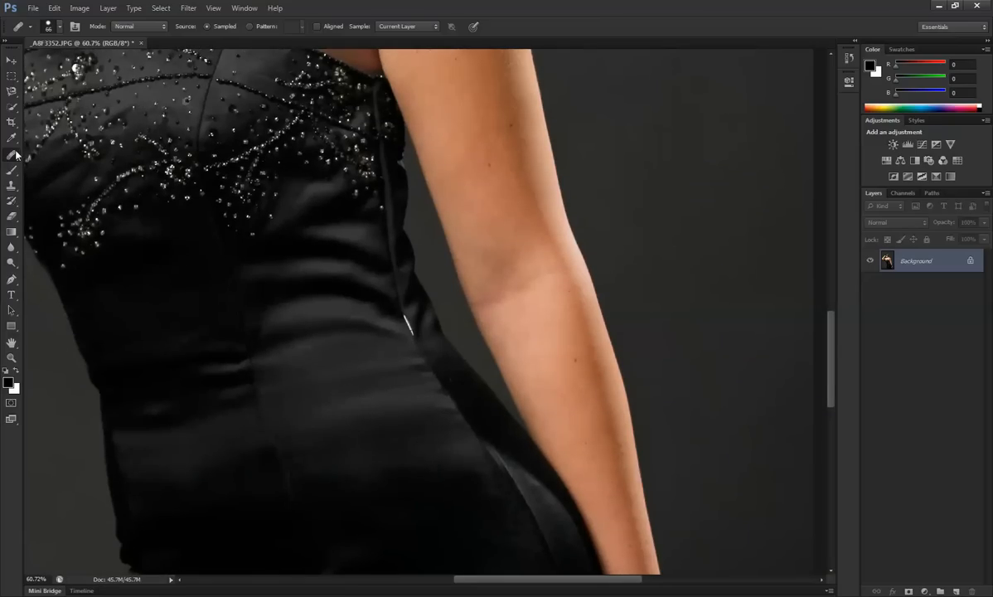
pyautogui.moveTo(11, 157)
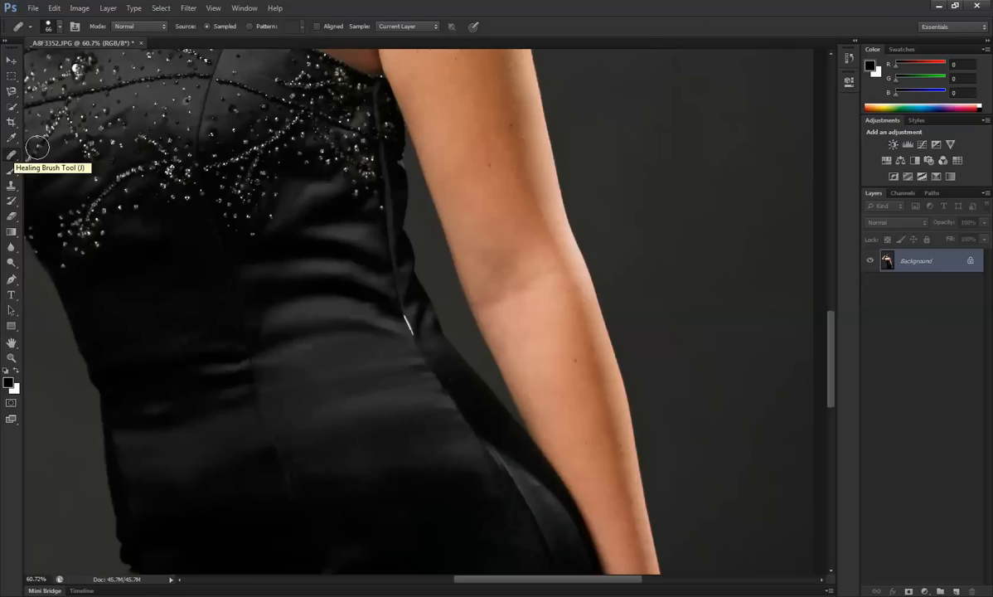
pyautogui.moveTo(11, 184)
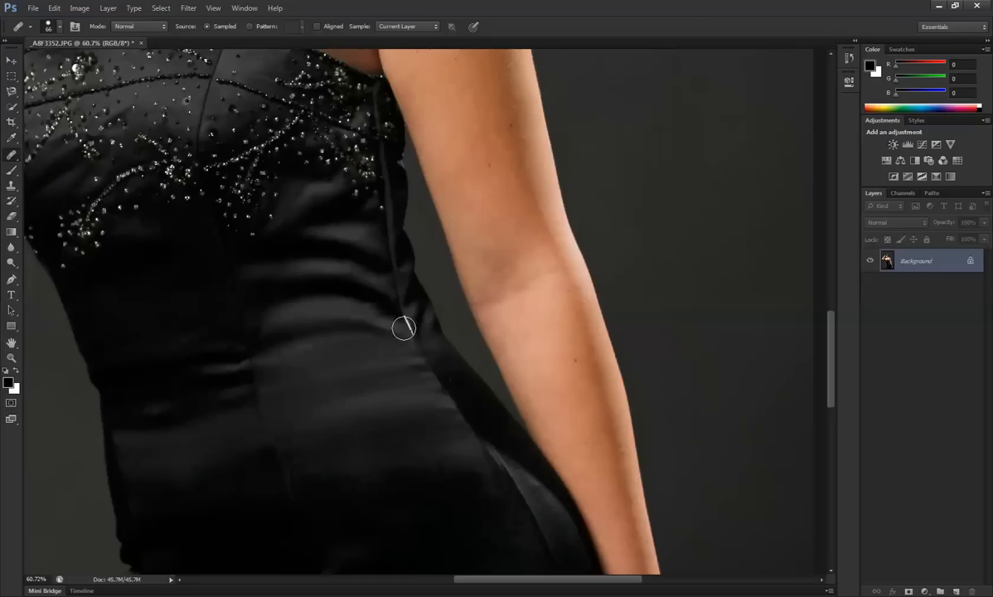
pyautogui.moveTo(416, 338)
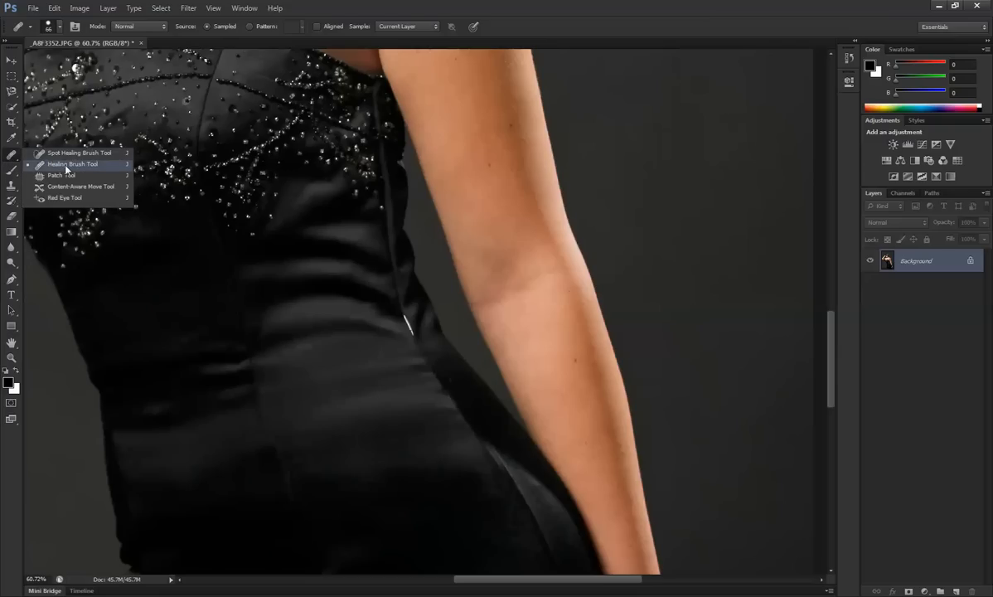
# Step: Pick the Healing Brush at 60 px and try healing the mark, dismissing the source-point warning
pyautogui.click(72, 163)
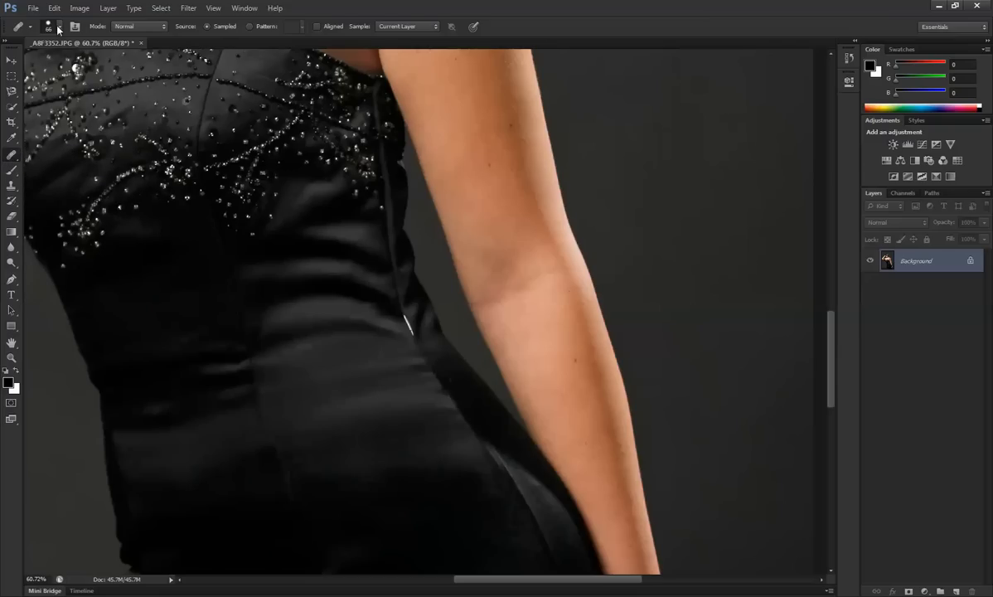
pyautogui.click(51, 28)
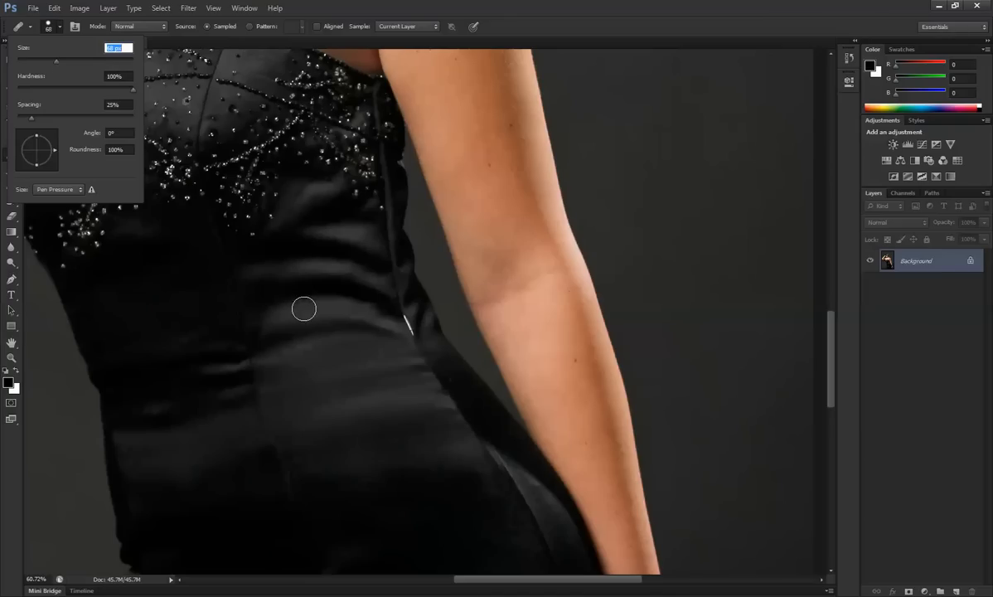
pyautogui.moveTo(390, 355)
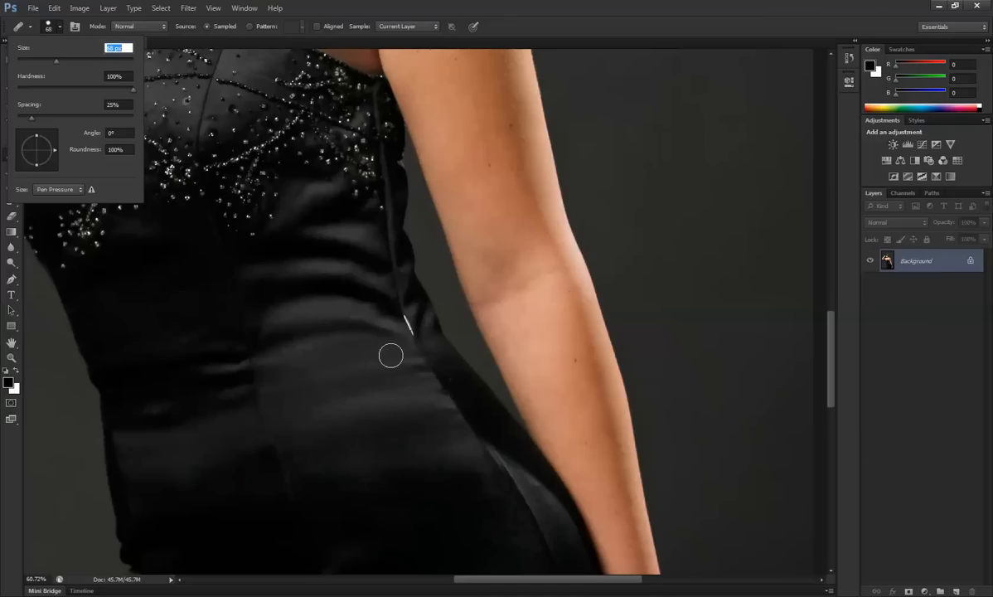
pyautogui.click(390, 356)
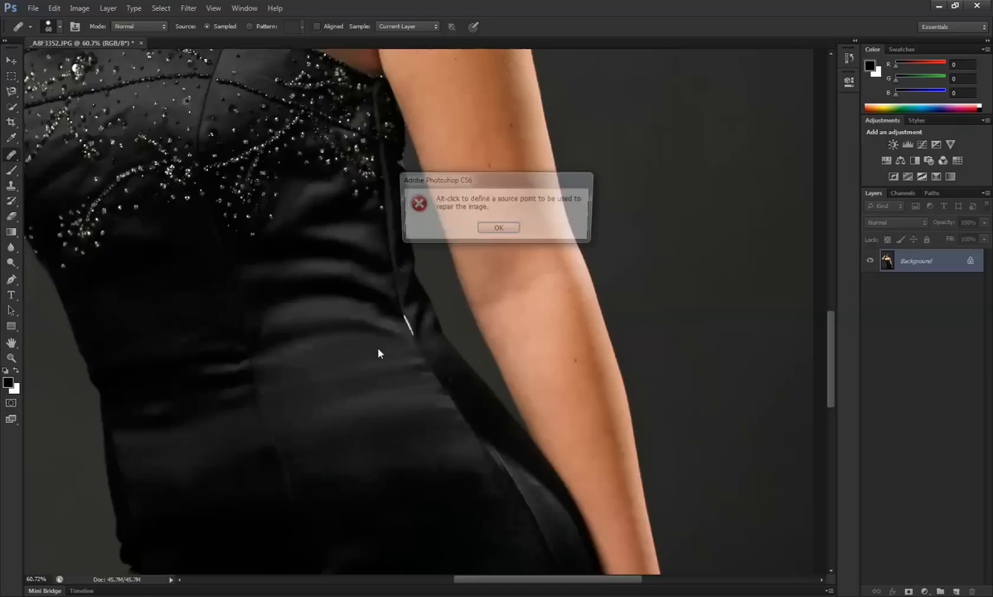
pyautogui.click(498, 227)
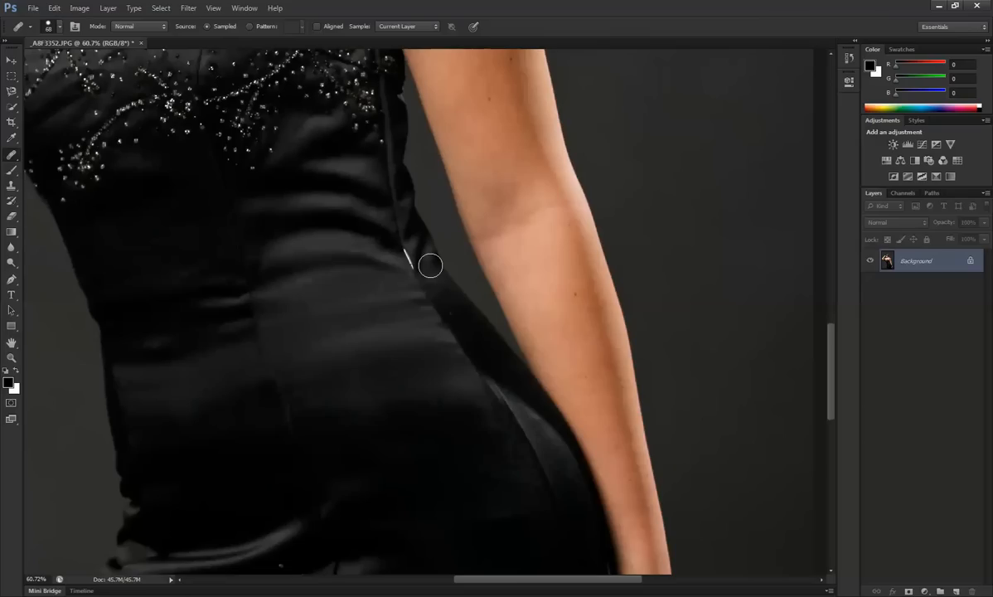
pyautogui.moveTo(373, 266)
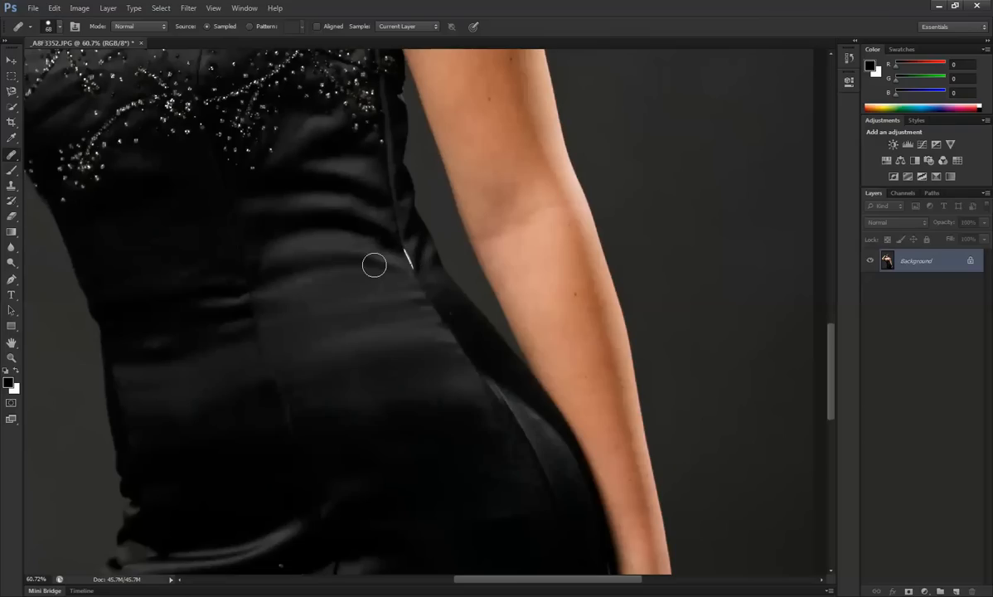
pyautogui.moveTo(370, 251)
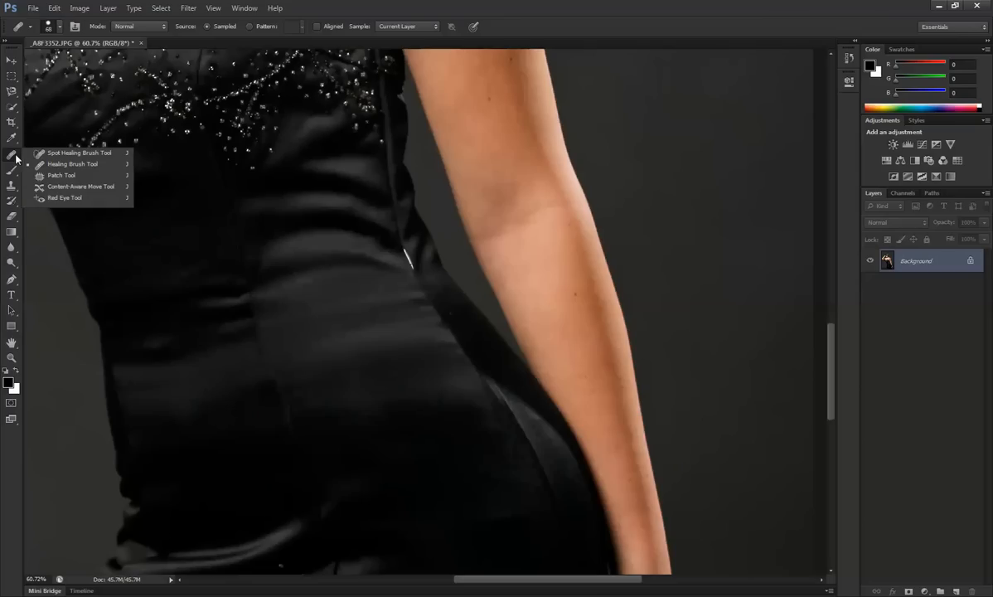
pyautogui.moveTo(360, 262)
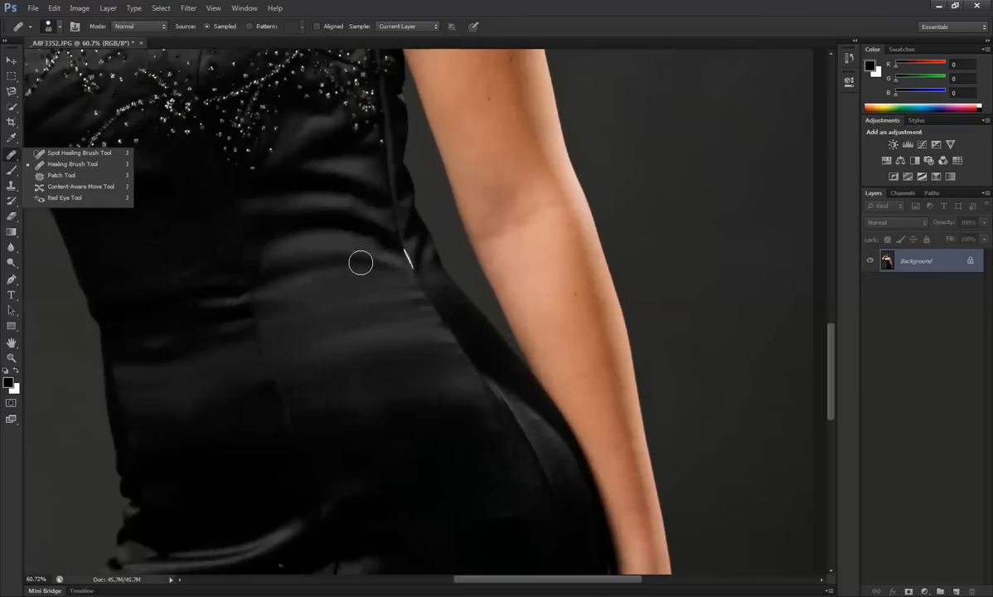
pyautogui.moveTo(380, 261)
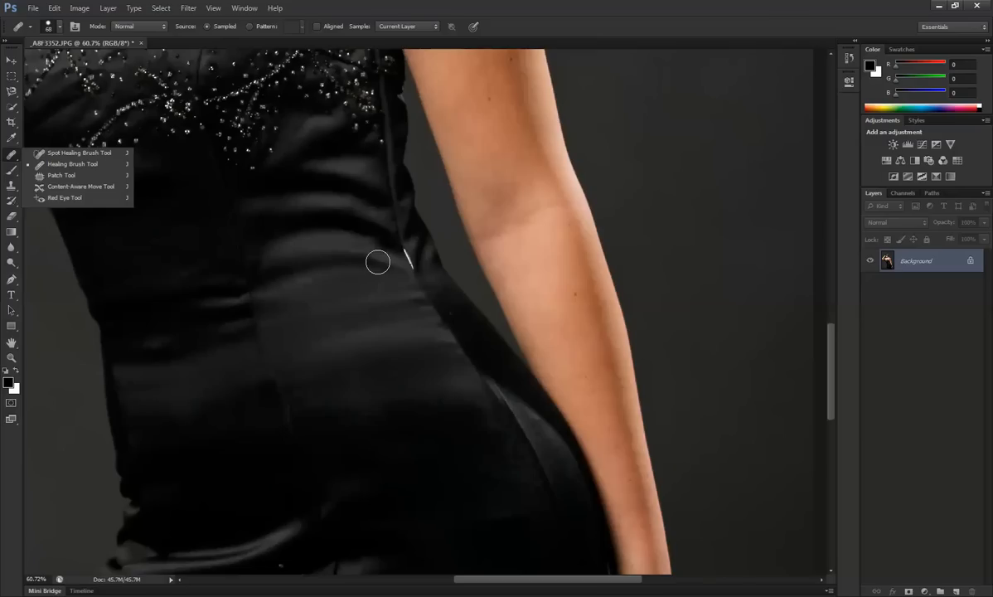
pyautogui.moveTo(393, 258)
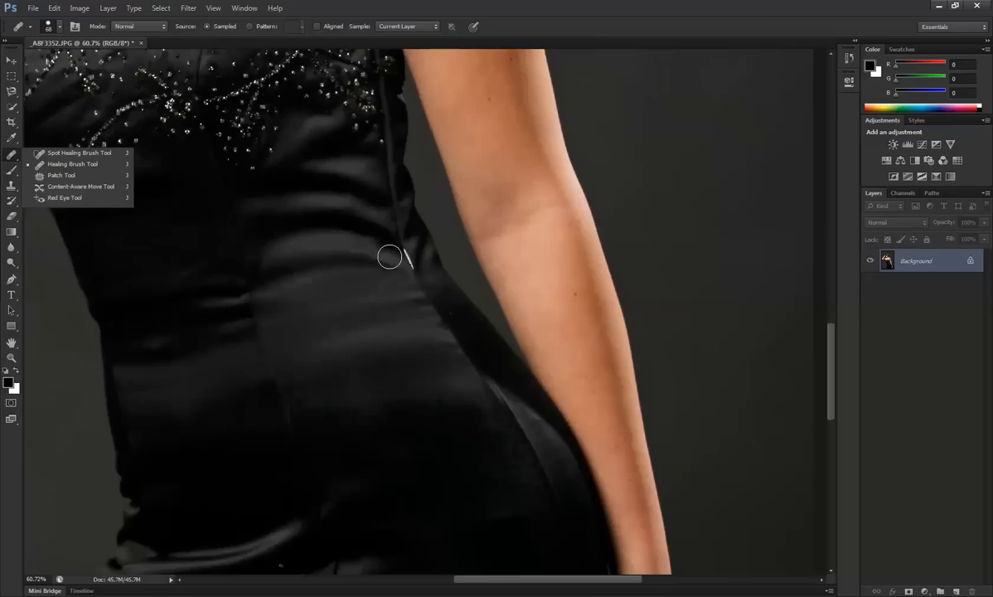
pyautogui.moveTo(384, 266)
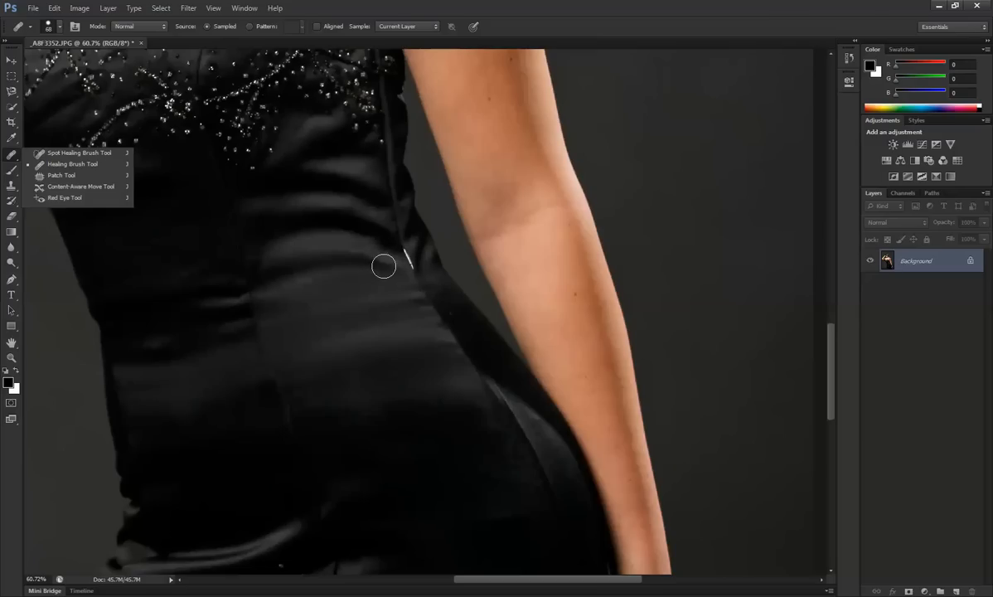
pyautogui.moveTo(385, 263)
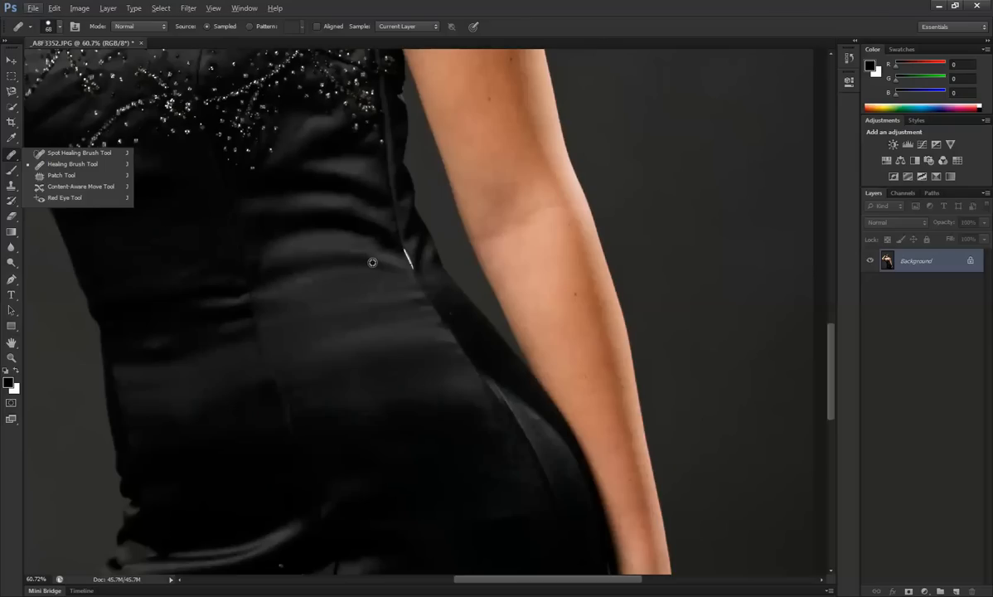
pyautogui.moveTo(375, 260)
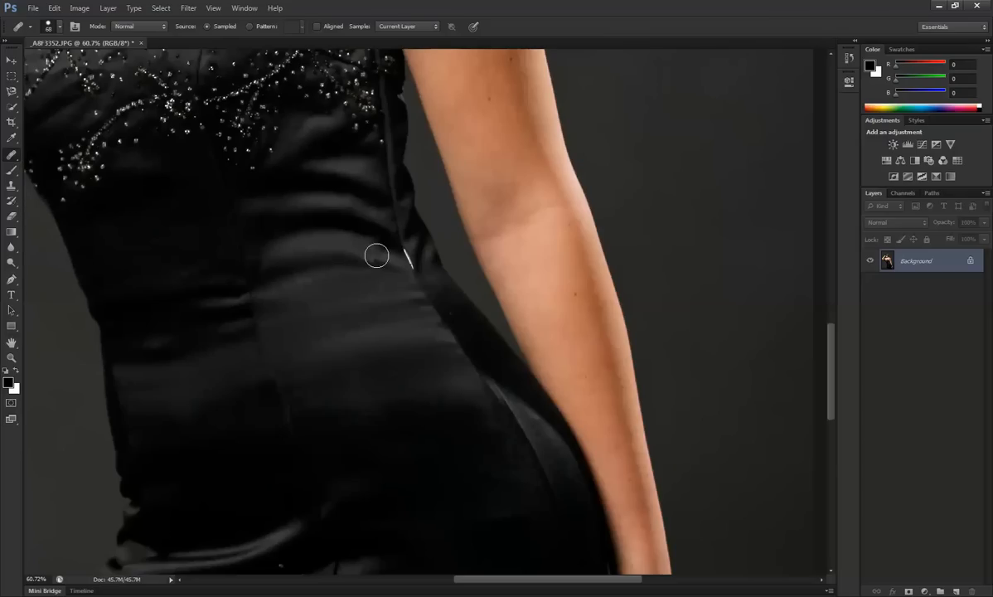
pyautogui.moveTo(404, 253)
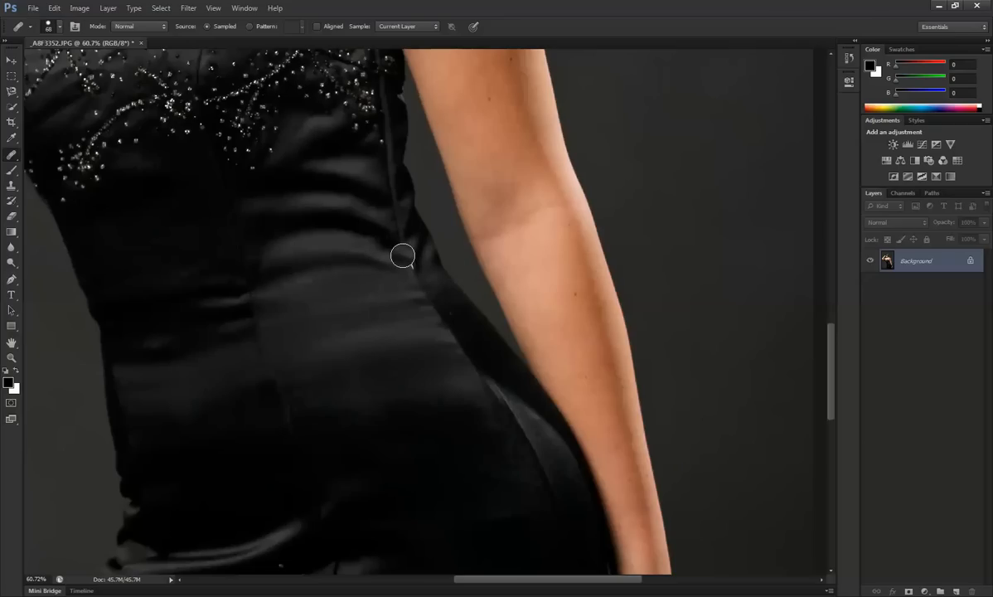
pyautogui.moveTo(406, 258)
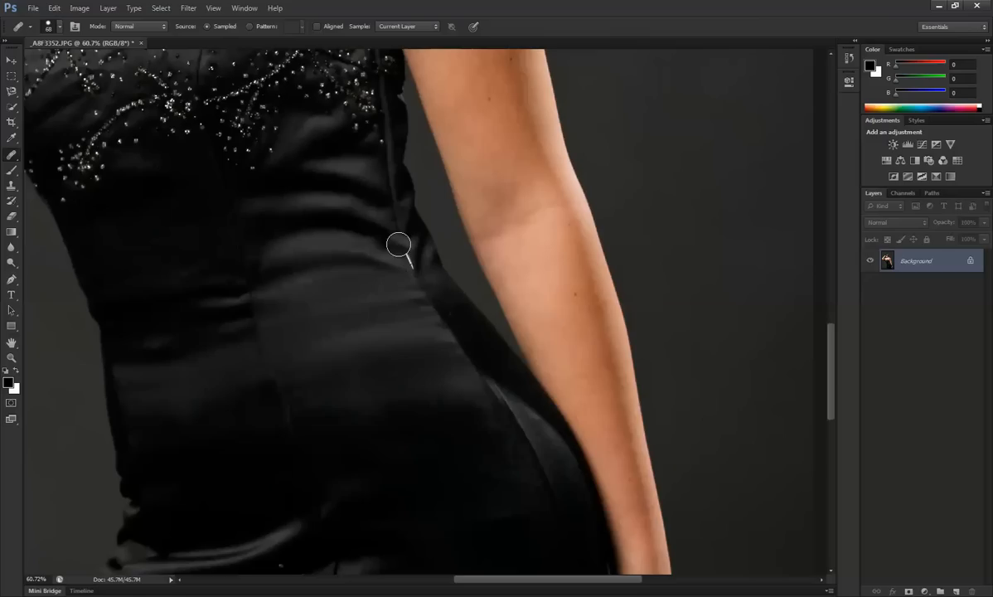
pyautogui.moveTo(403, 253)
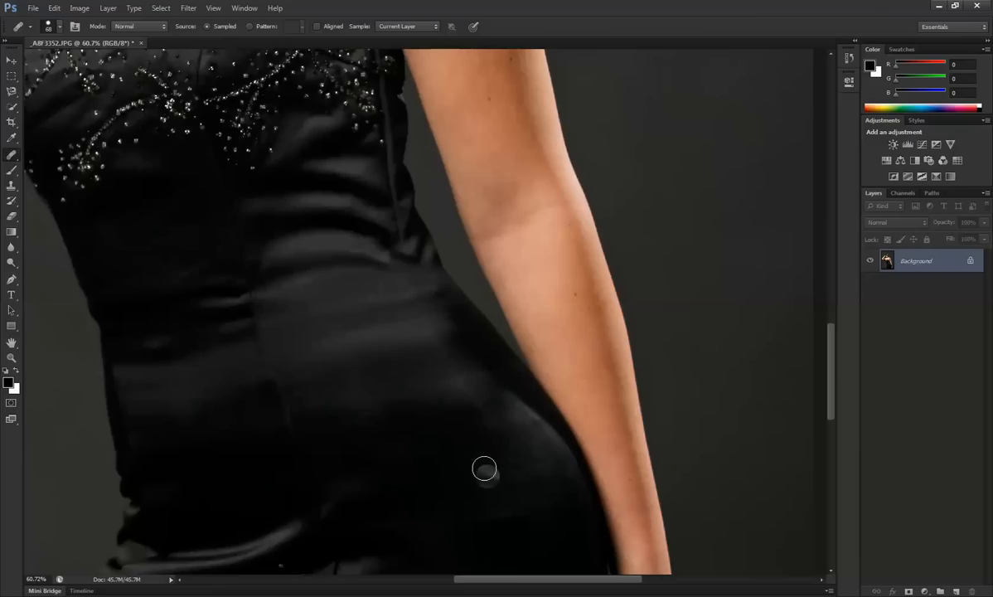
pyautogui.moveTo(499, 448)
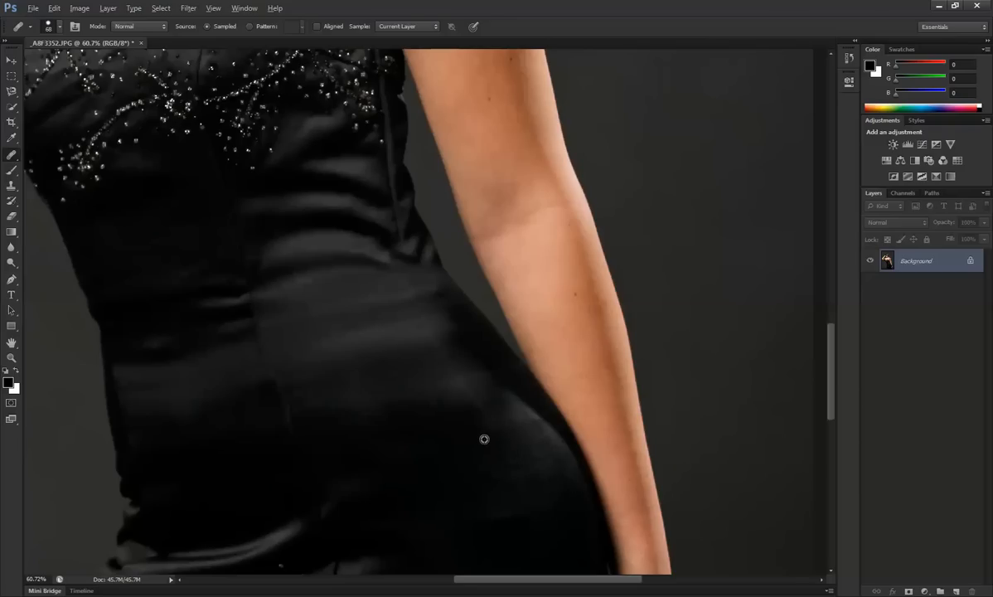
pyautogui.moveTo(522, 407)
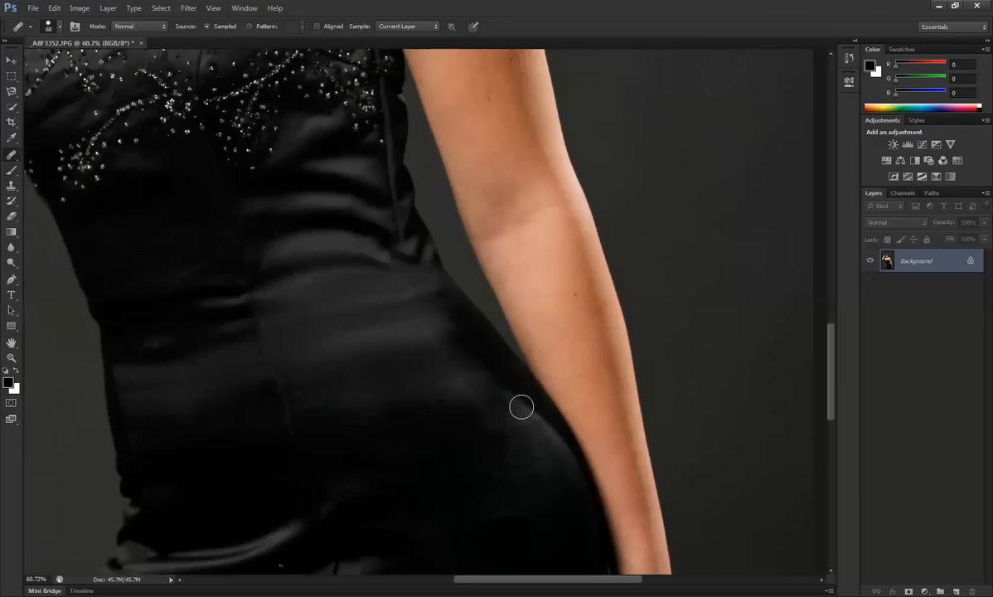
# Step: Paint healing strokes over the uneven shine on the lower dress beside the arm
pyautogui.moveTo(521, 407); pyautogui.dragTo(561, 458)
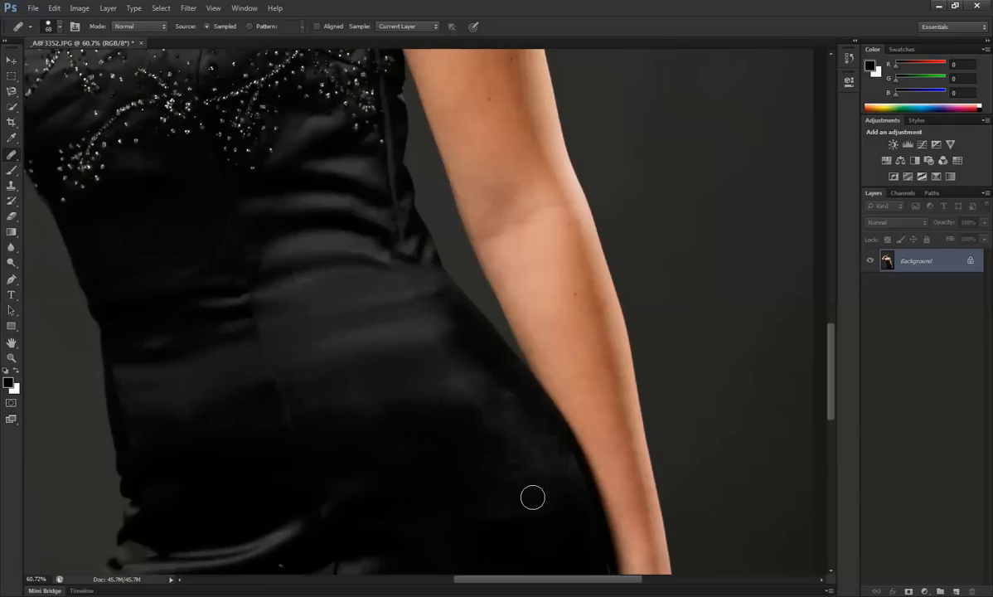
pyautogui.moveTo(397, 309)
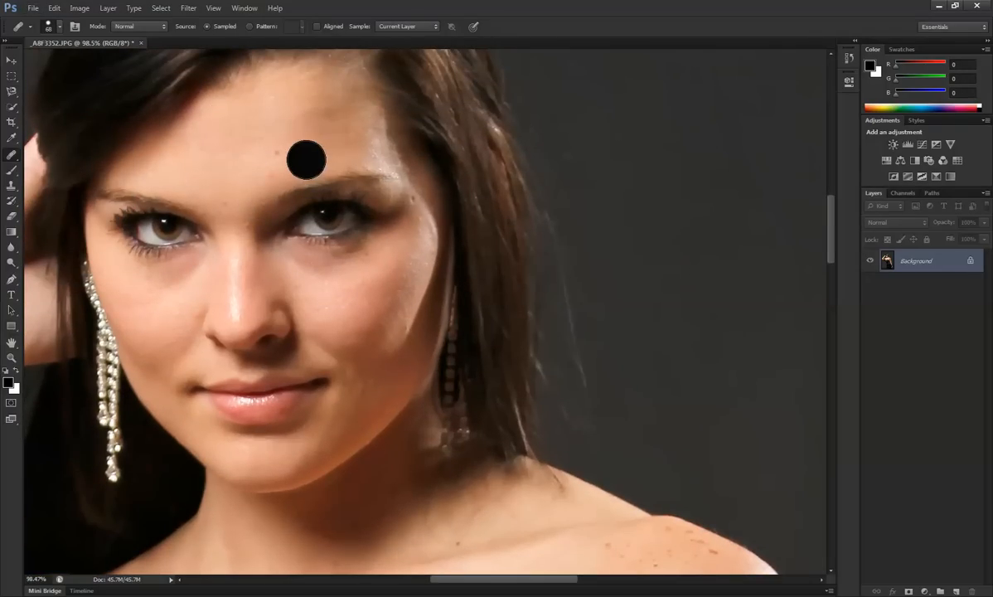
# Step: Set up the Spot Healing Brush size and scroll to the forehead and cheek blemishes
pyautogui.click(308, 160)
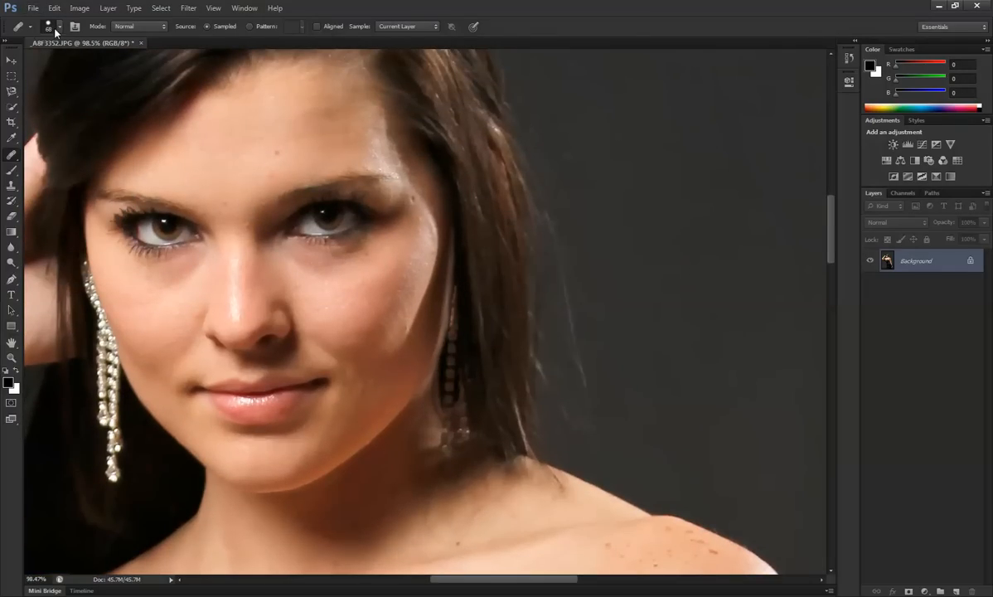
pyautogui.click(65, 31)
pyautogui.write('16')
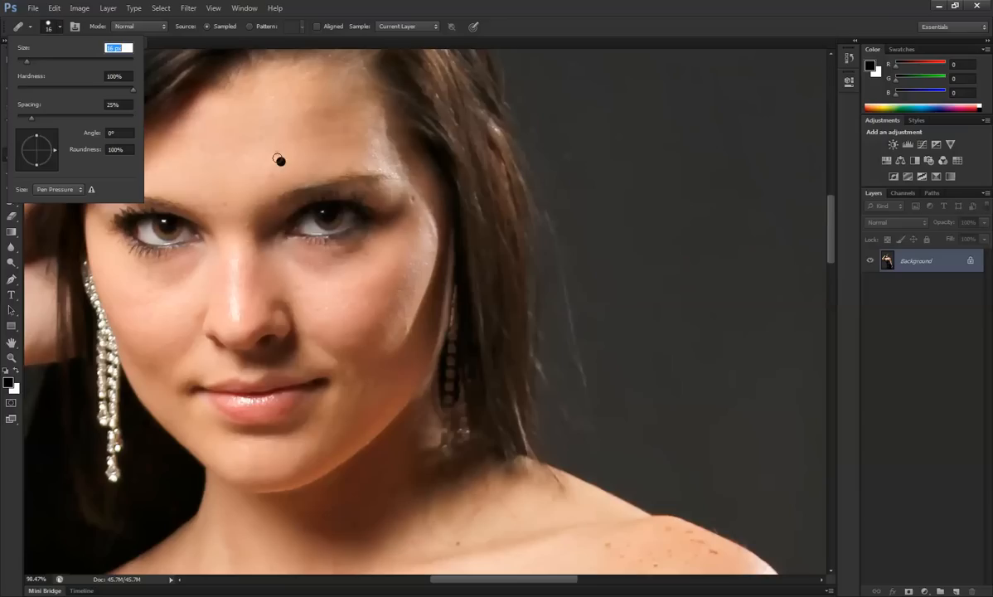
pyautogui.moveTo(264, 157)
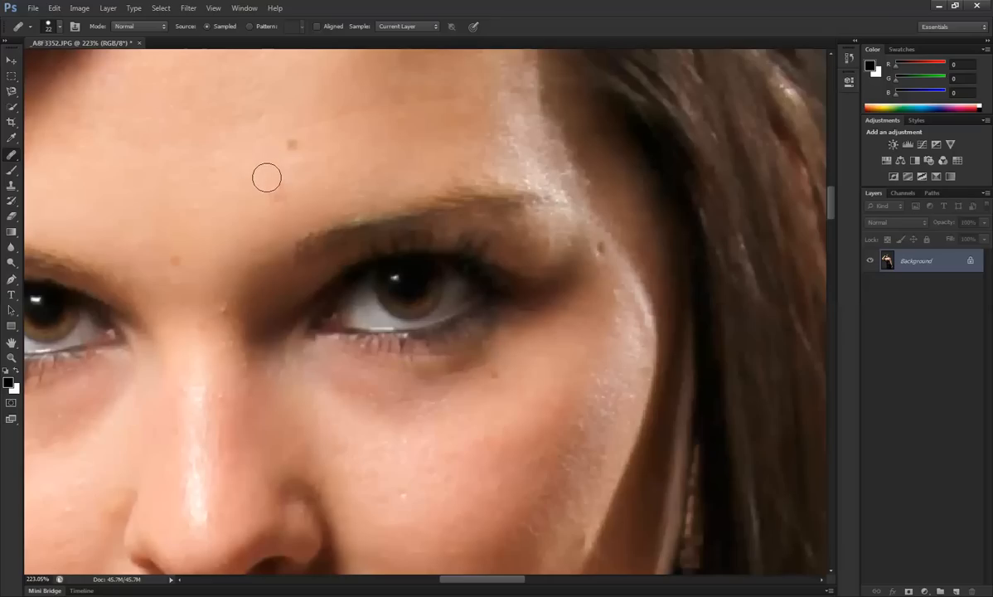
pyautogui.moveTo(292, 146)
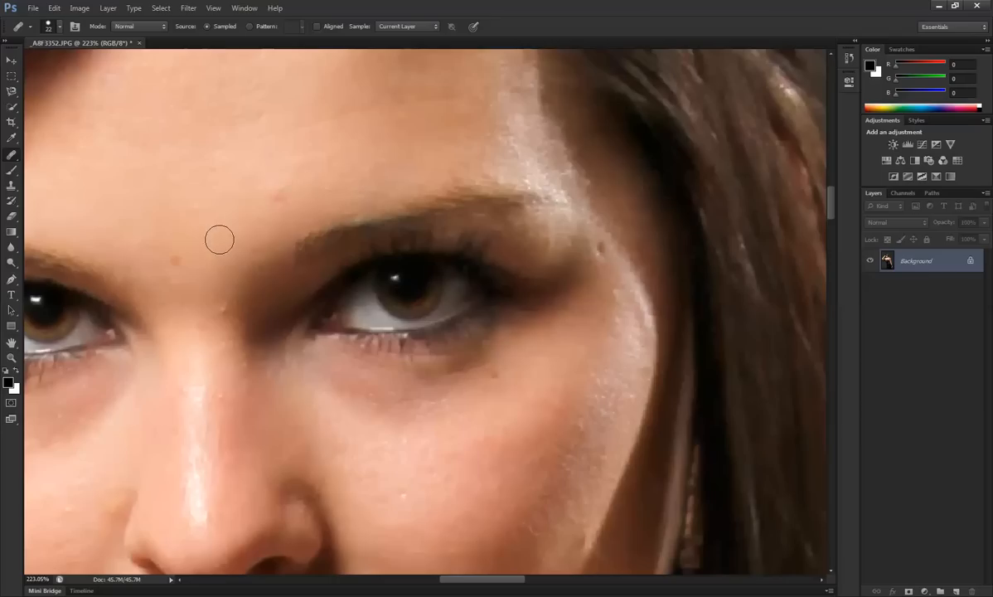
pyautogui.moveTo(172, 263)
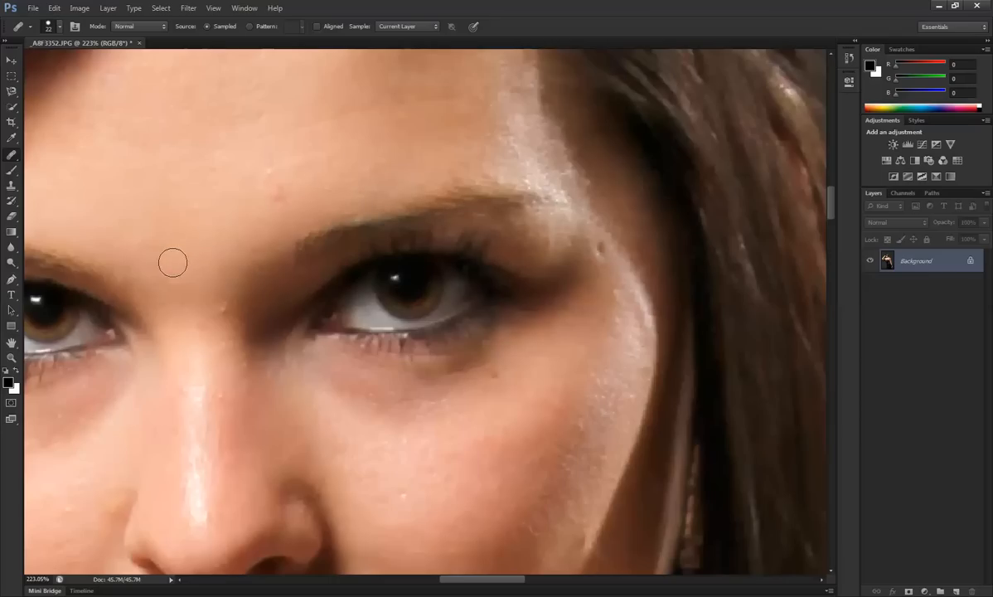
pyautogui.scroll(-3)
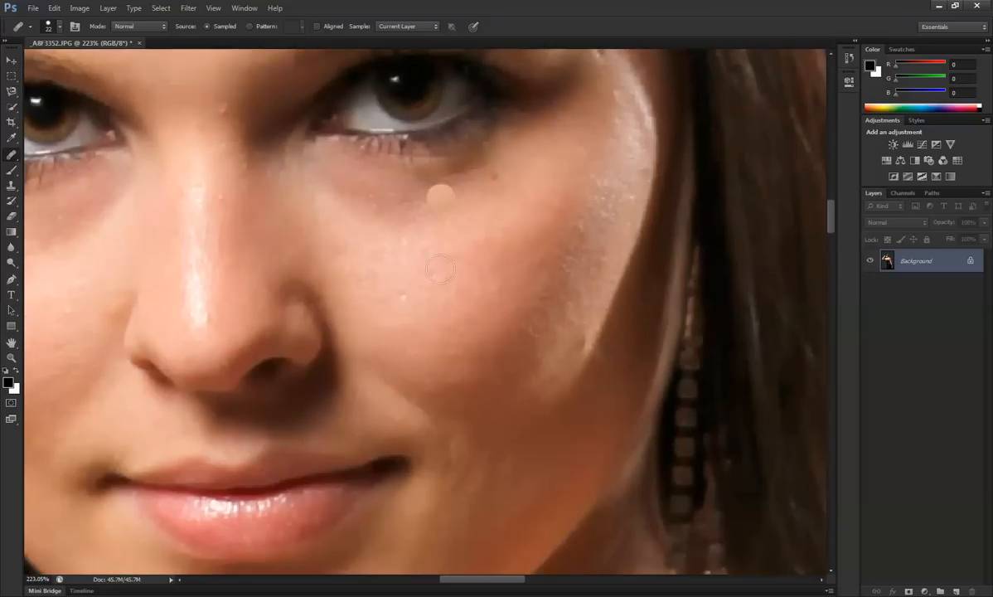
pyautogui.scroll(-3)
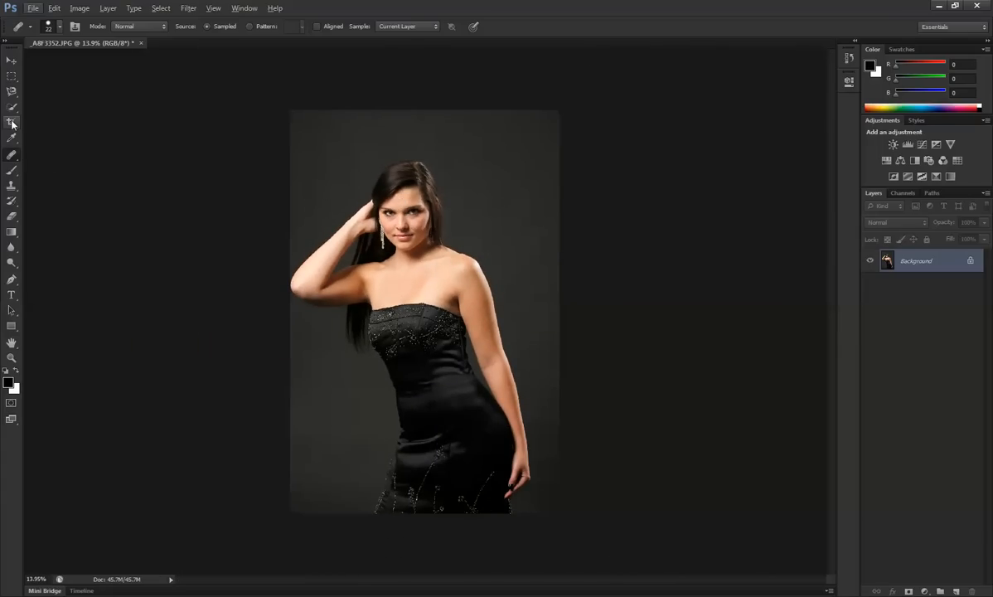
# Step: Crop with the 4 in x 6 in 300 ppi preset, framing her head and torso
pyautogui.click(11, 125)
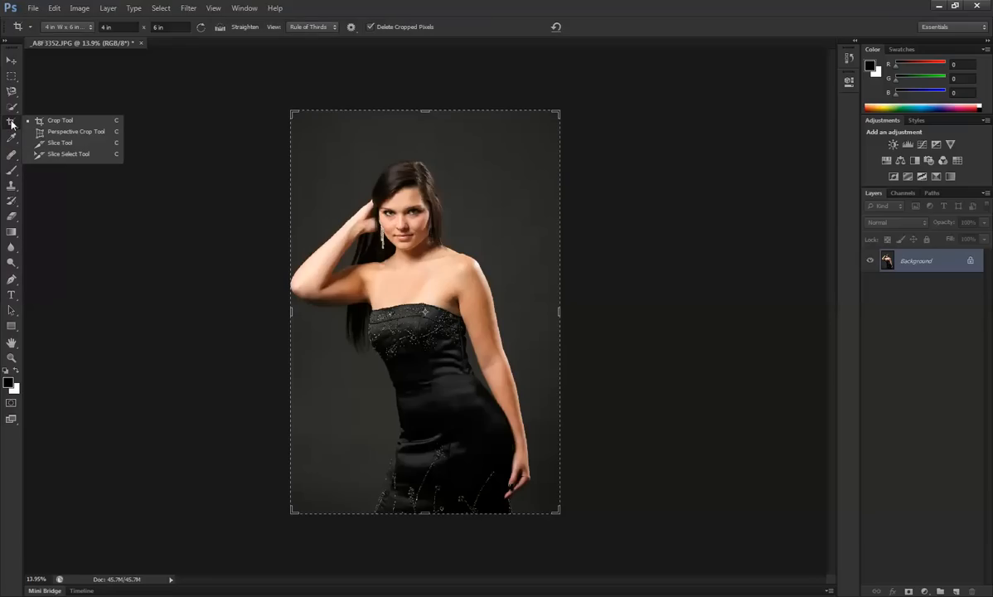
pyautogui.moveTo(320, 141)
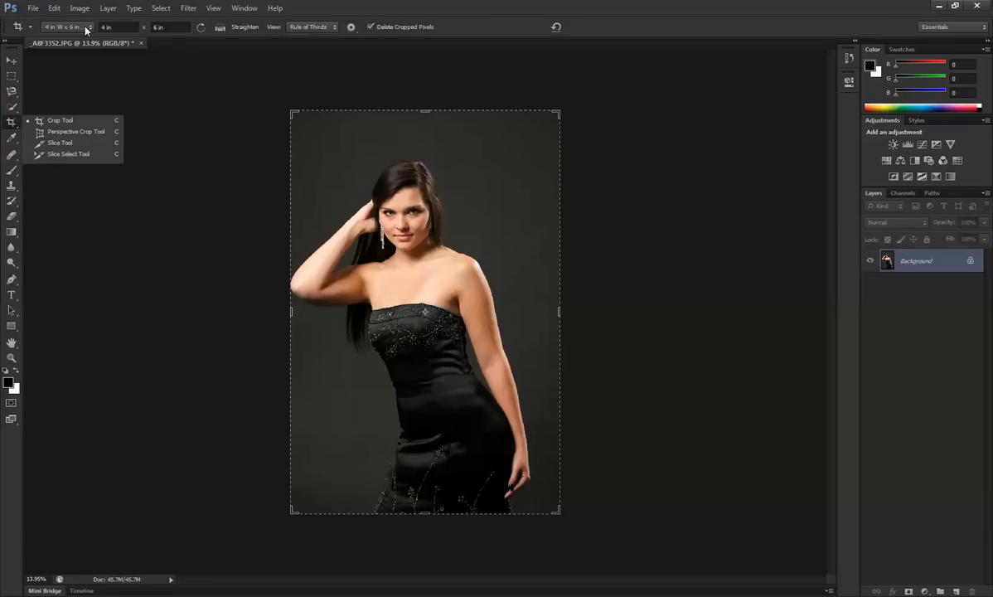
pyautogui.click(89, 28)
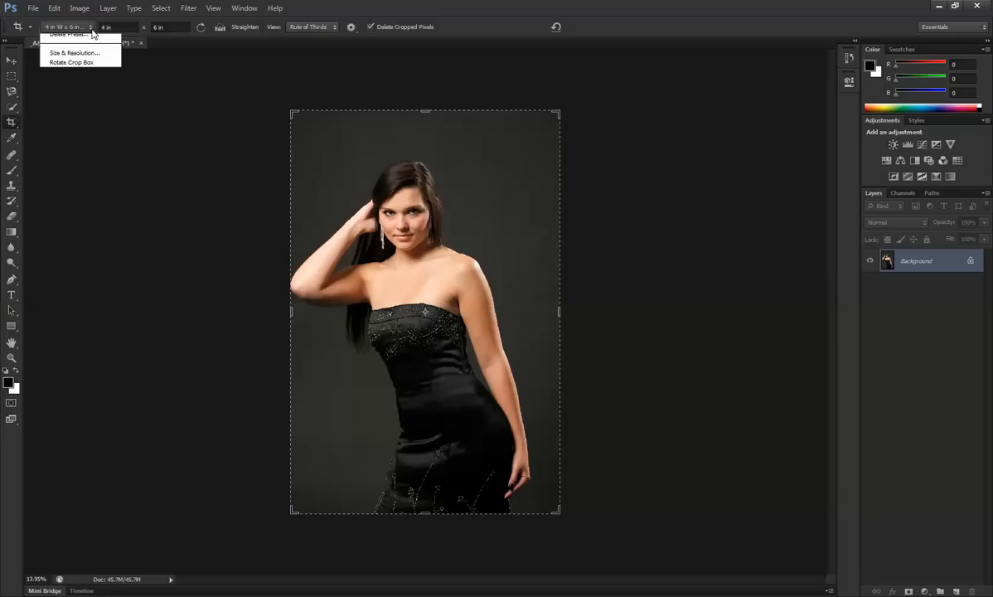
pyautogui.click(91, 35)
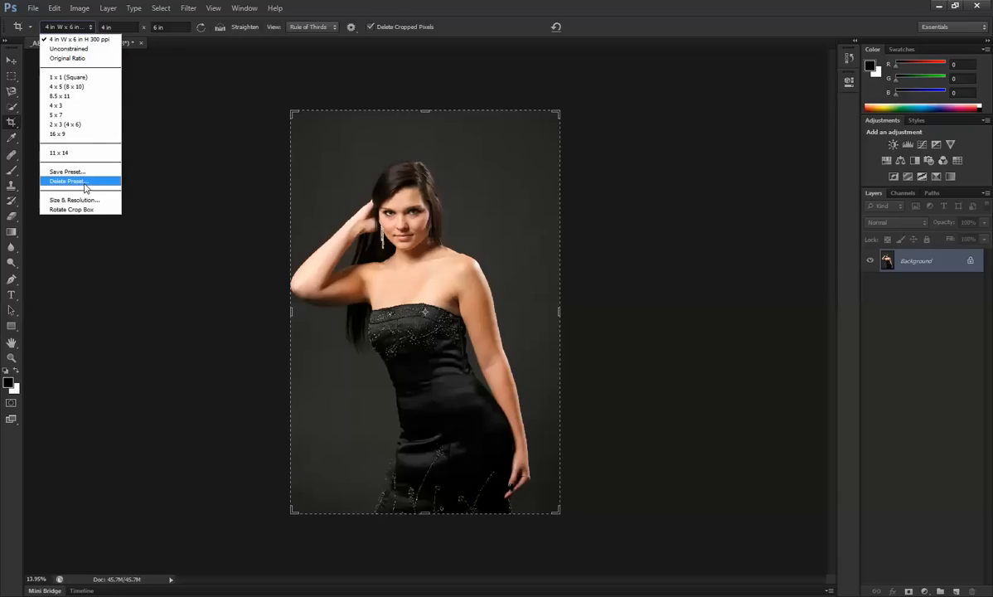
pyautogui.moveTo(95, 172)
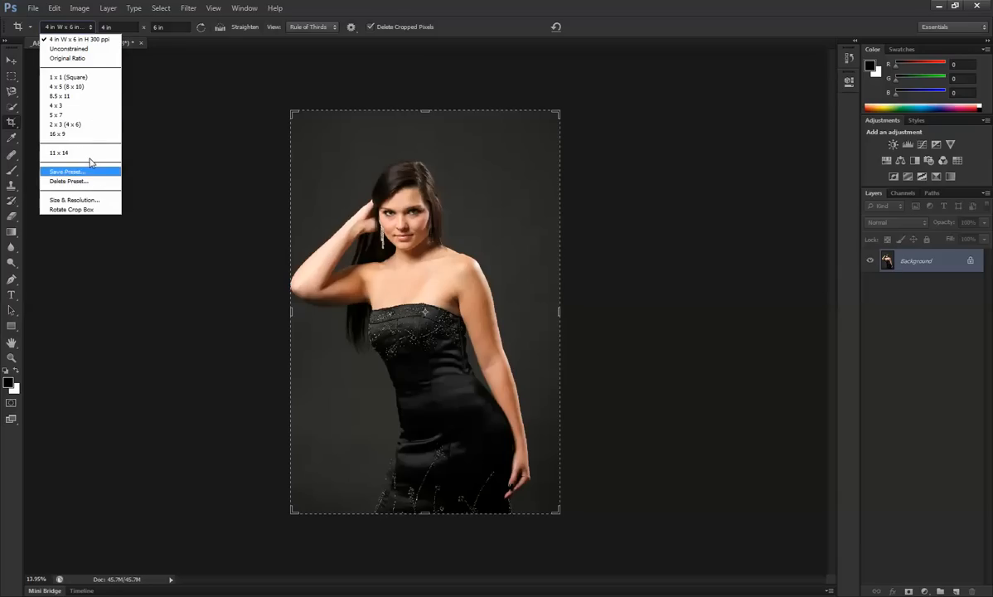
pyautogui.moveTo(75, 200)
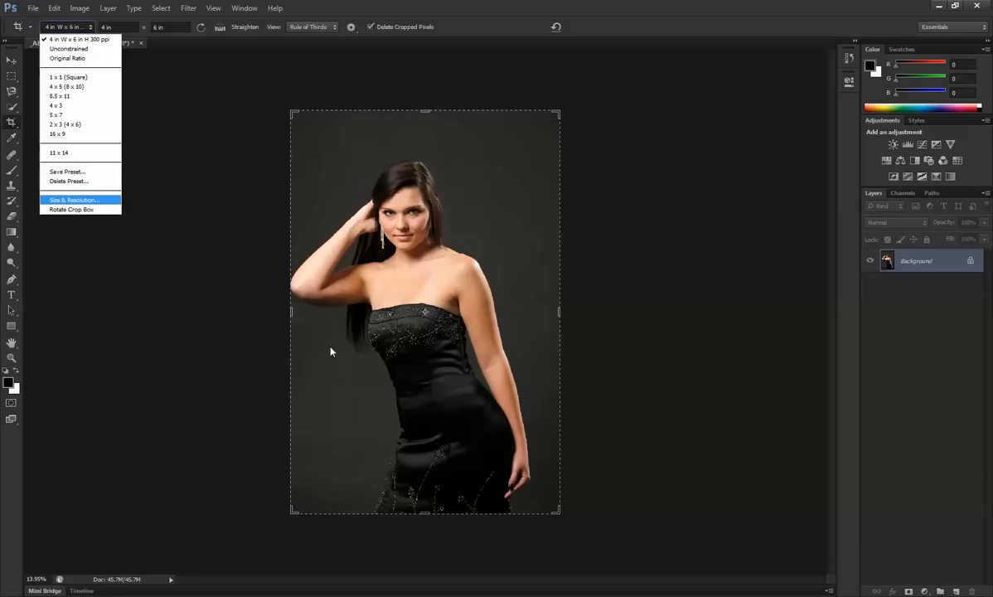
pyautogui.moveTo(131, 117)
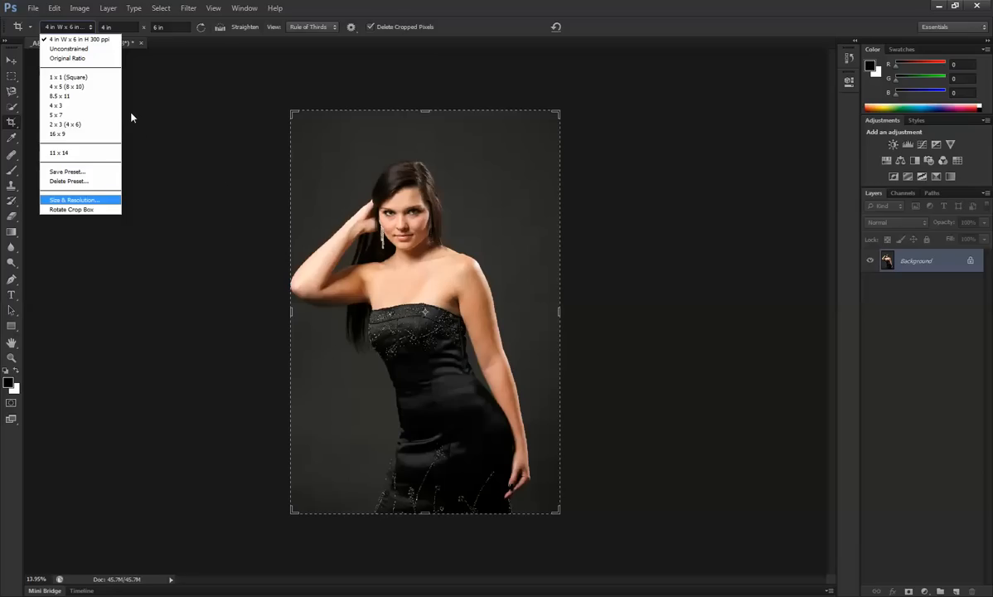
pyautogui.click(75, 200)
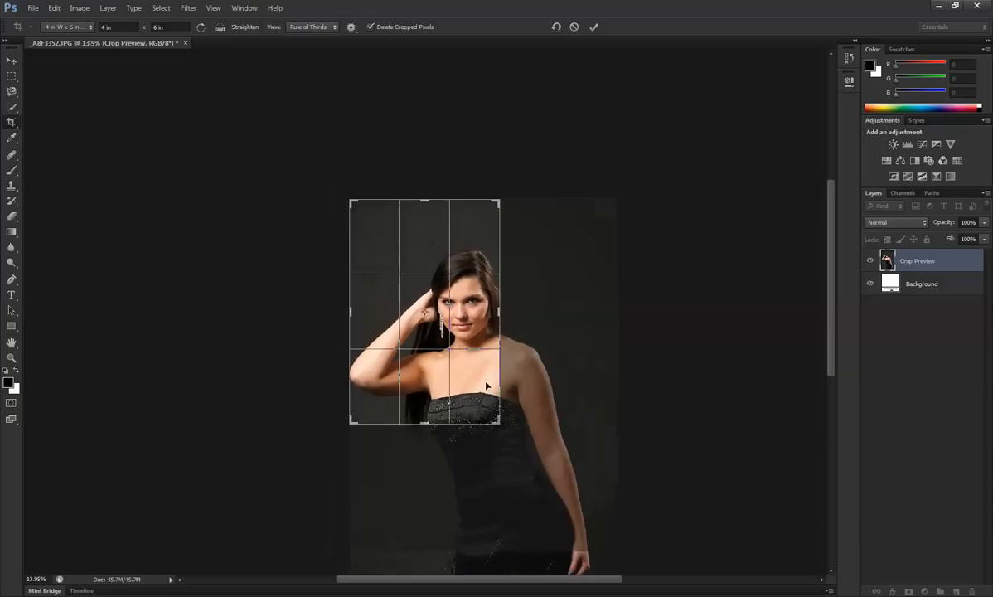
pyautogui.moveTo(487, 387); pyautogui.dragTo(431, 348)
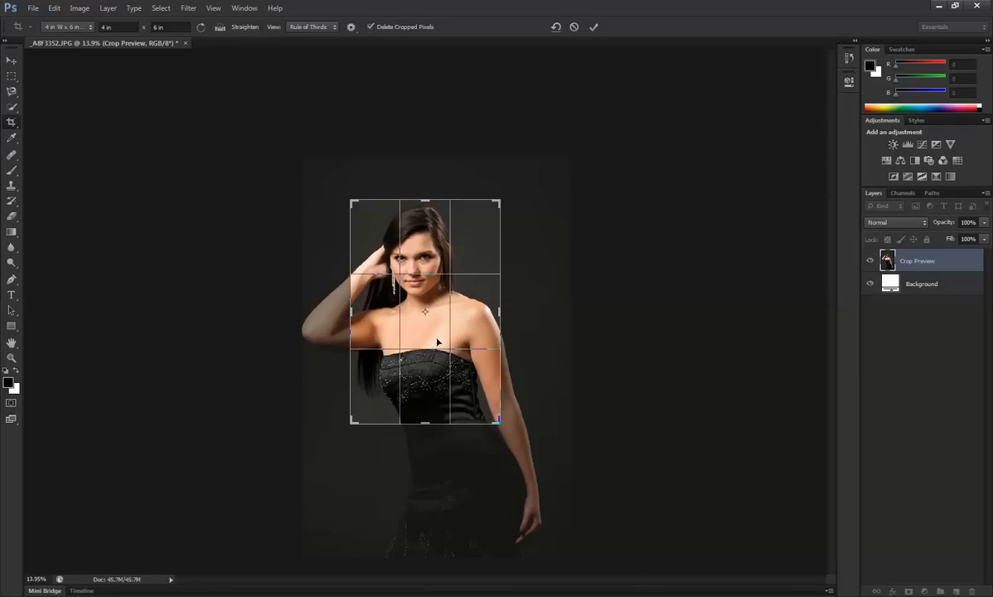
pyautogui.moveTo(359, 428)
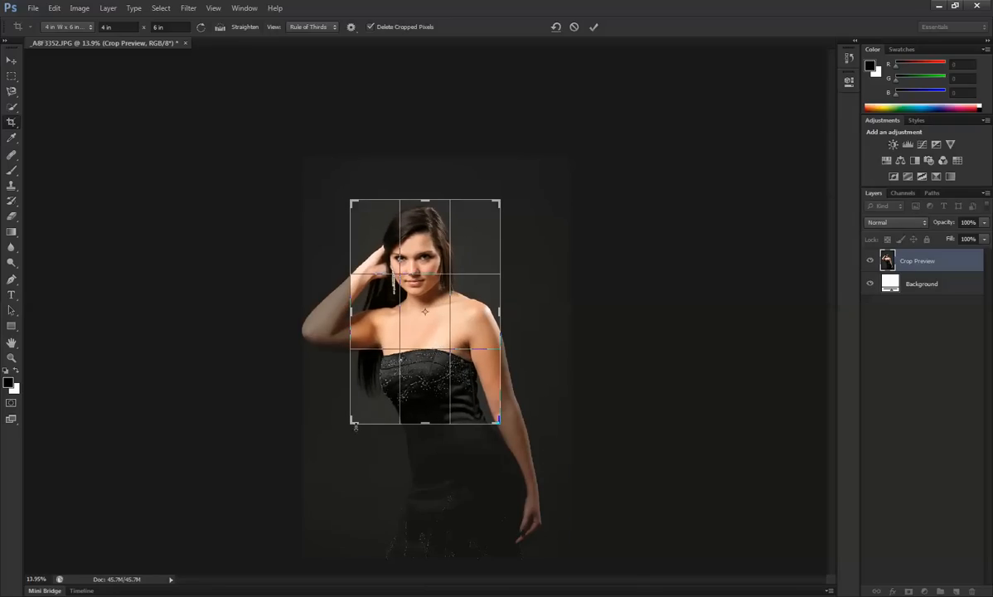
pyautogui.moveTo(497, 421); pyautogui.dragTo(505, 429)
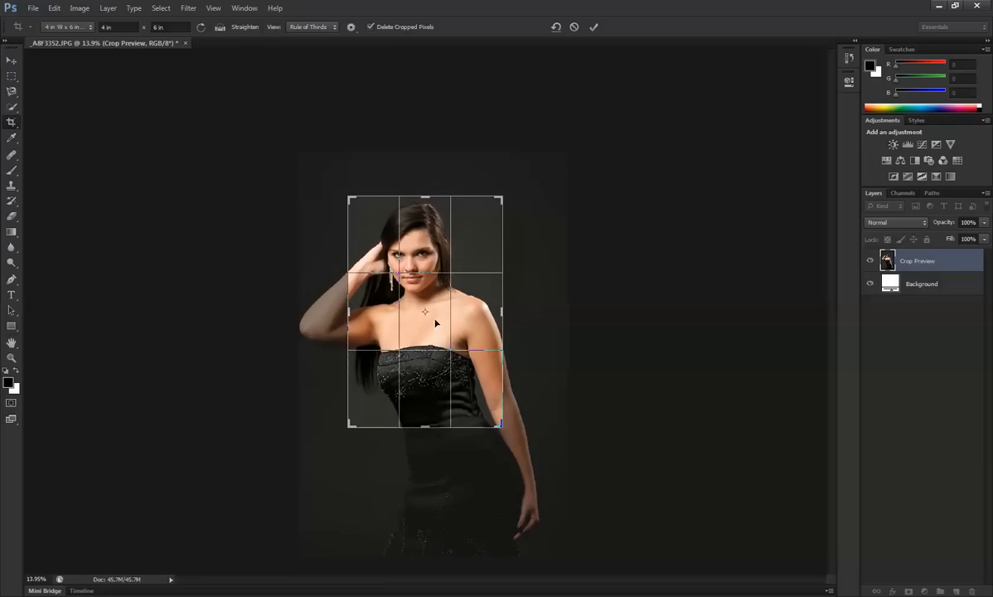
pyautogui.moveTo(439, 313)
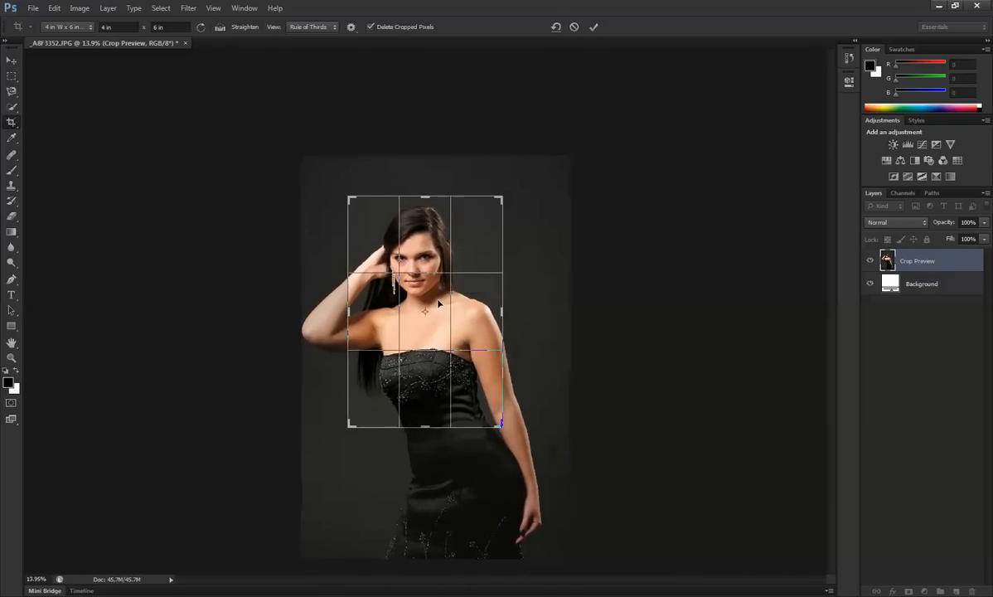
pyautogui.click(594, 27)
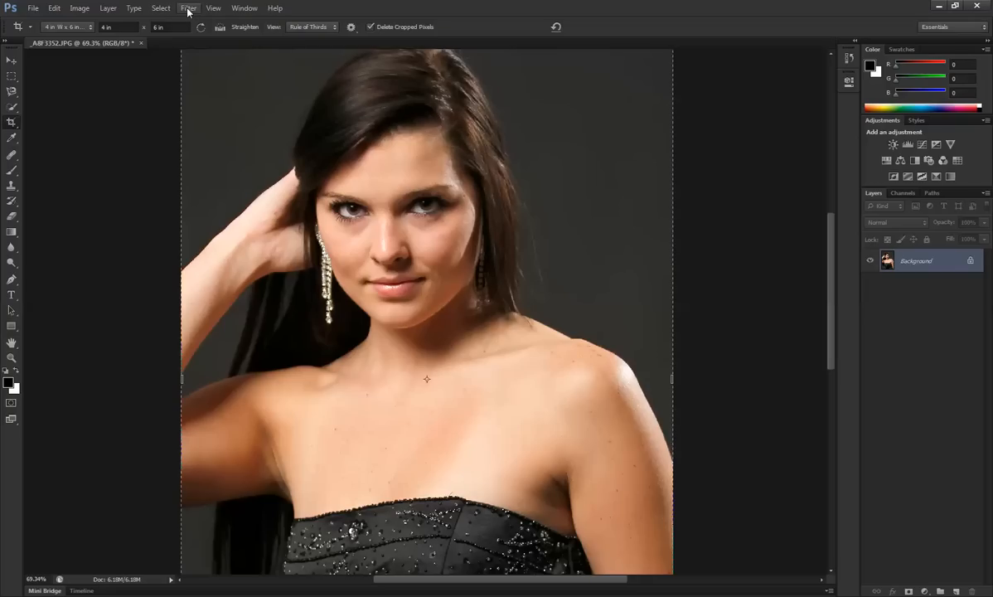
# Step: Bring up the Filter menu over the cropped portrait
pyautogui.click(186, 9)
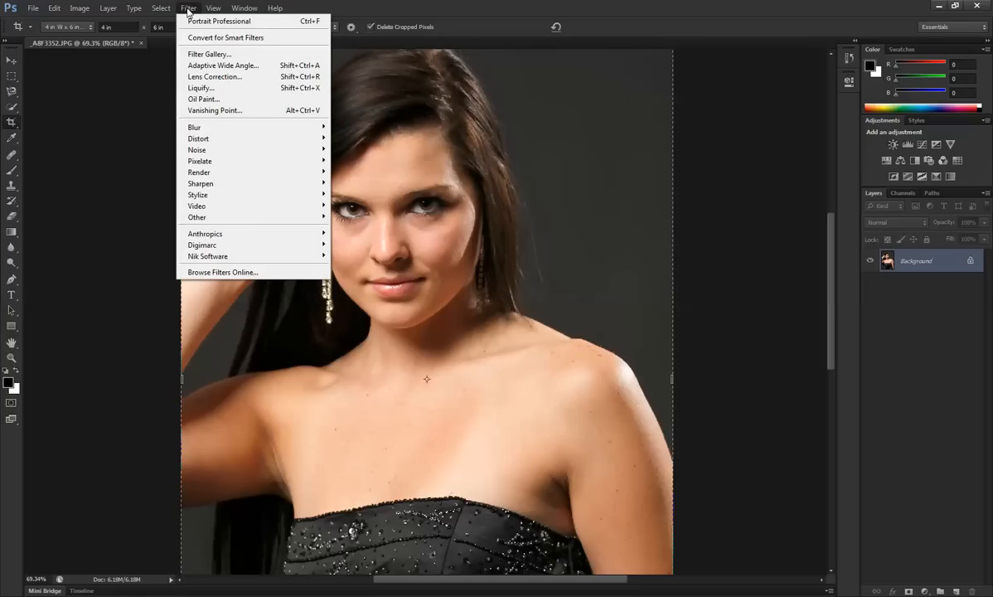
pyautogui.moveTo(204, 233)
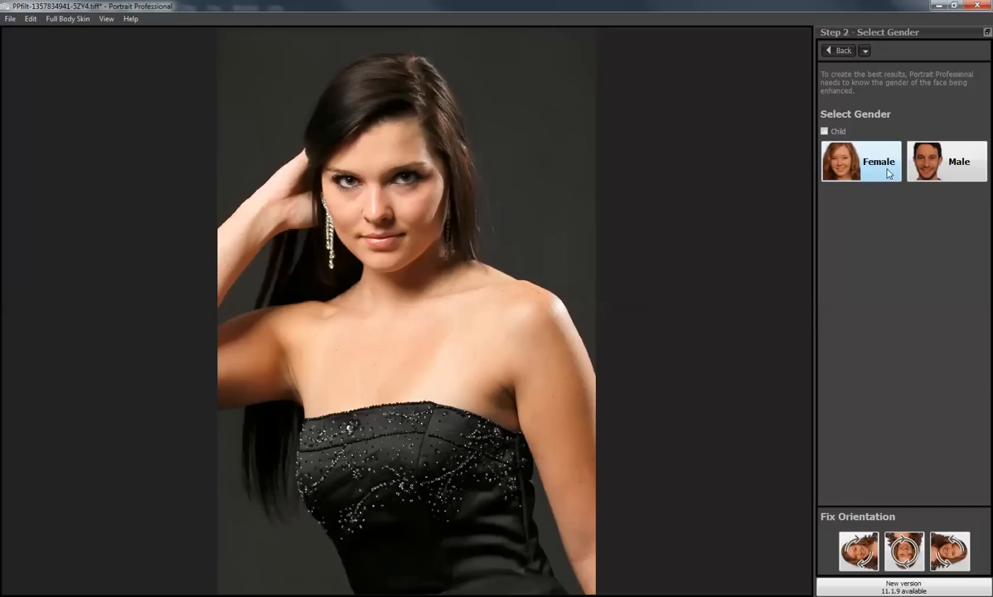
# Step: Choose Female and mark the left eye corner and nose tip feature points
pyautogui.click(860, 160)
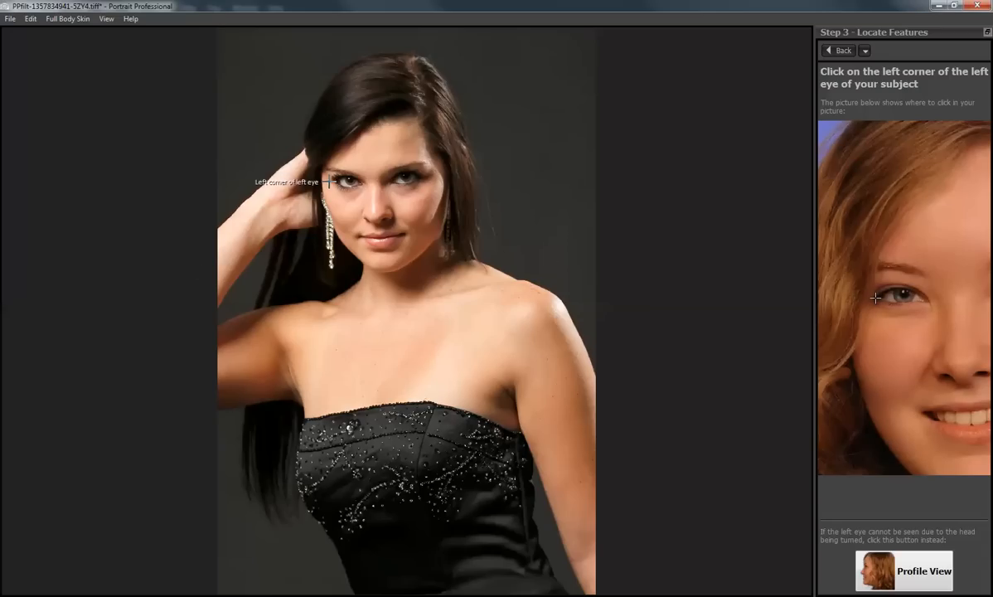
pyautogui.click(347, 182)
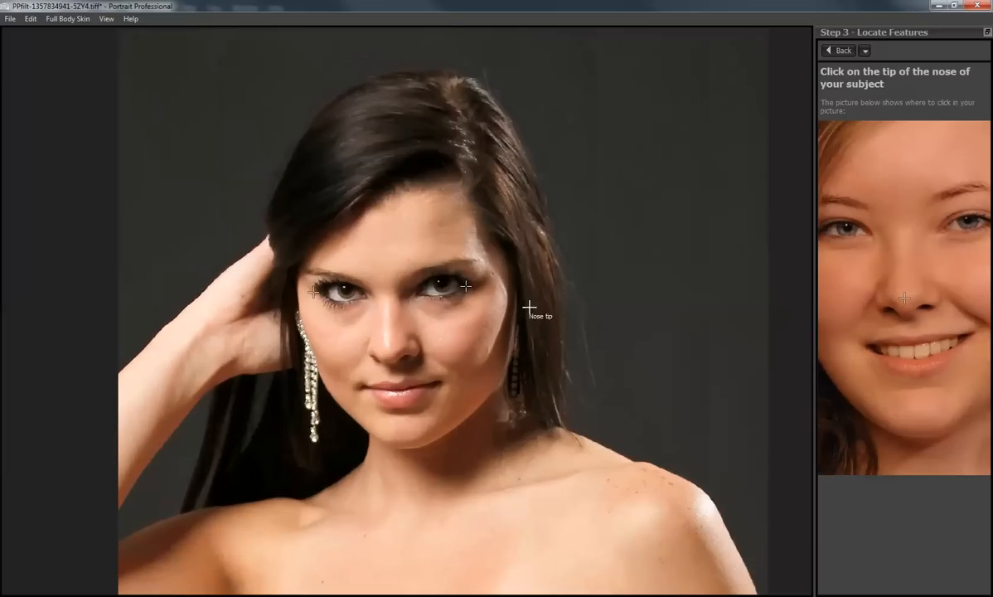
pyautogui.click(384, 364)
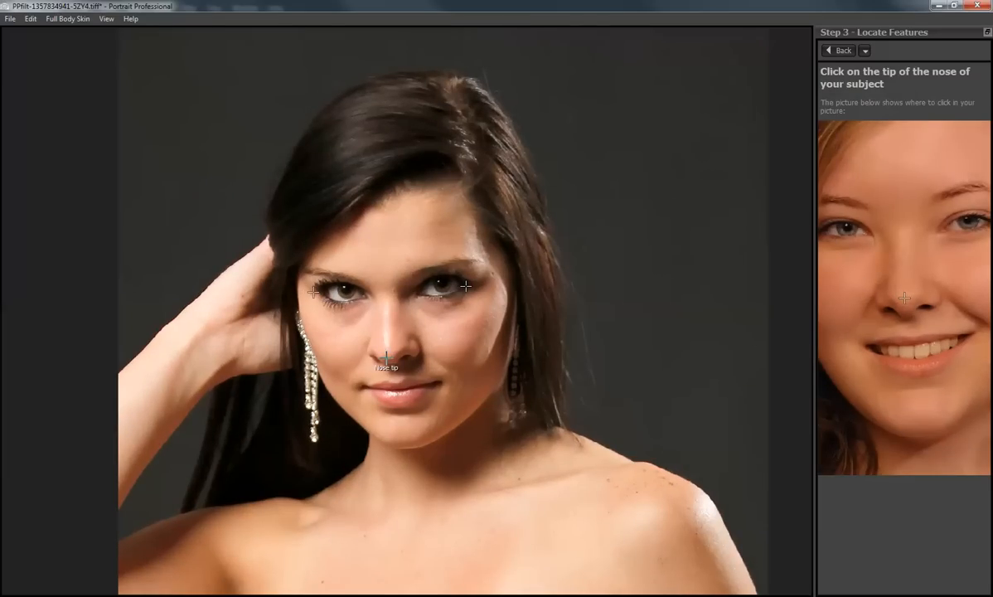
pyautogui.click(383, 345)
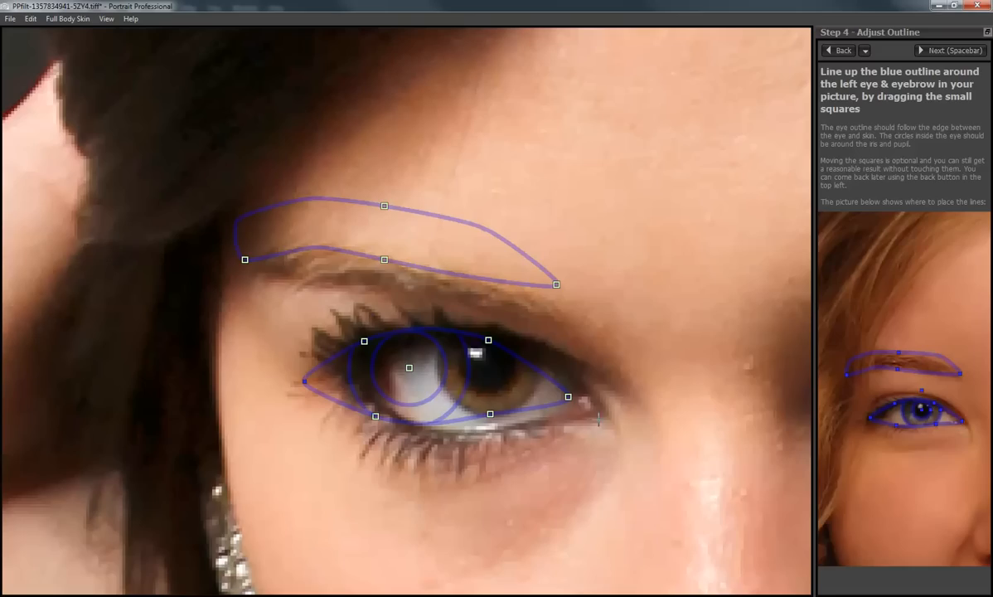
pyautogui.moveTo(445, 392)
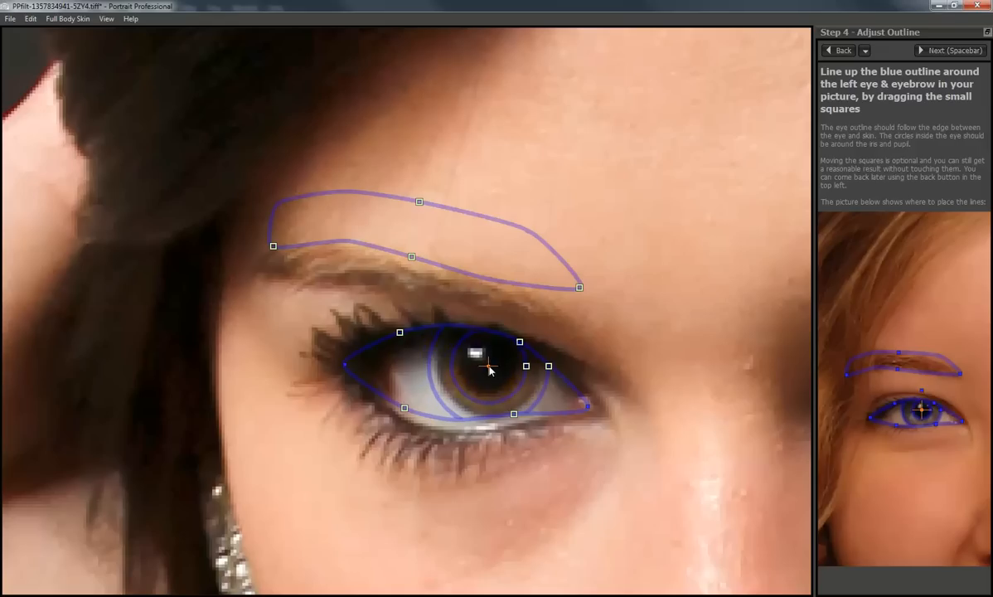
# Step: Center and resize the left iris circle, then fit the right eyebrow outline
pyautogui.moveTo(488, 366); pyautogui.dragTo(536, 366)
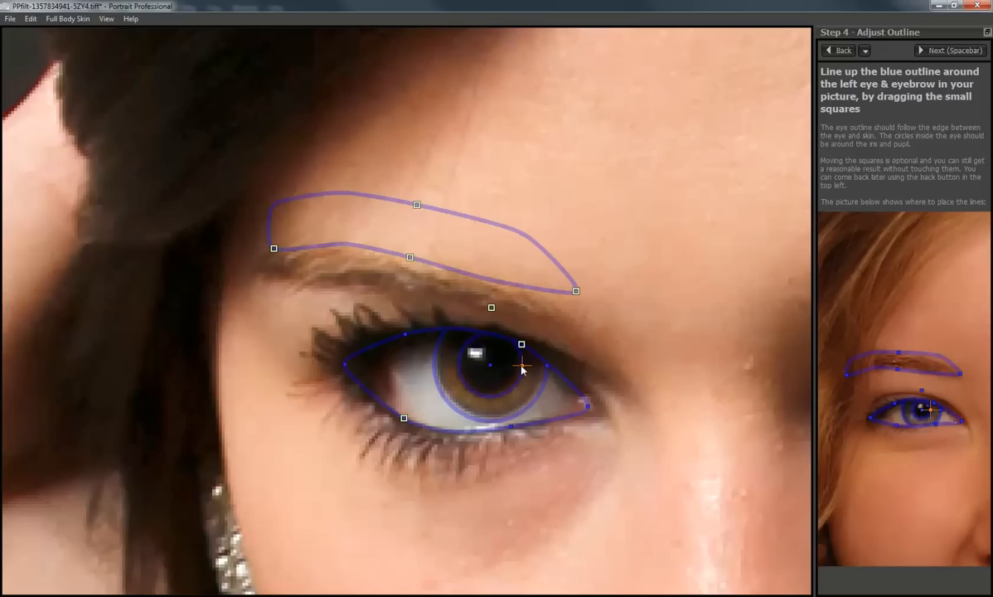
pyautogui.moveTo(575, 290); pyautogui.dragTo(568, 312)
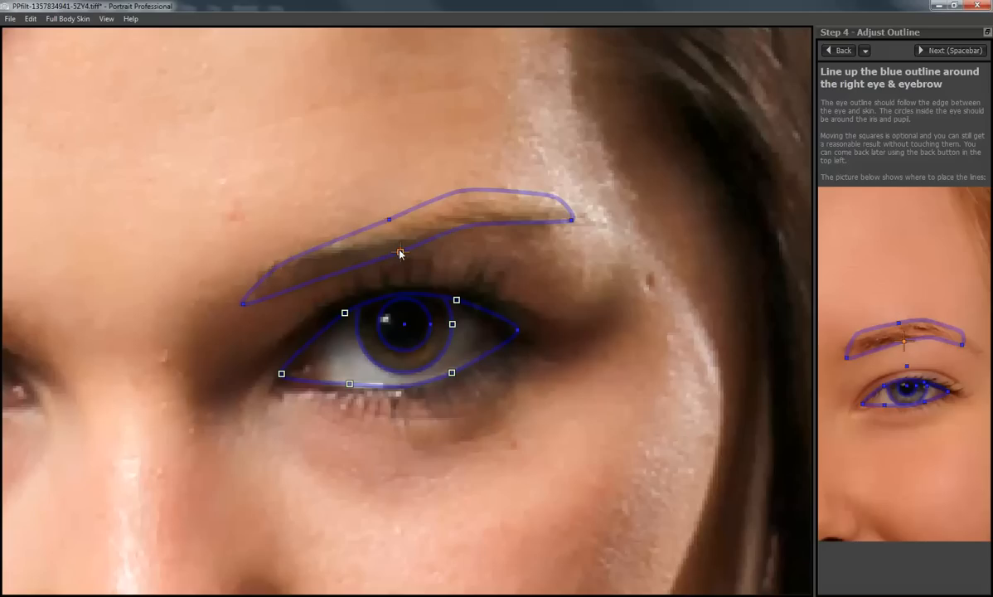
pyautogui.moveTo(401, 252); pyautogui.dragTo(389, 211)
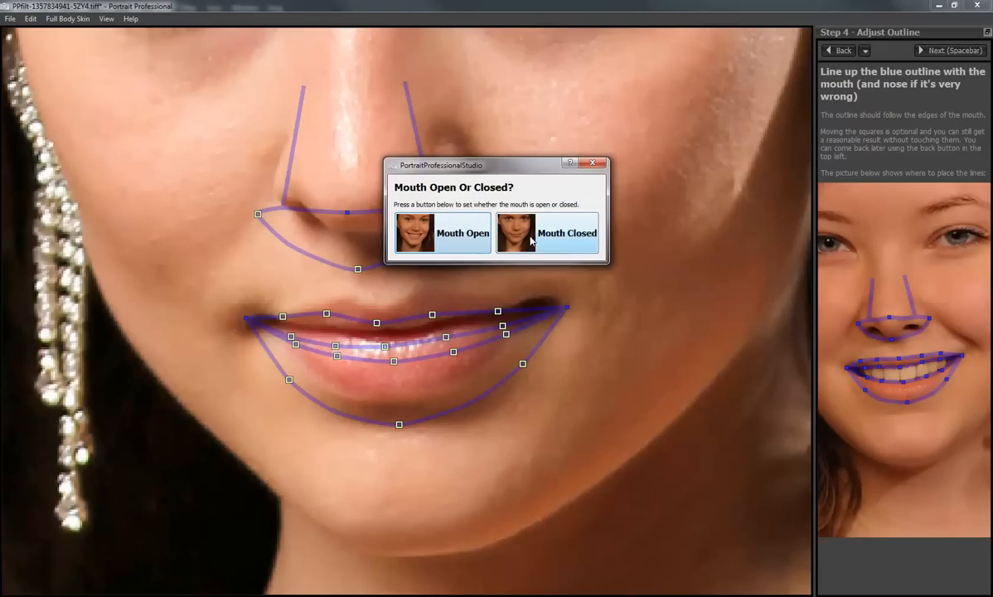
# Step: Set the mouth as closed and align the nose outline to her nostrils
pyautogui.click(567, 232)
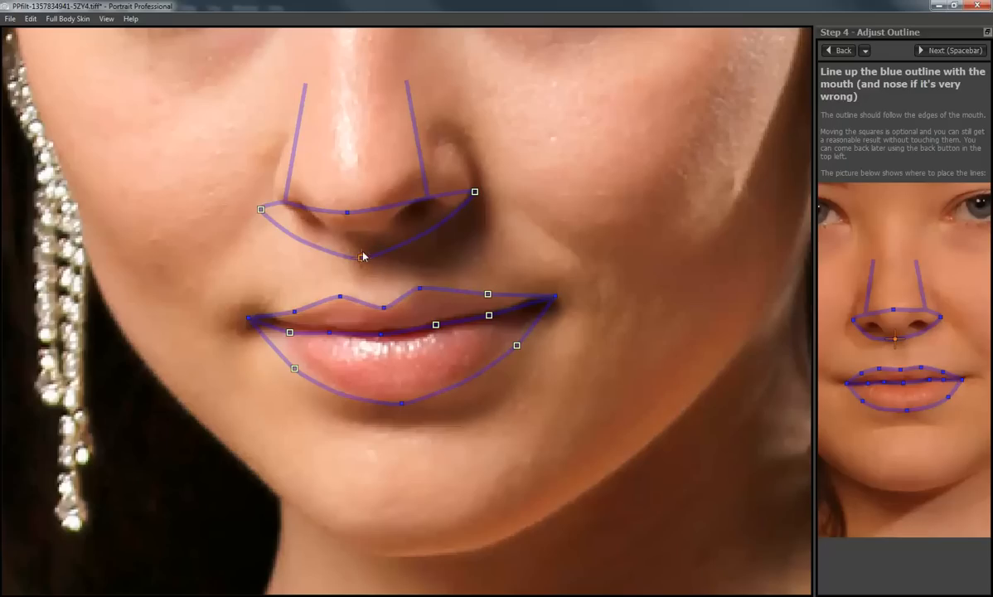
pyautogui.moveTo(259, 209); pyautogui.dragTo(269, 203)
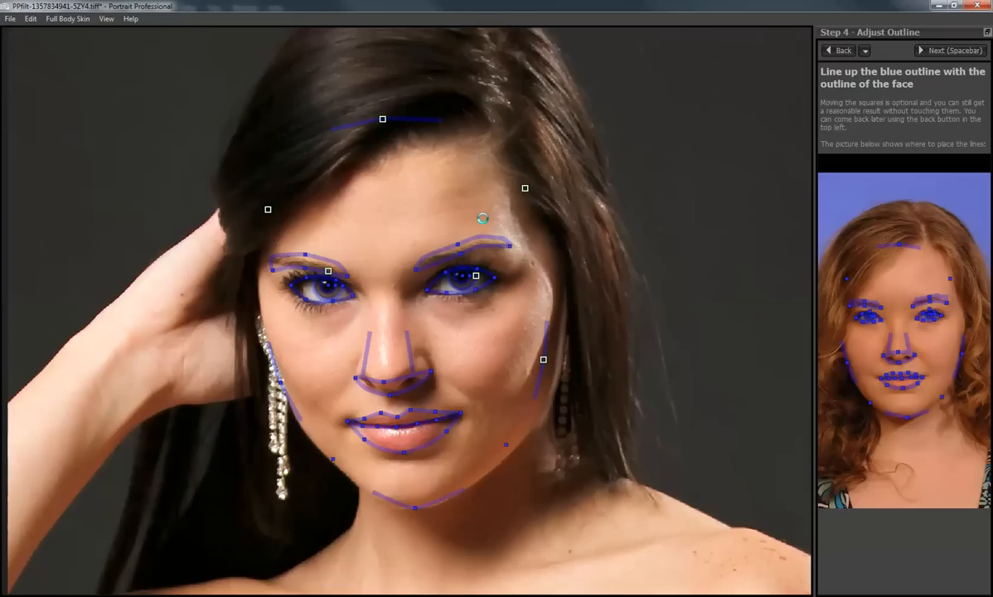
pyautogui.moveTo(457, 367)
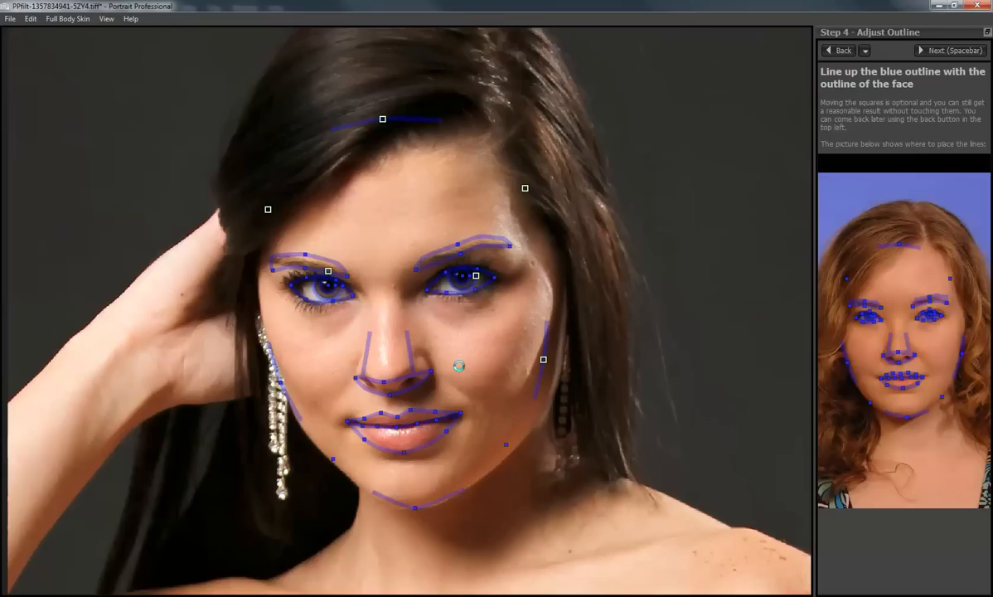
# Step: Accept the face outline and advance to Step 5 Enhance Photo
pyautogui.click(948, 49)
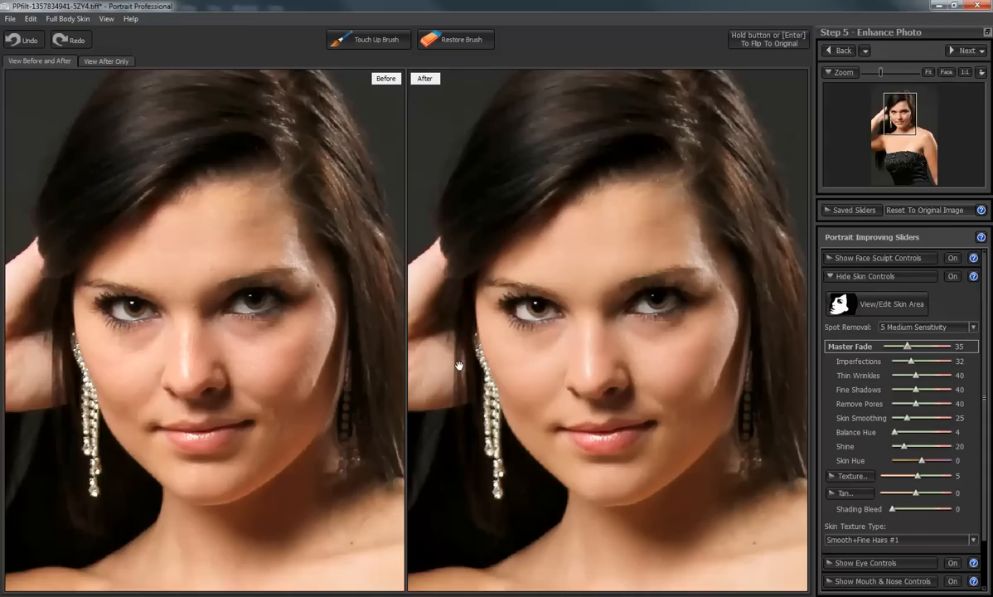
pyautogui.moveTo(708, 464)
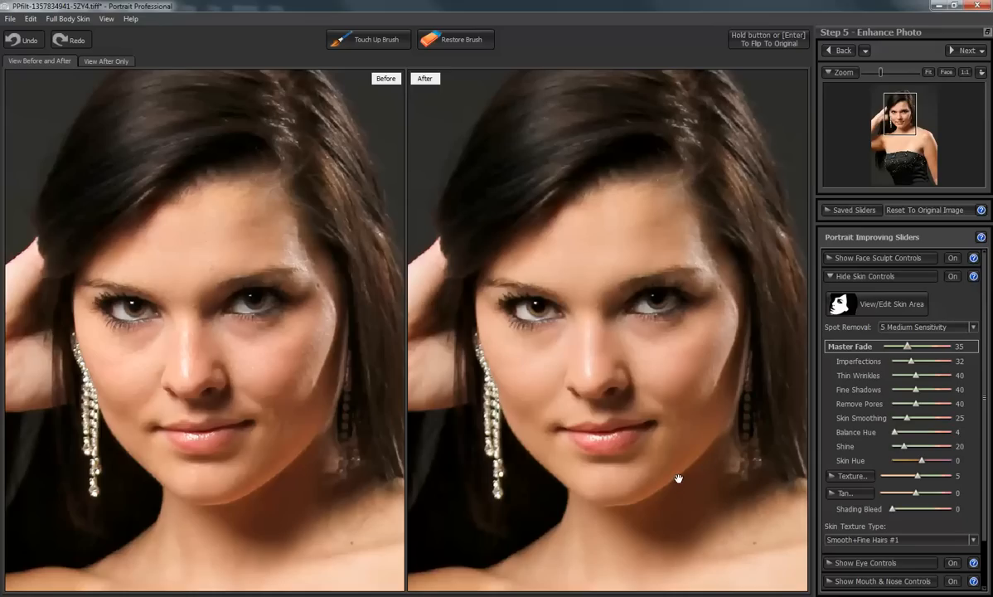
pyautogui.moveTo(547, 329)
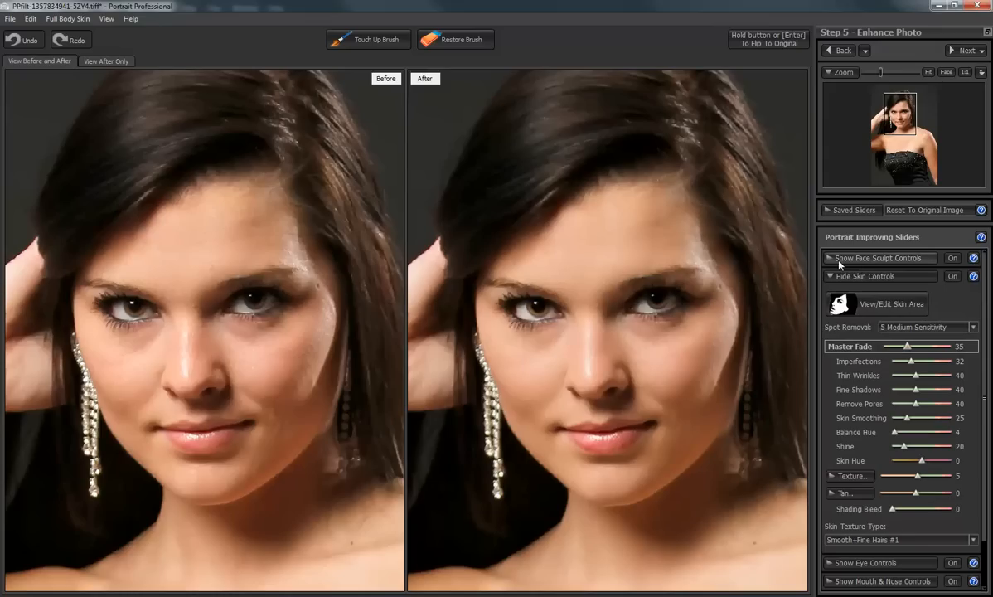
# Step: Expand the Eyes sculpt controls, raise Eye Widening to 39, then return it to 0
pyautogui.click(879, 258)
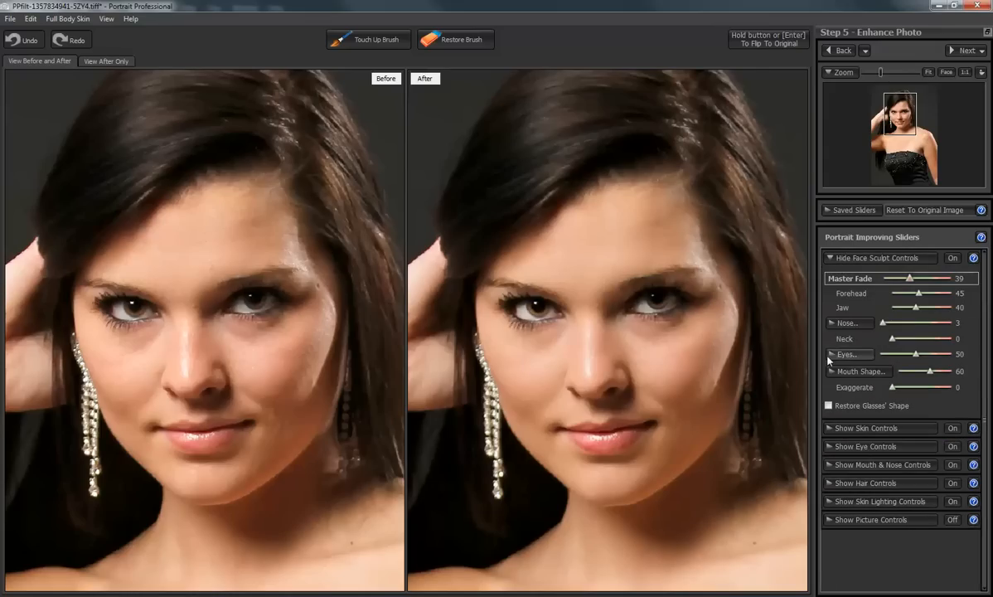
pyautogui.click(847, 354)
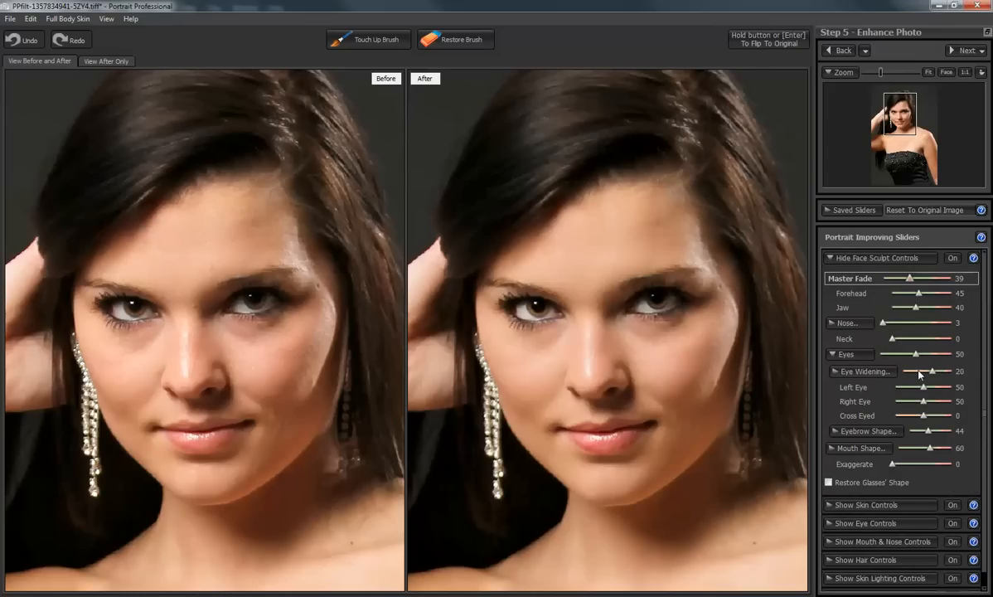
pyautogui.moveTo(918, 371); pyautogui.dragTo(935, 372)
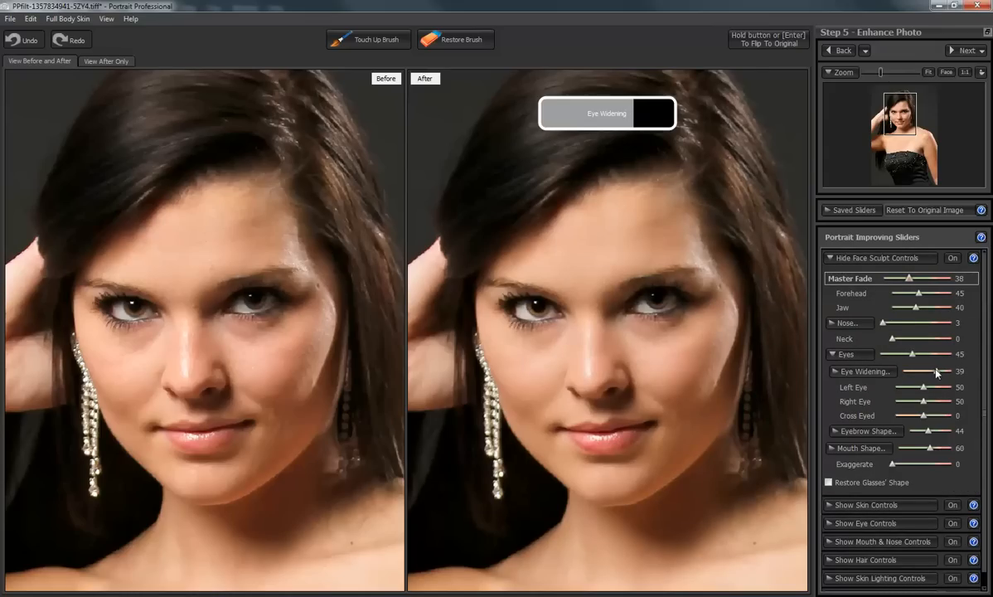
pyautogui.moveTo(935, 371); pyautogui.dragTo(940, 371)
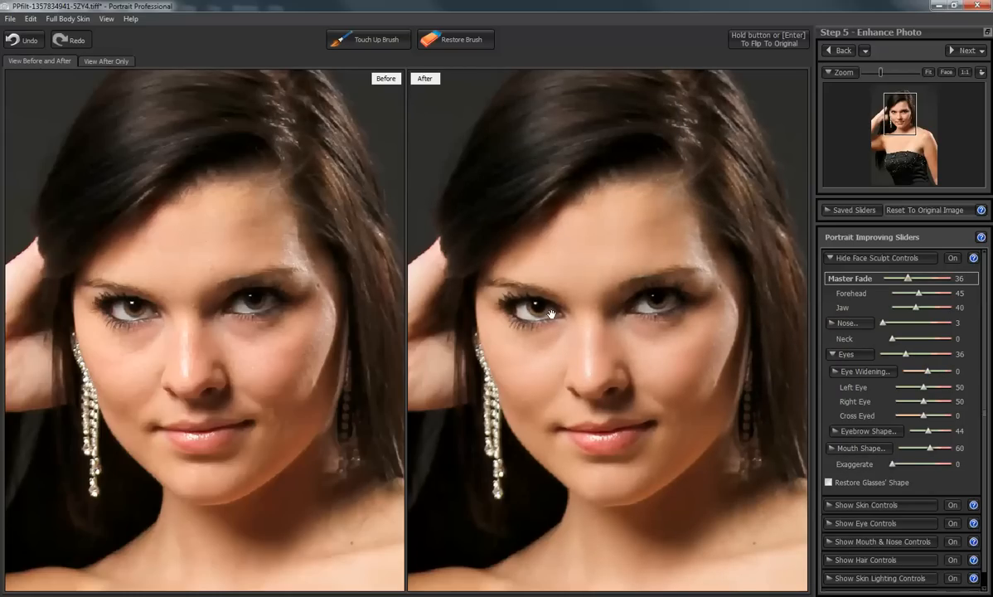
pyautogui.moveTo(541, 334)
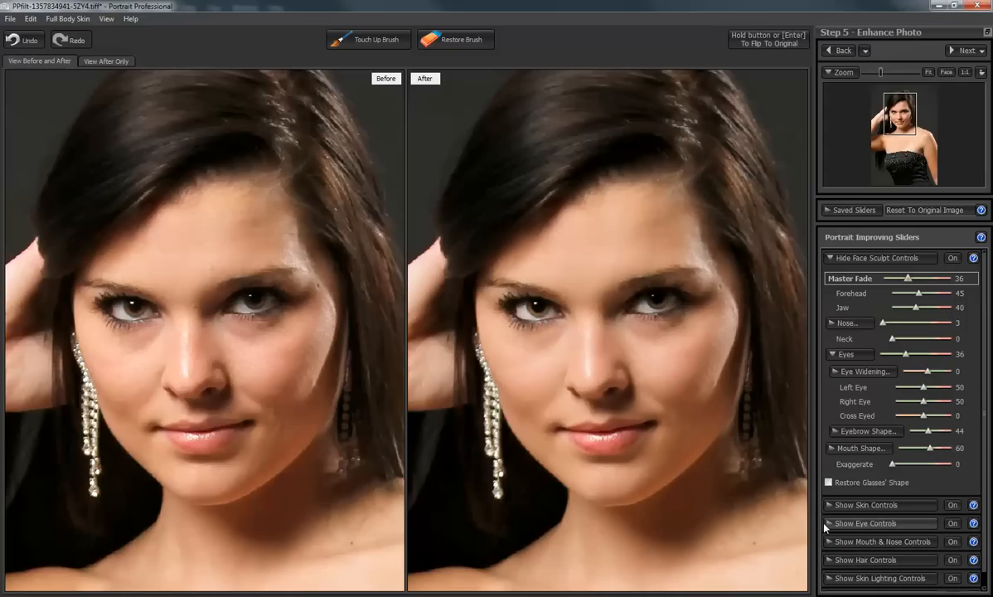
# Step: Show the eye controls and raise Brighten Iris from 25 to 26
pyautogui.click(872, 524)
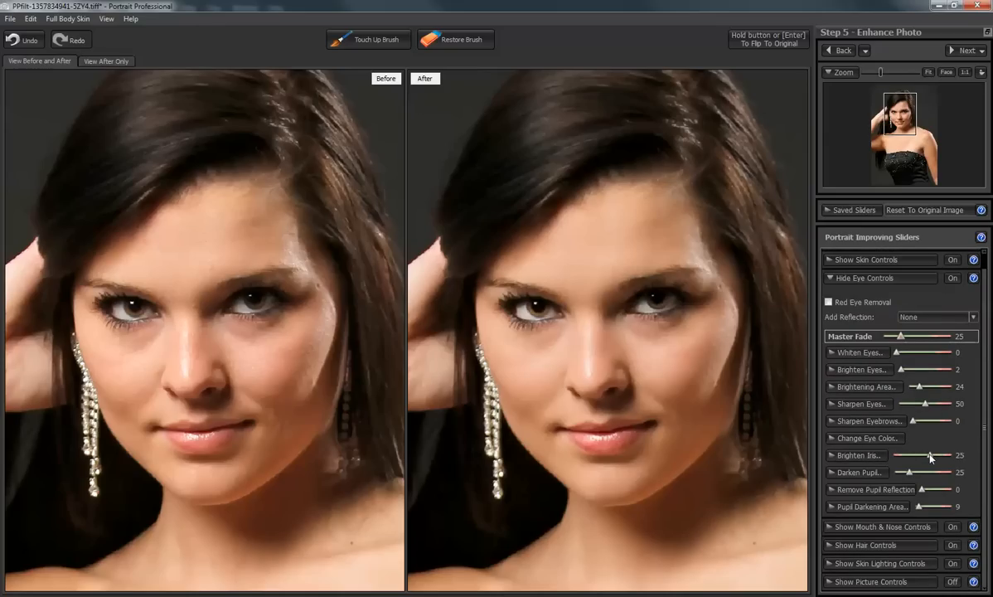
pyautogui.moveTo(924, 456); pyautogui.dragTo(928, 456)
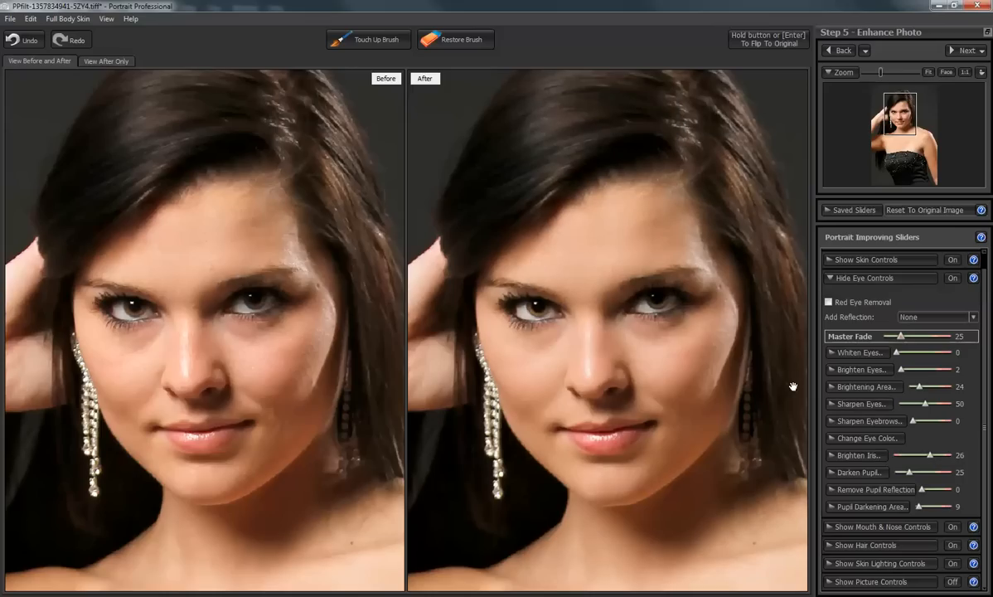
pyautogui.moveTo(78, 19)
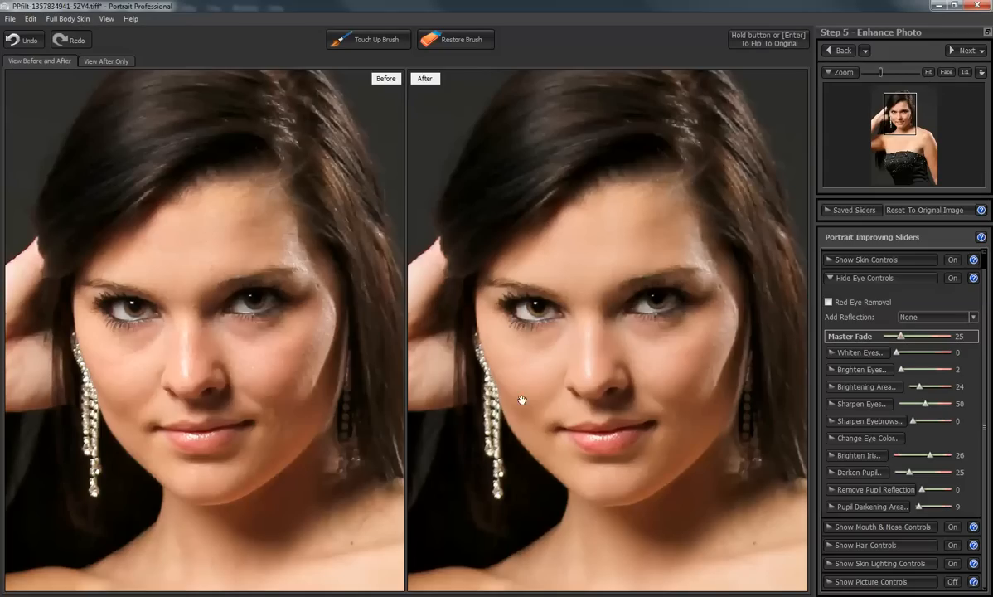
pyautogui.moveTo(576, 272)
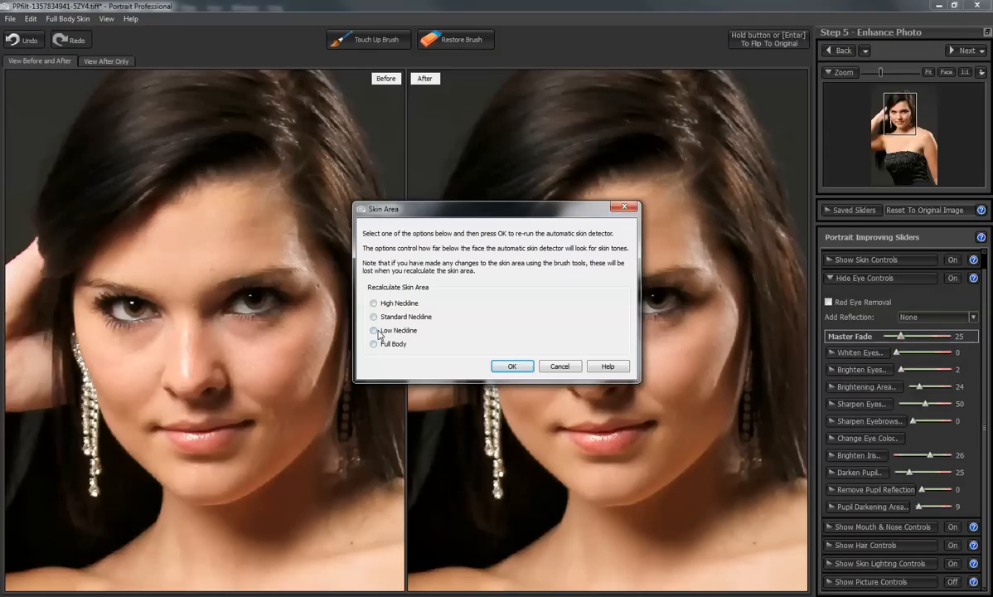
# Step: Recalculate the skin area with the Low Neckline option
pyautogui.click(372, 330)
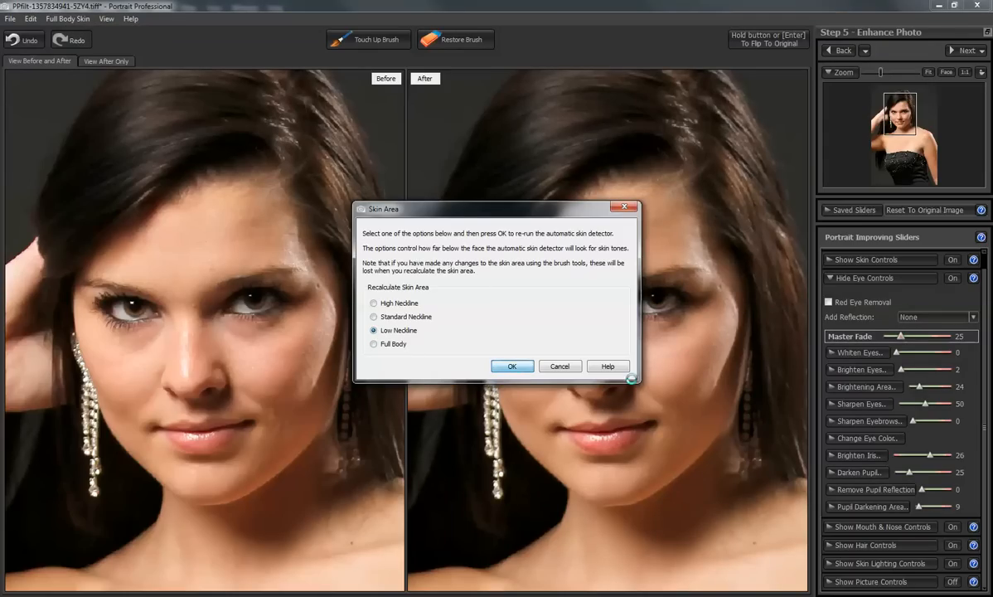
pyautogui.click(512, 366)
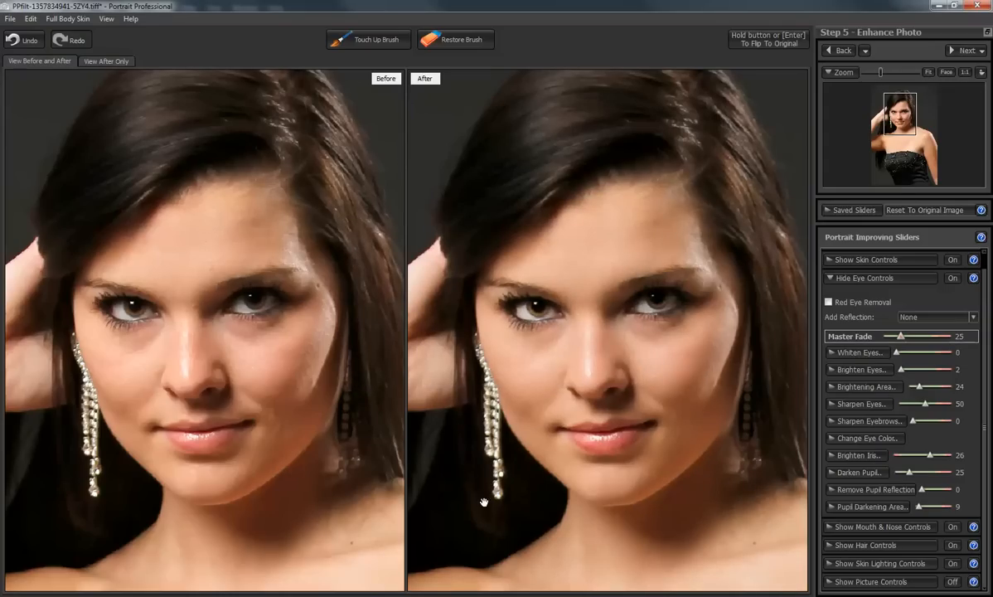
pyautogui.moveTo(886, 72)
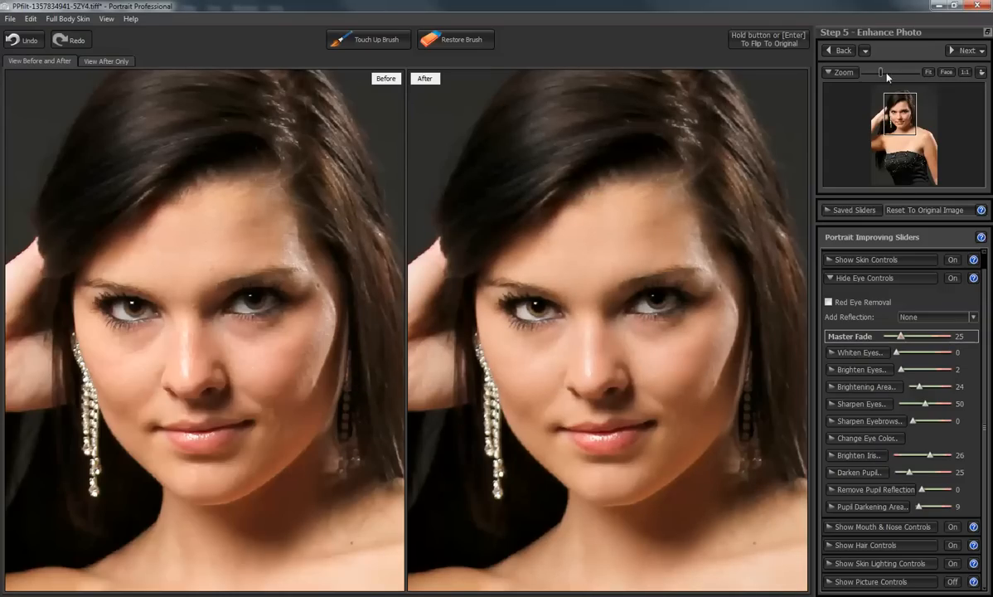
pyautogui.moveTo(881, 75)
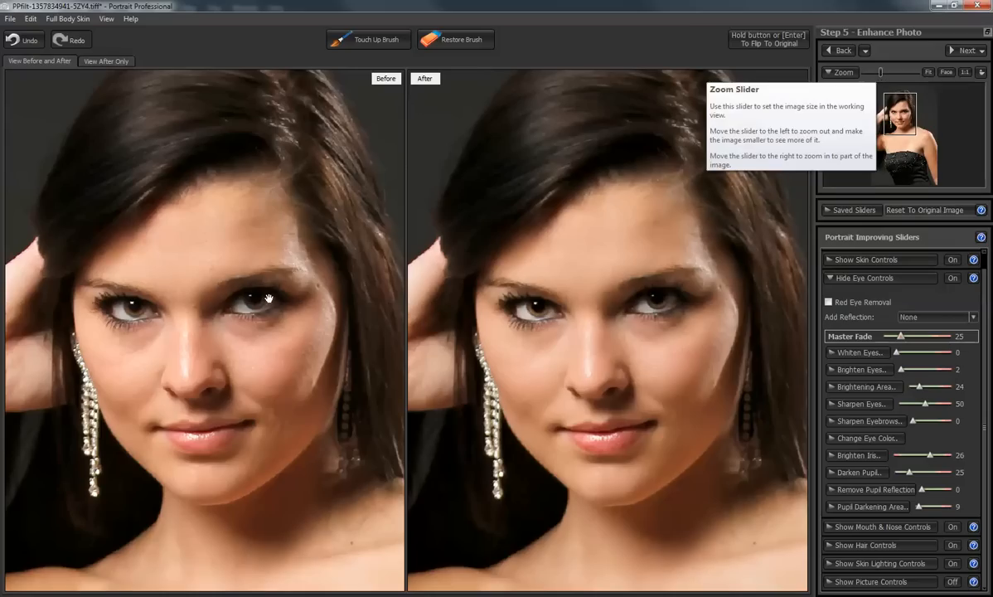
pyautogui.moveTo(664, 365)
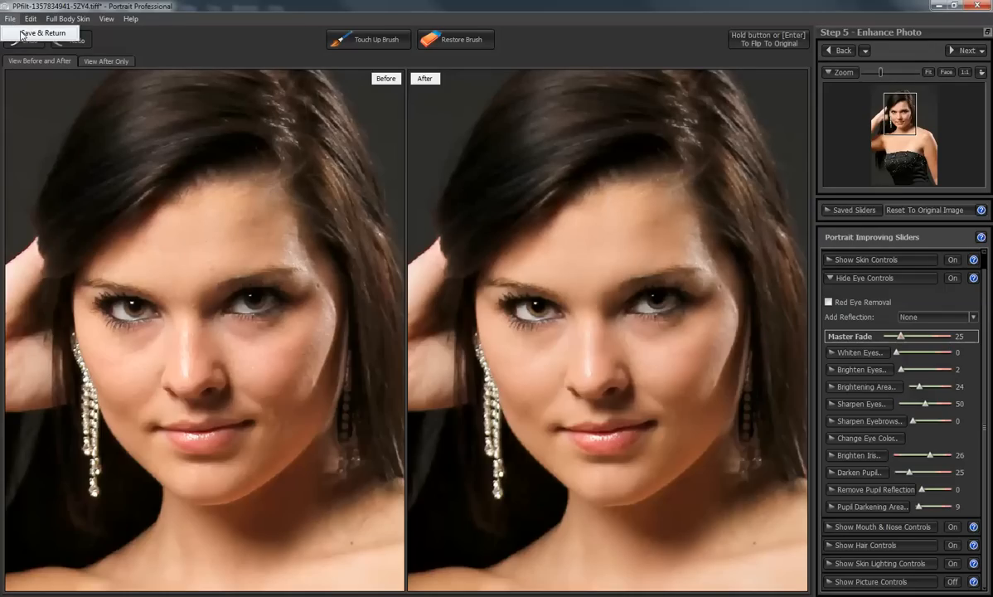
# Step: Use File > Save & Return to send the retouched portrait to Photoshop
pyautogui.click(43, 33)
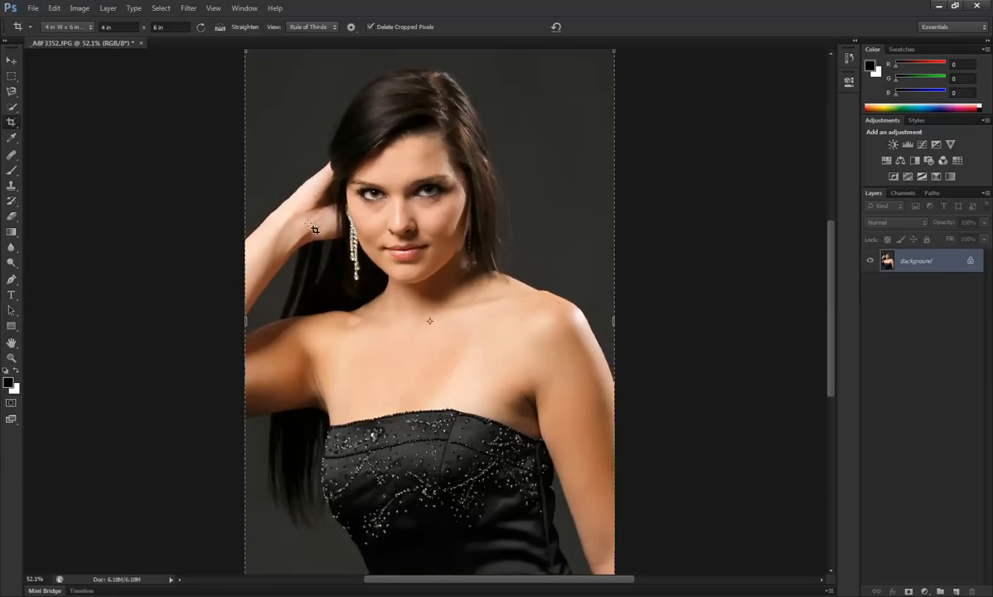
# Step: Save the portrait as JPEG 'aaa' at maximum quality 12
pyautogui.click(34, 9)
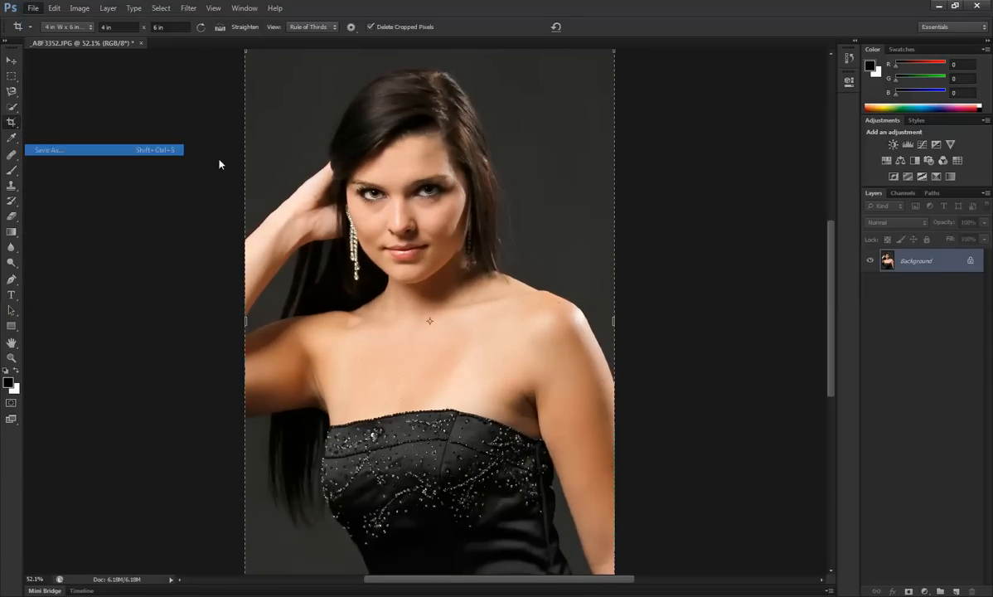
pyautogui.click(50, 150)
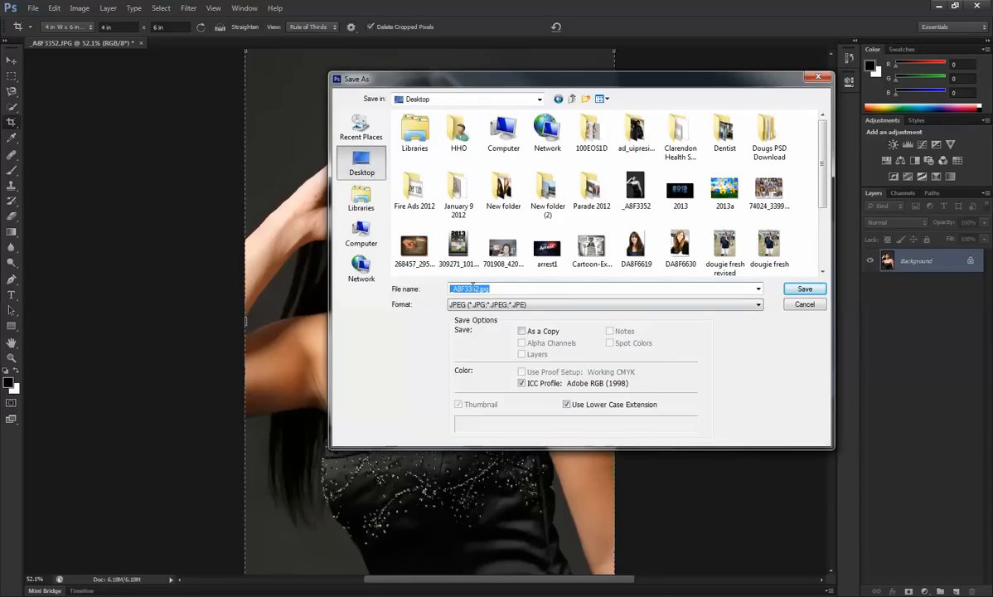
pyautogui.write('aaa')
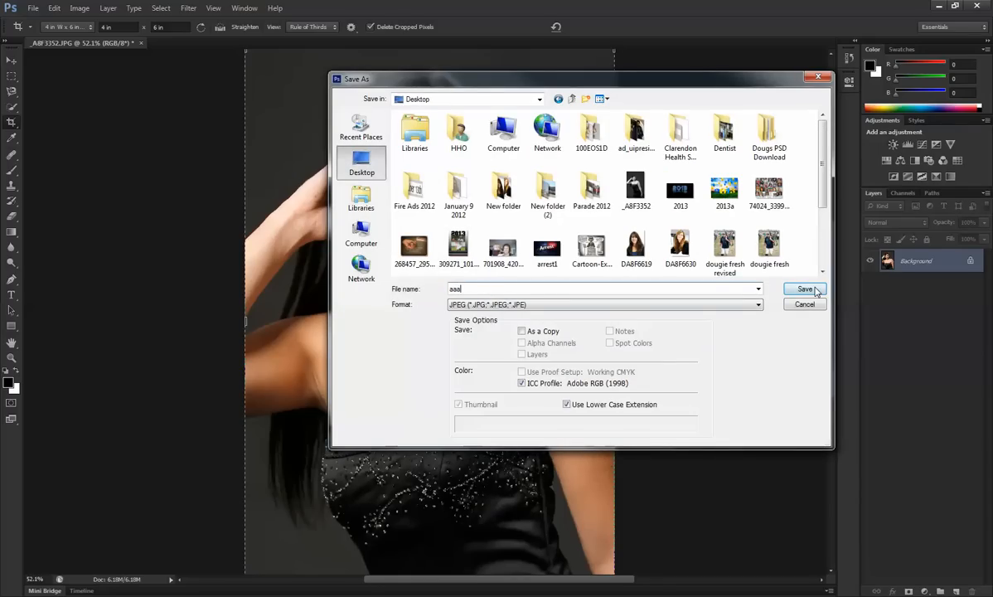
pyautogui.click(804, 288)
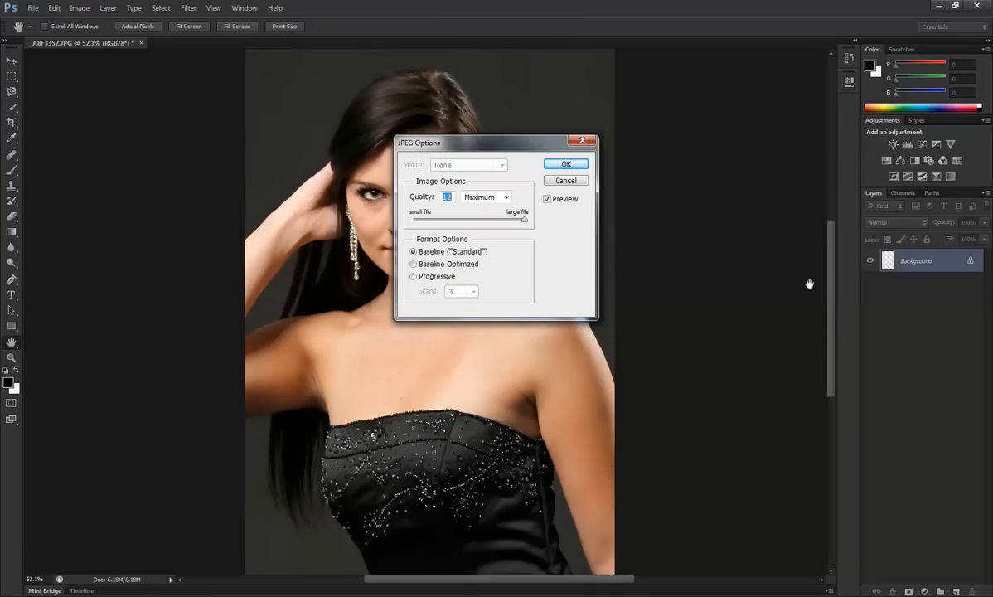
pyautogui.click(565, 163)
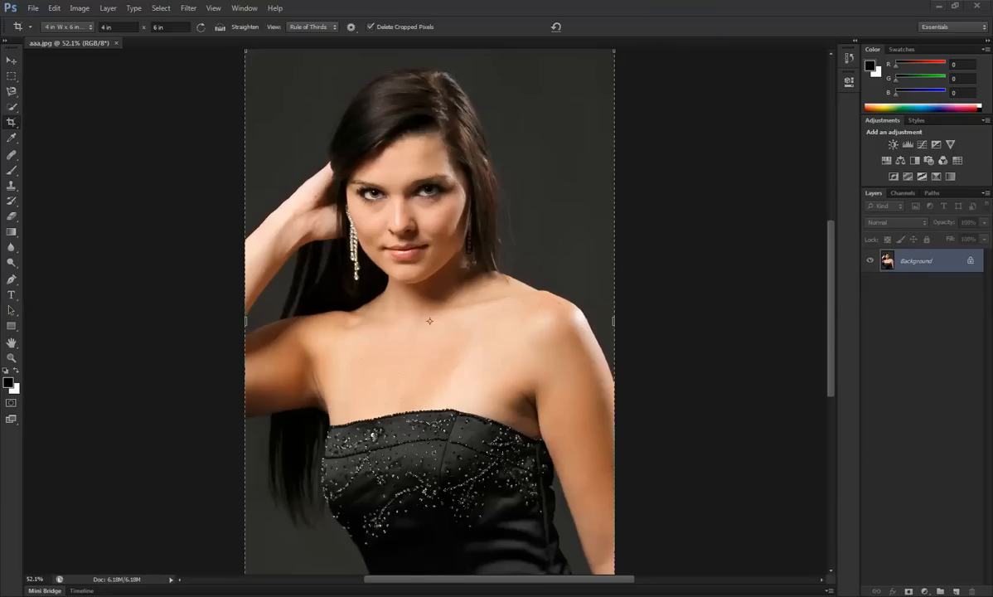
pyautogui.moveTo(506, 422)
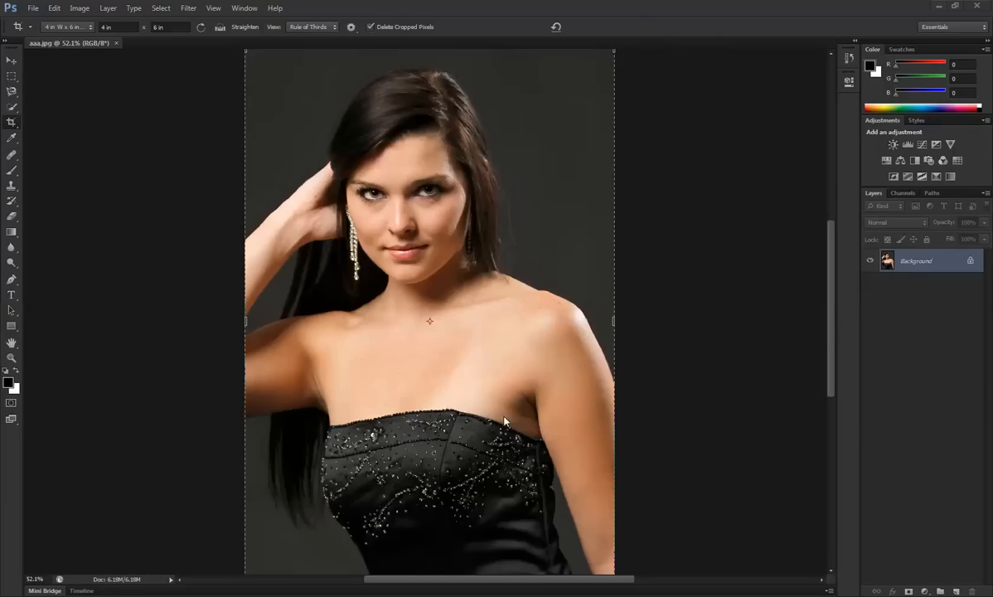
pyautogui.moveTo(449, 366)
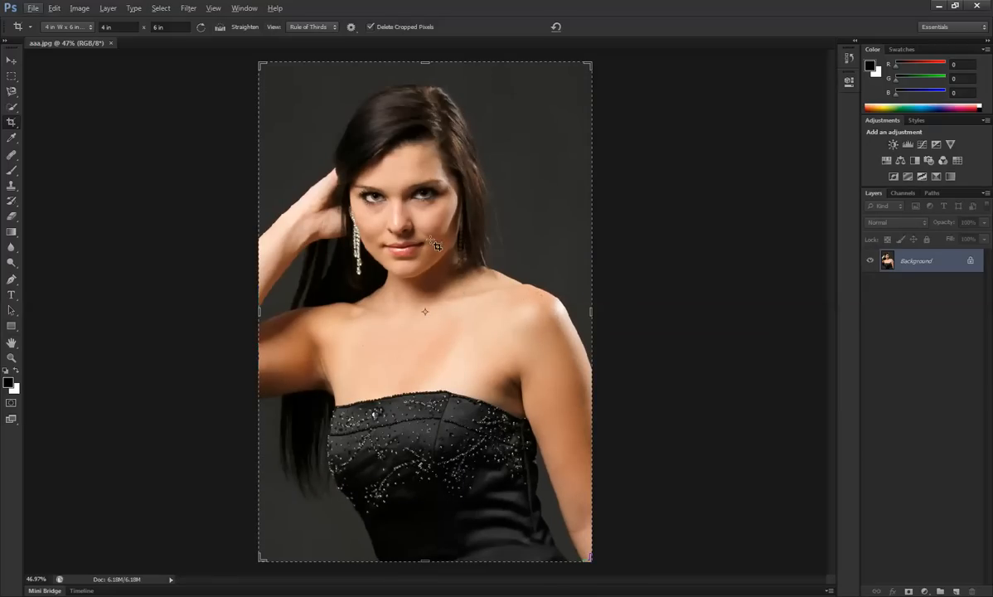
pyautogui.moveTo(433, 255)
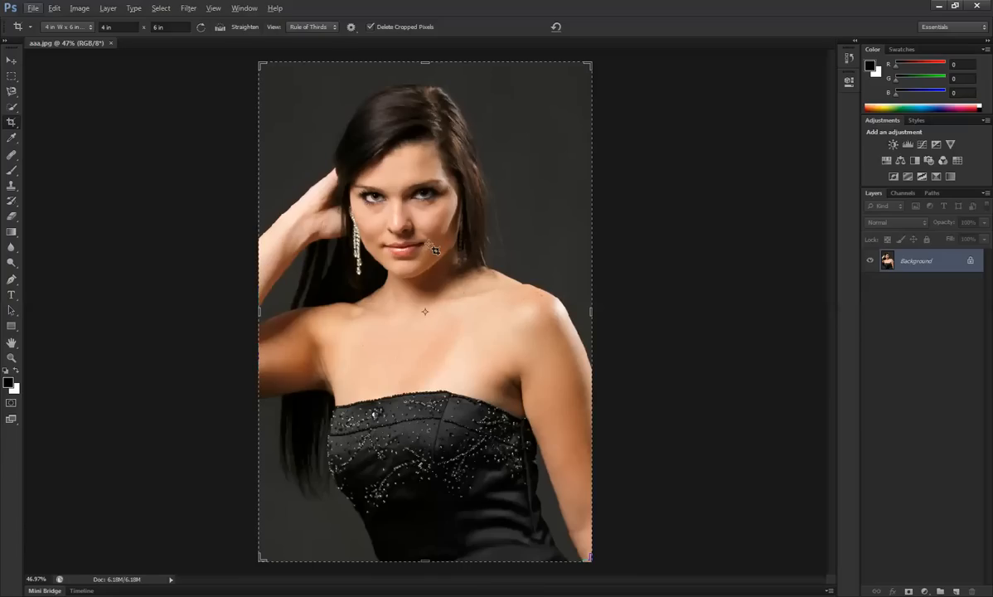
pyautogui.moveTo(430, 256)
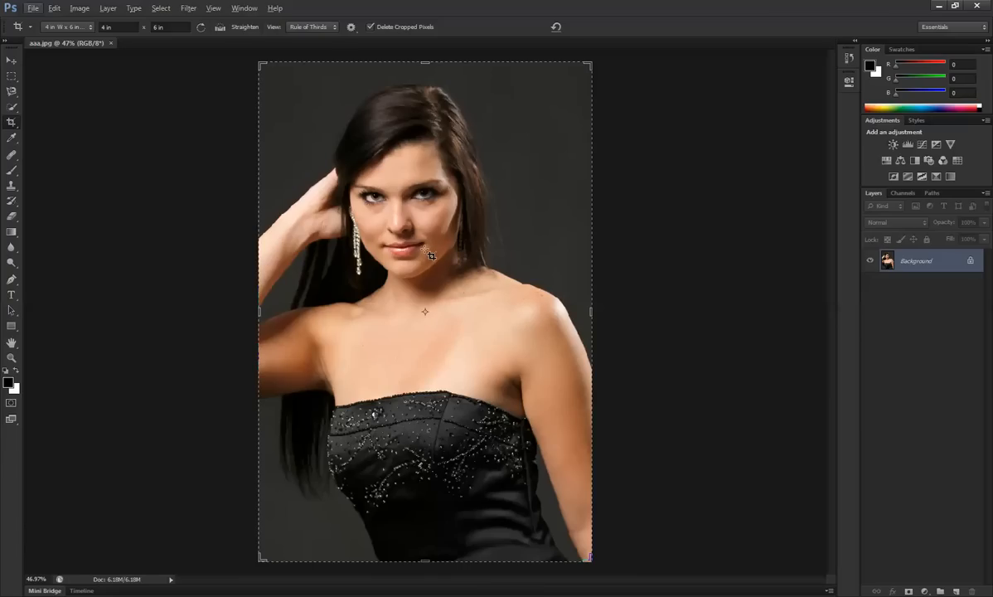